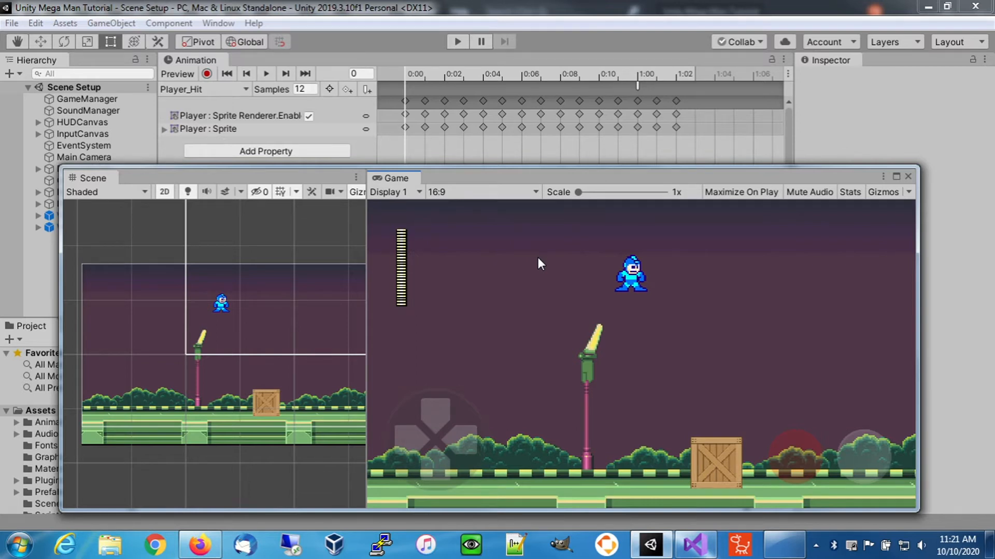
mouse_move(457, 42)
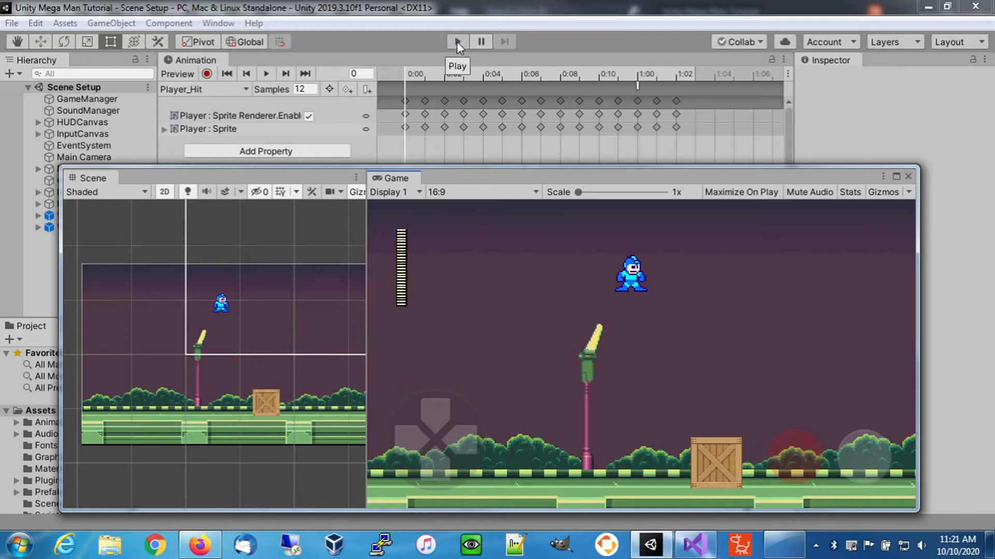
- Start the Mega Man scene in play mode so the player can take damage from an enemy
left_click(457, 42)
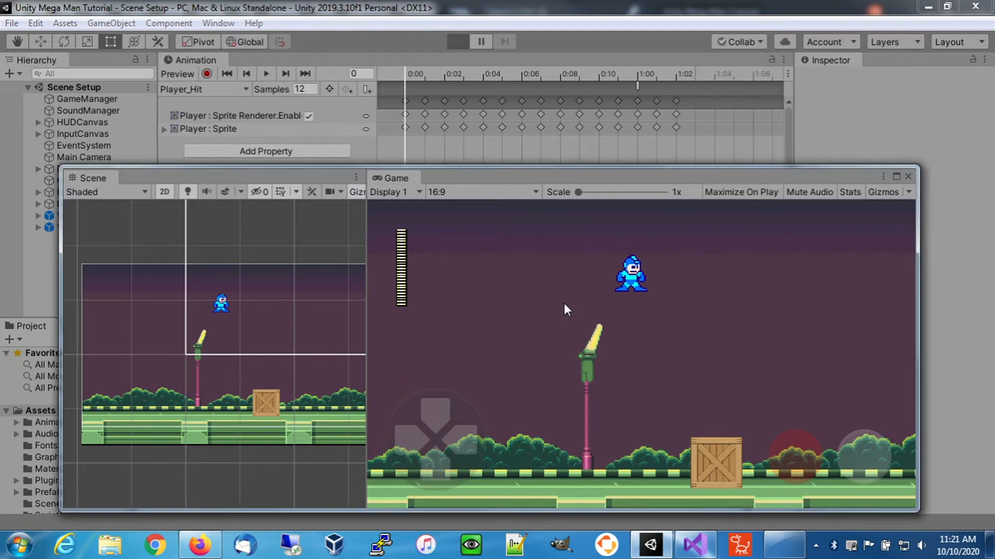
left_click(457, 41)
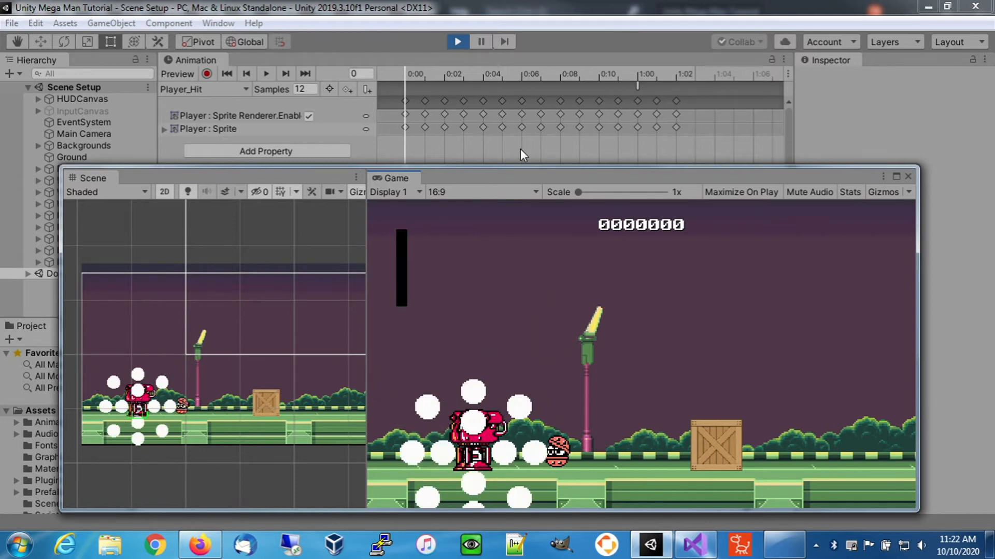
- Stop play mode, returning the scene to edit mode with the player idle
left_click(457, 41)
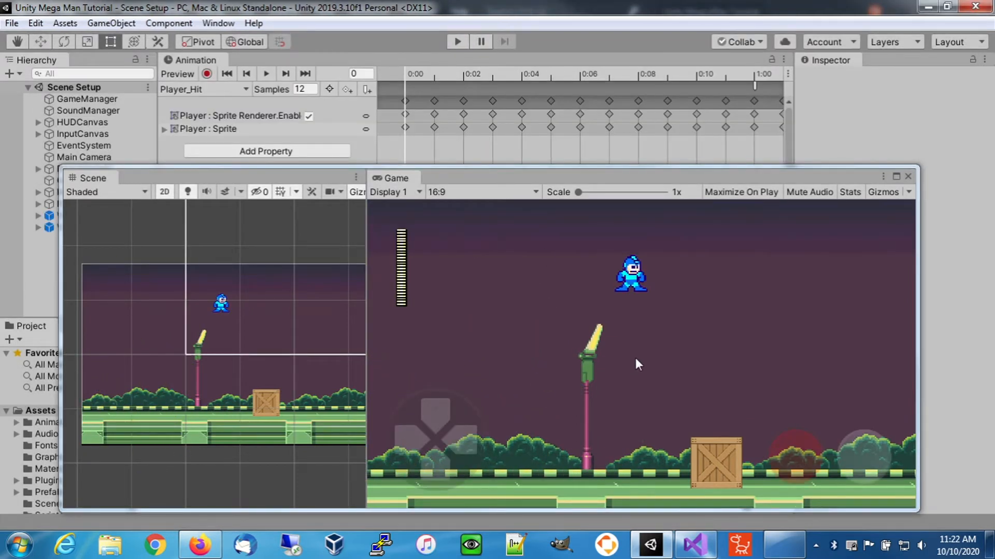
mouse_move(601, 455)
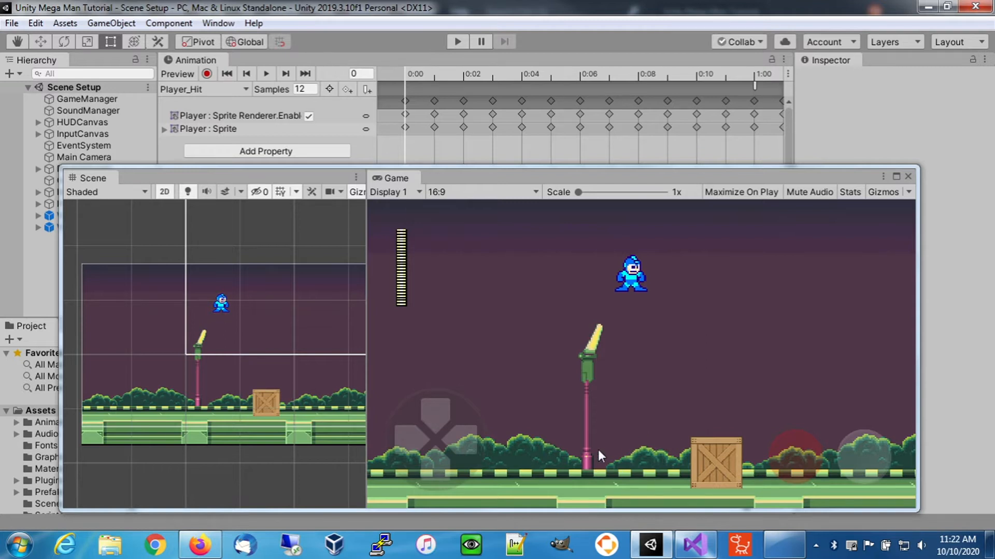
mouse_move(544, 390)
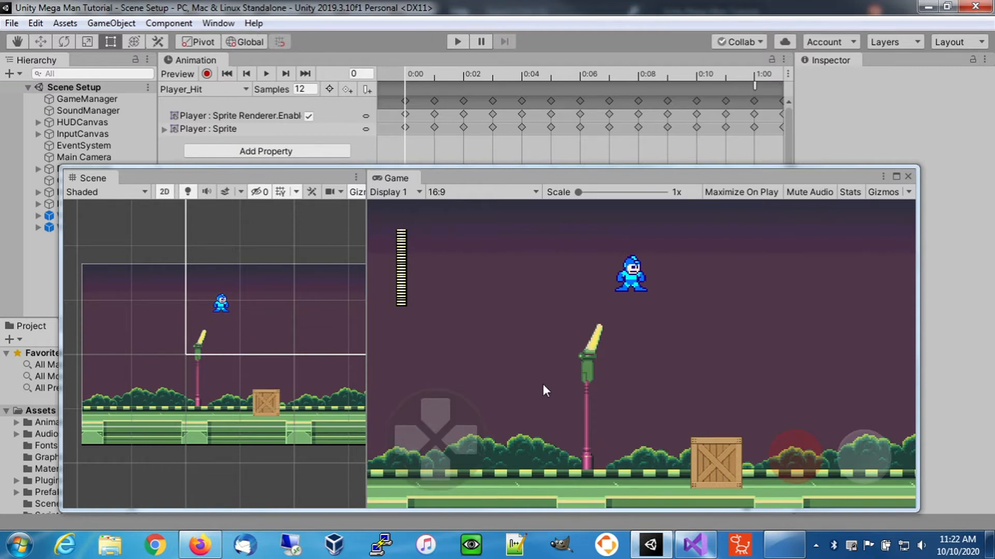
mouse_move(592, 463)
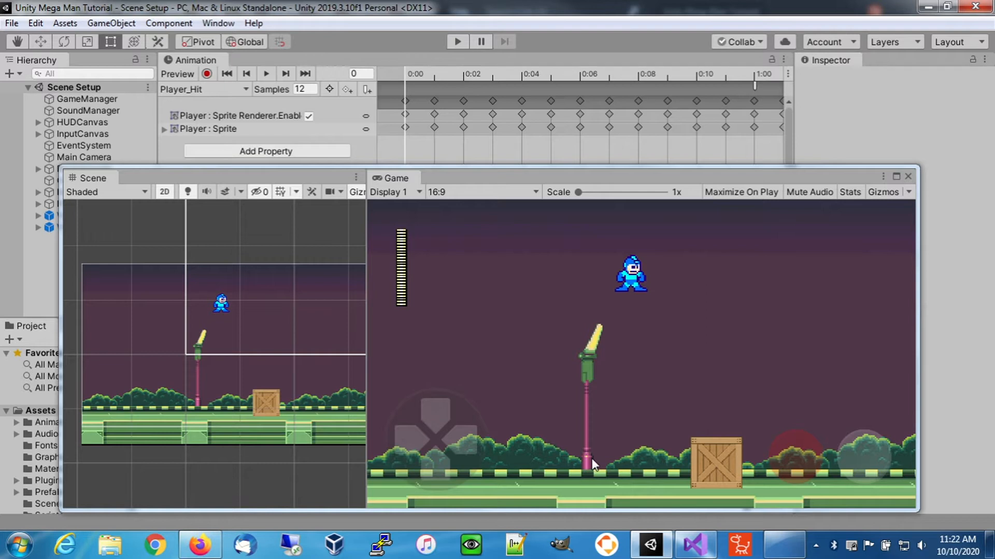
mouse_move(593, 454)
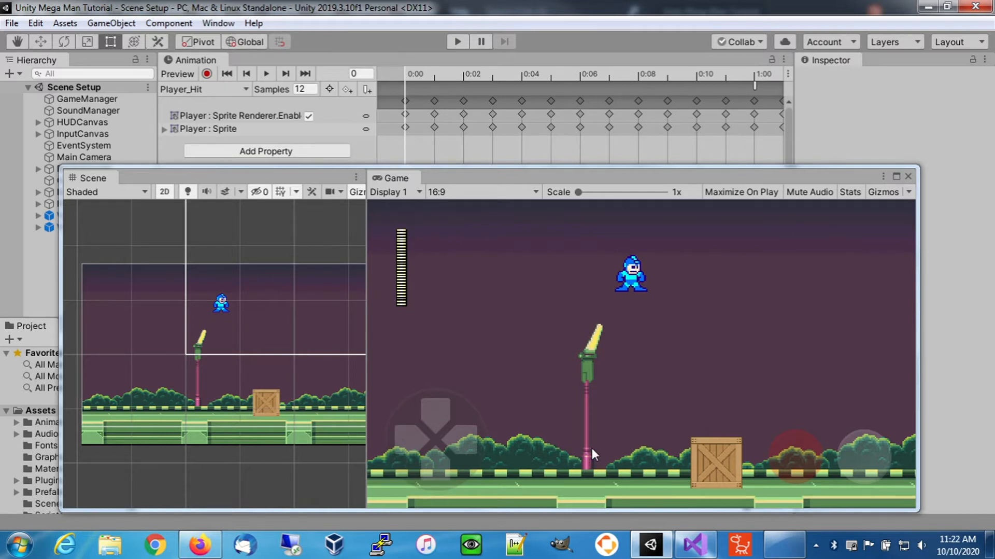
mouse_move(606, 436)
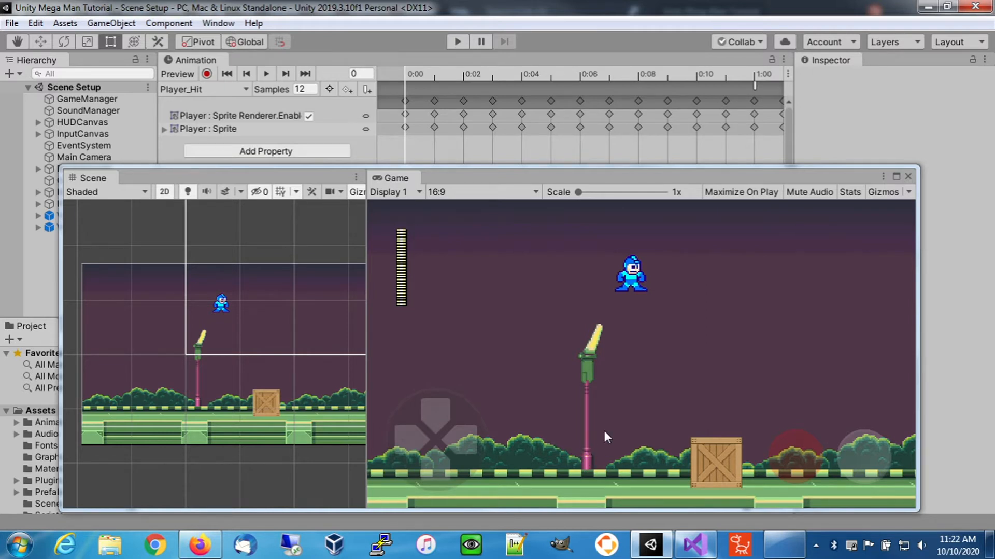
mouse_move(595, 455)
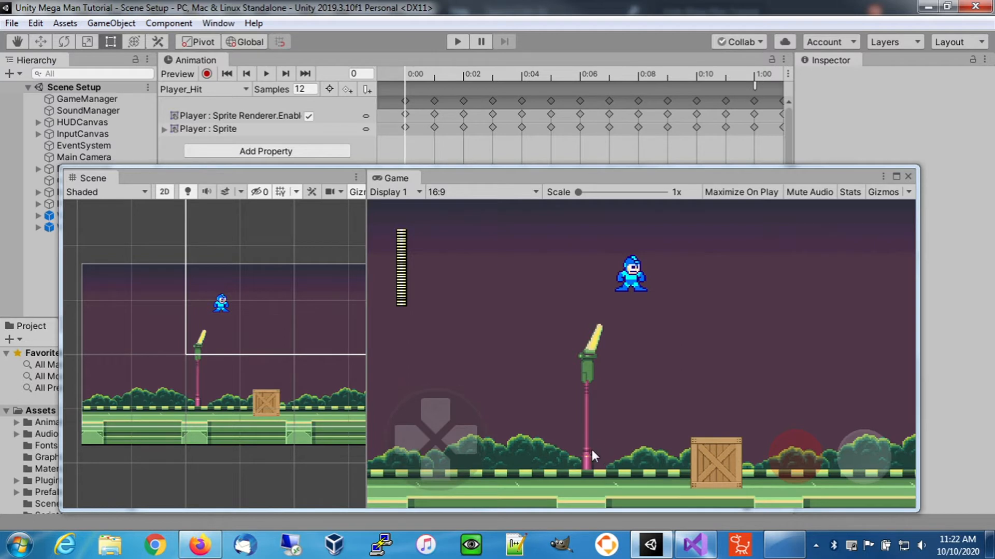
mouse_move(578, 428)
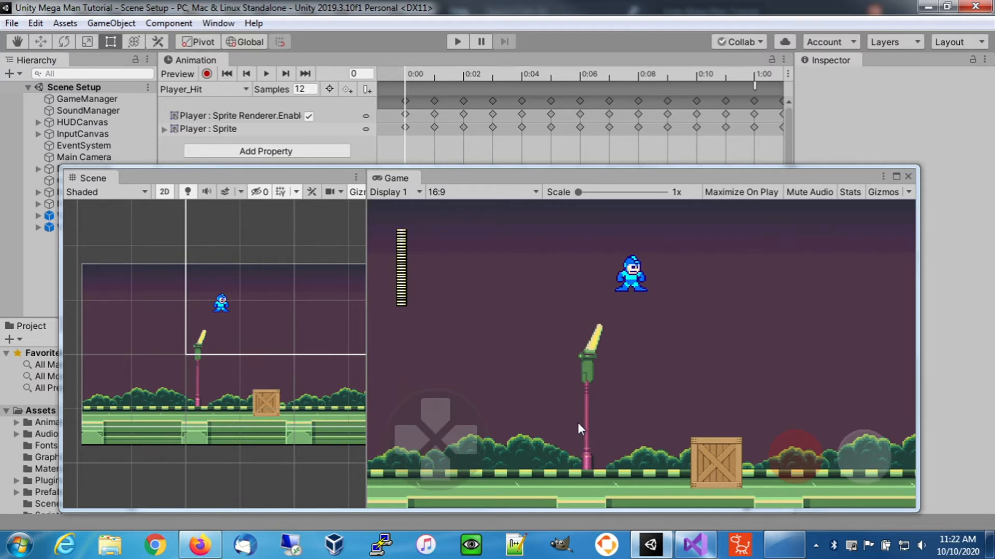
mouse_move(564, 456)
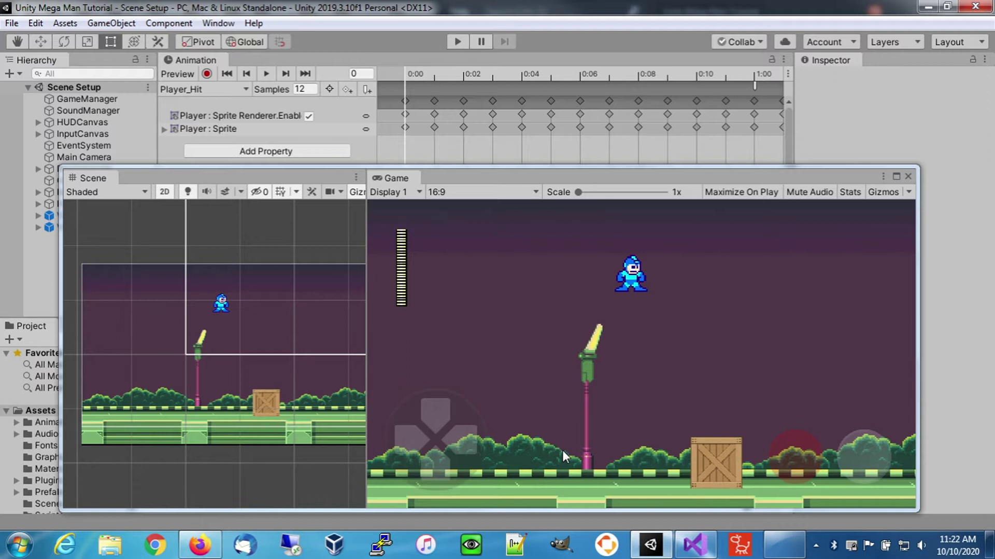
mouse_move(574, 454)
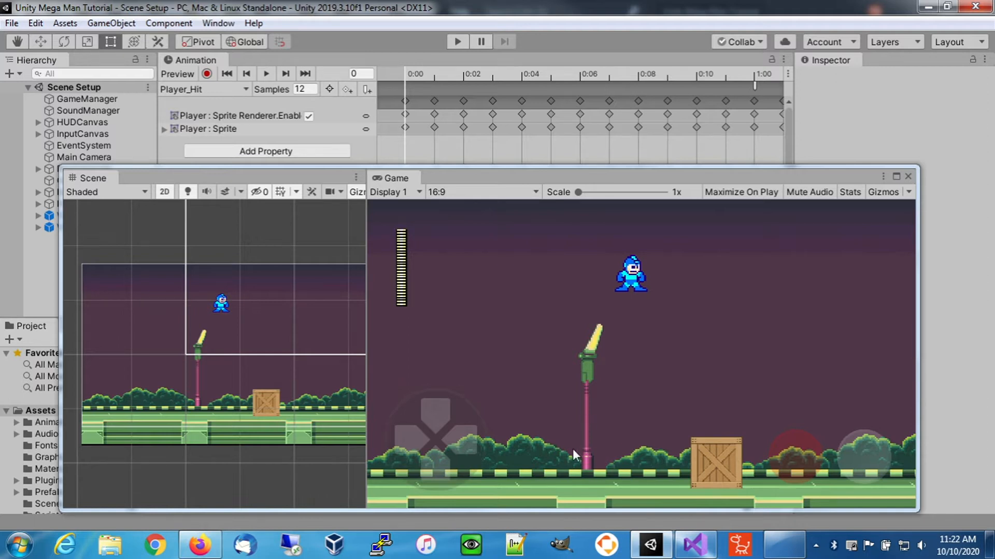
mouse_move(529, 437)
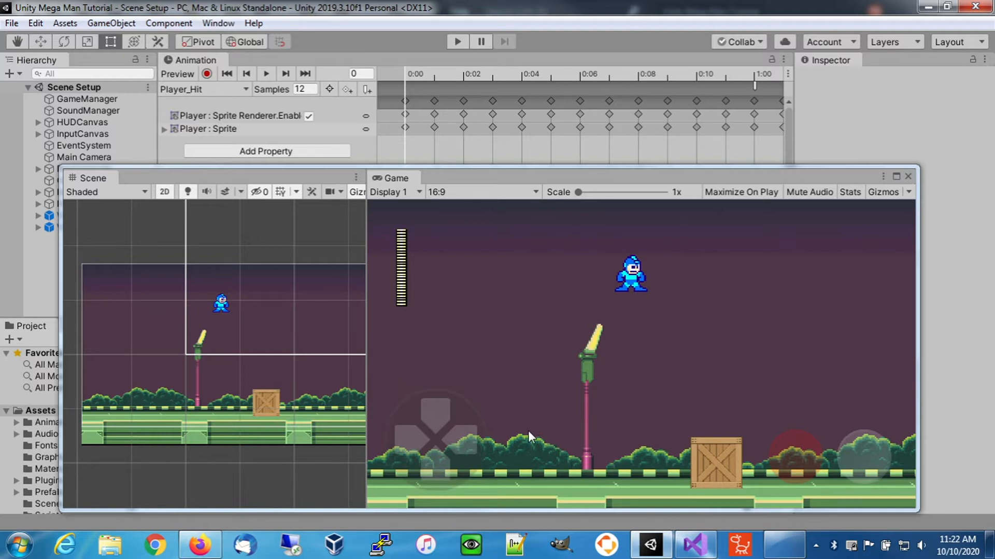
mouse_move(245, 110)
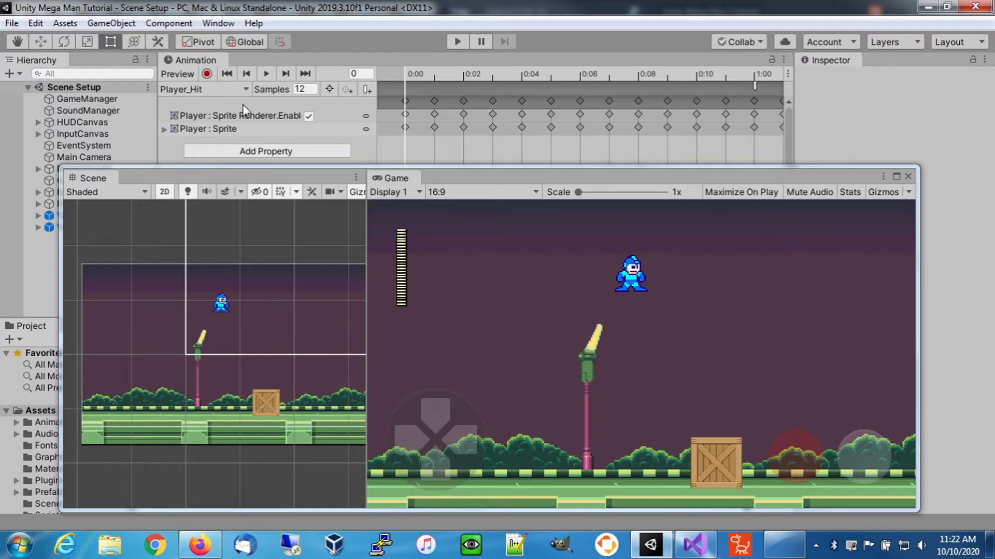
mouse_move(219, 102)
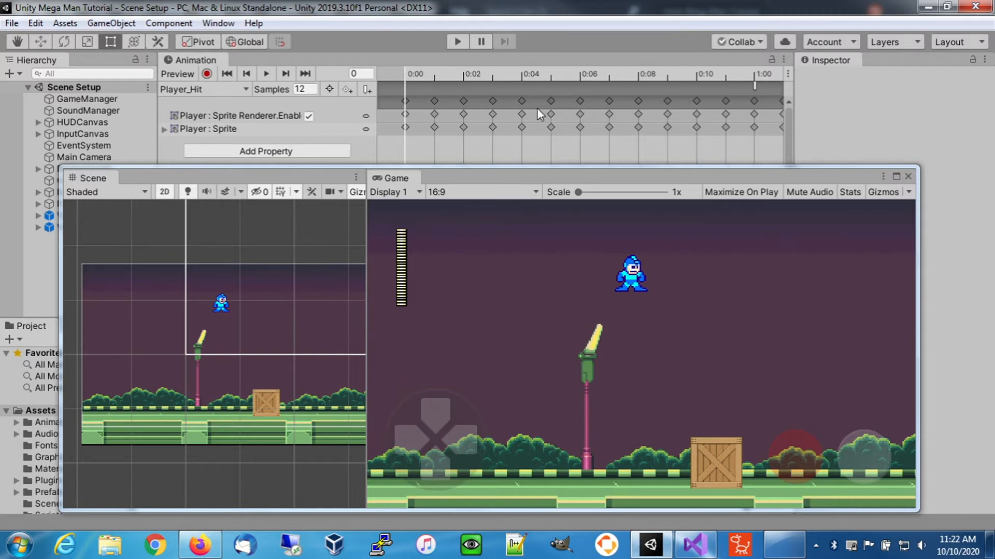
mouse_move(412, 118)
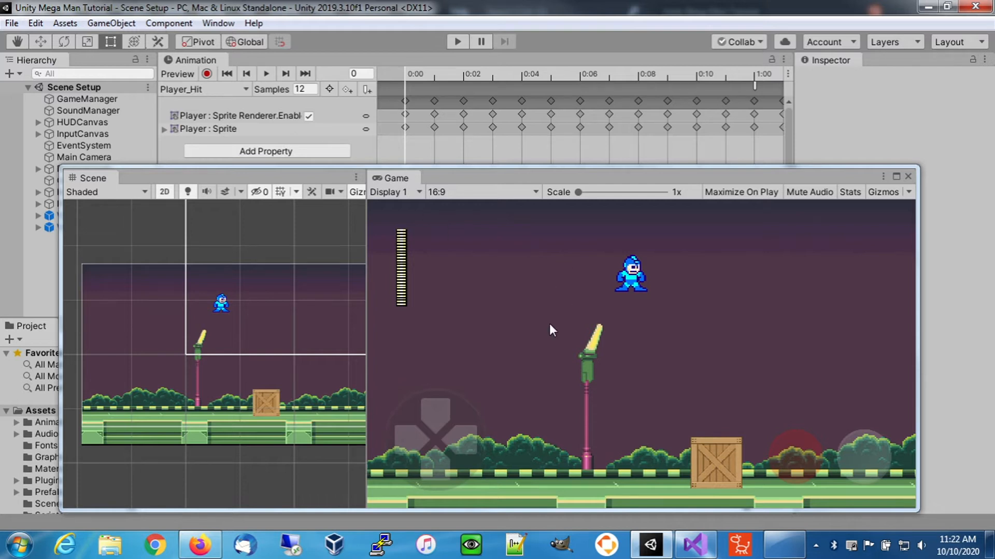
mouse_move(459, 211)
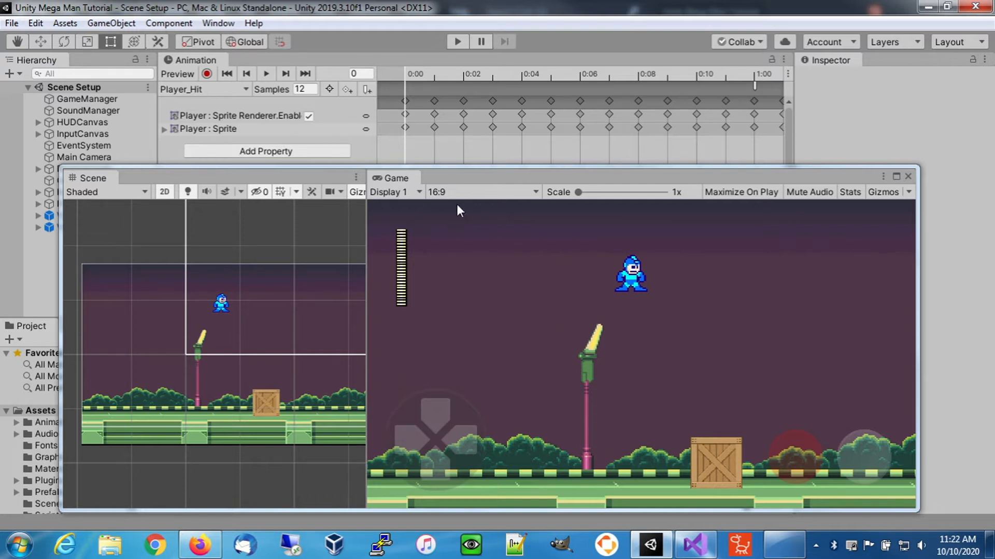
mouse_move(696, 545)
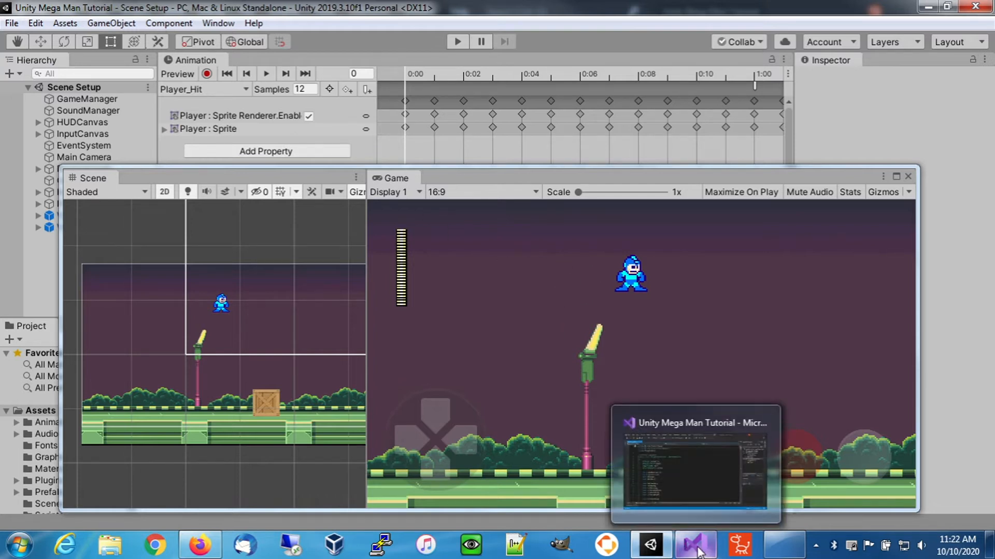
- Bring PlayerController.cs forward in Visual Studio with the cursor below StopDamageAnimation
left_click(696, 544)
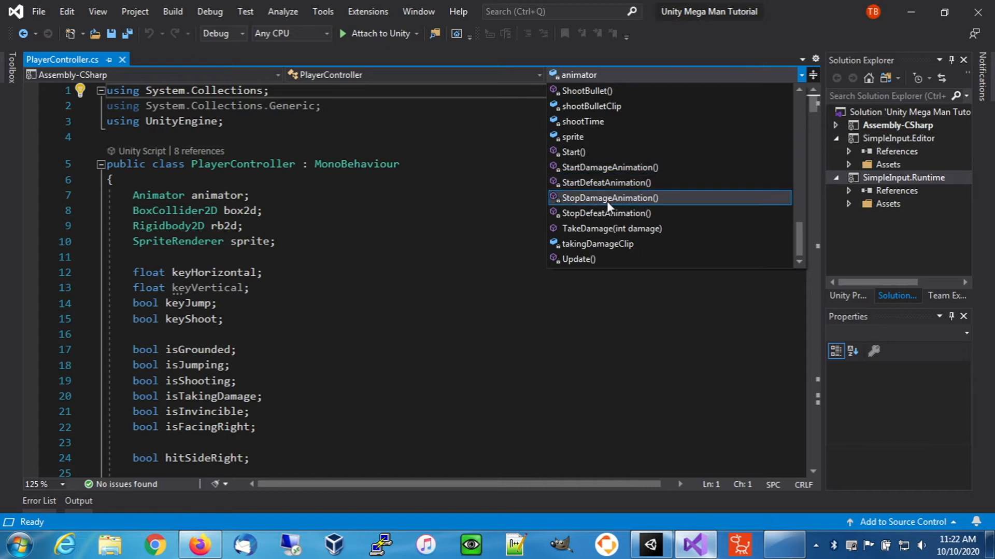
mouse_move(597, 210)
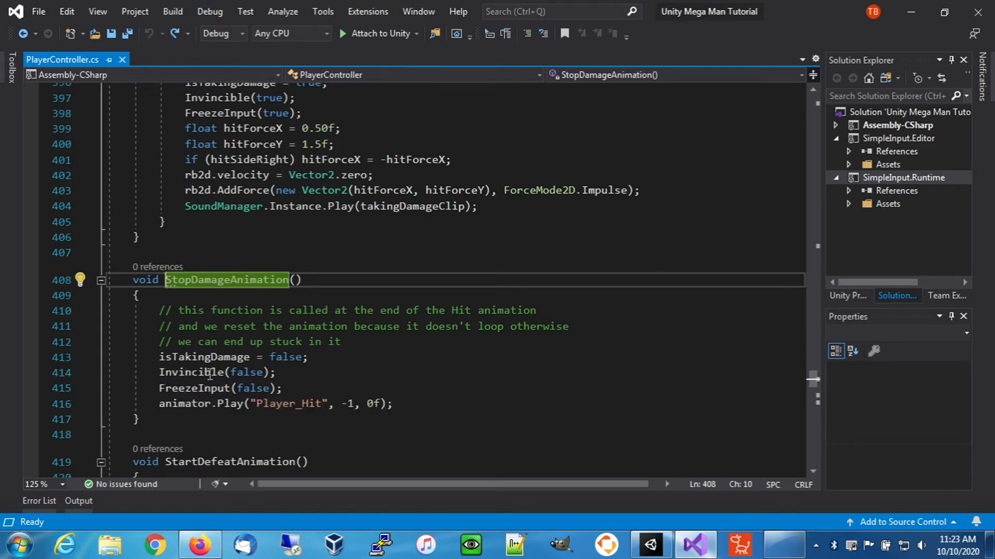
scroll("down", 3)
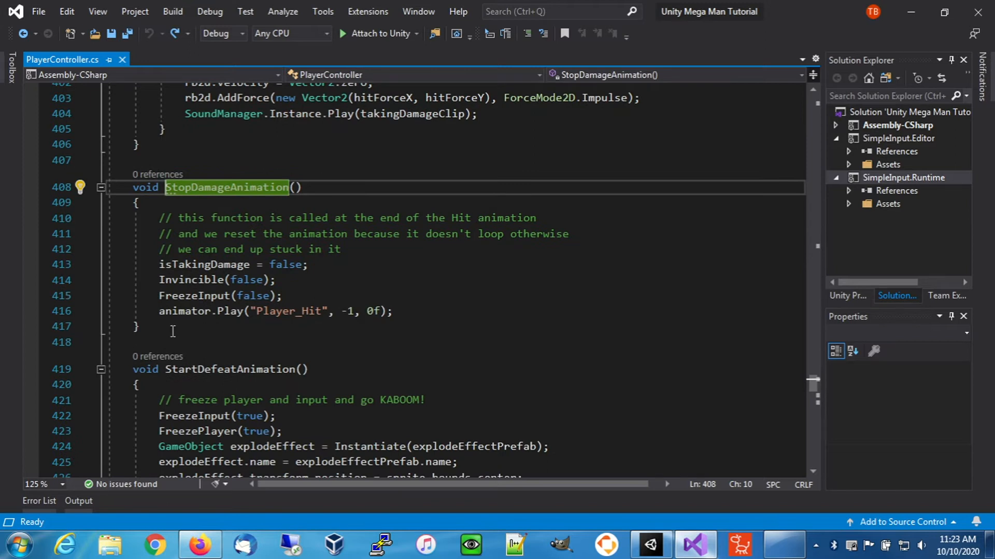
mouse_move(191, 280)
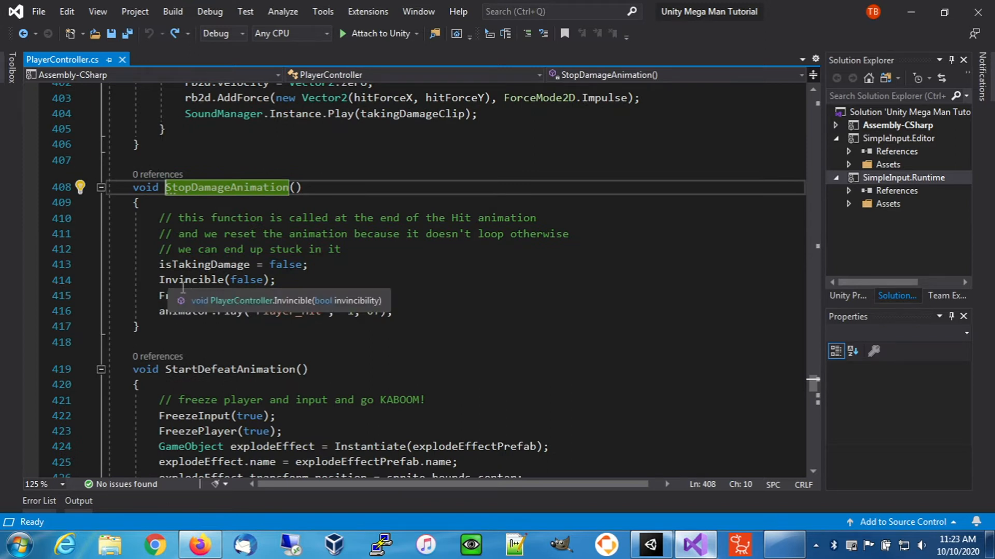
left_click(181, 342)
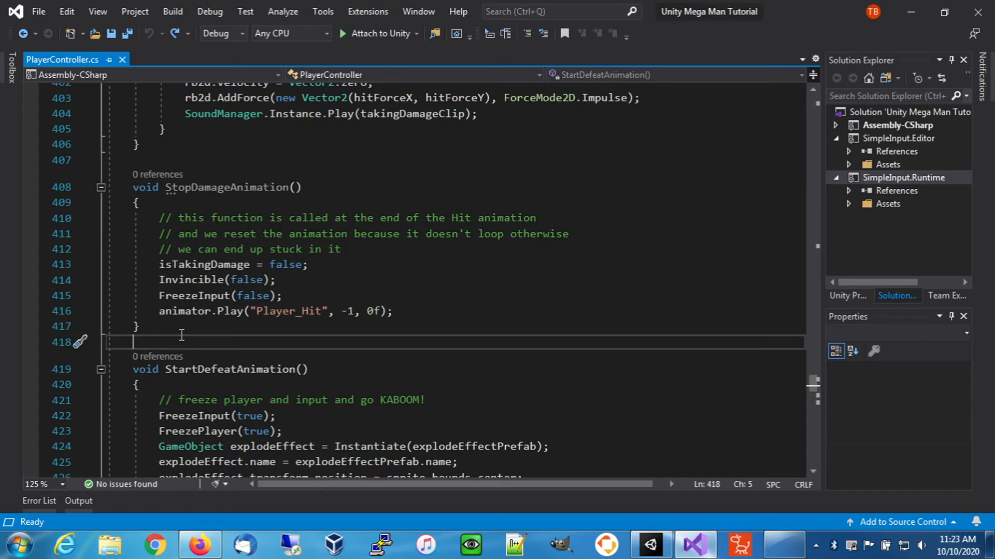
- Declare a private IEnumerator FlashAfterDamage() and have StopDamageAnimation call StartCoroutine on it
type("pr")
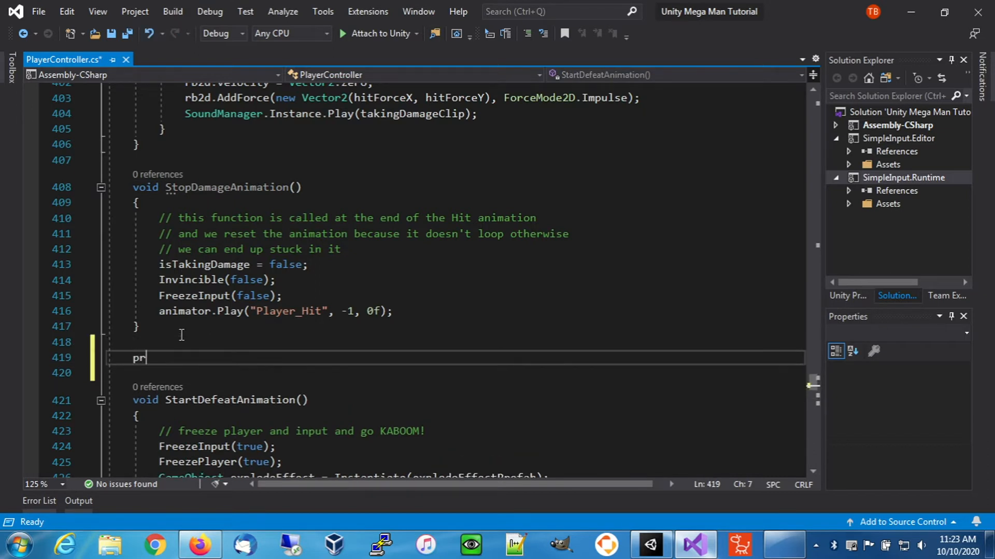
type("ivate I")
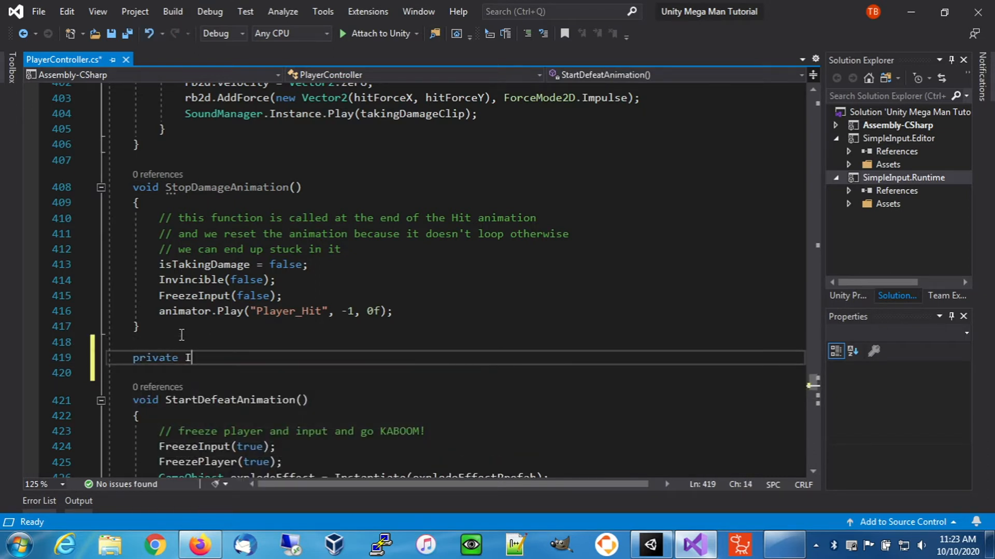
type("Enumerator Flash")
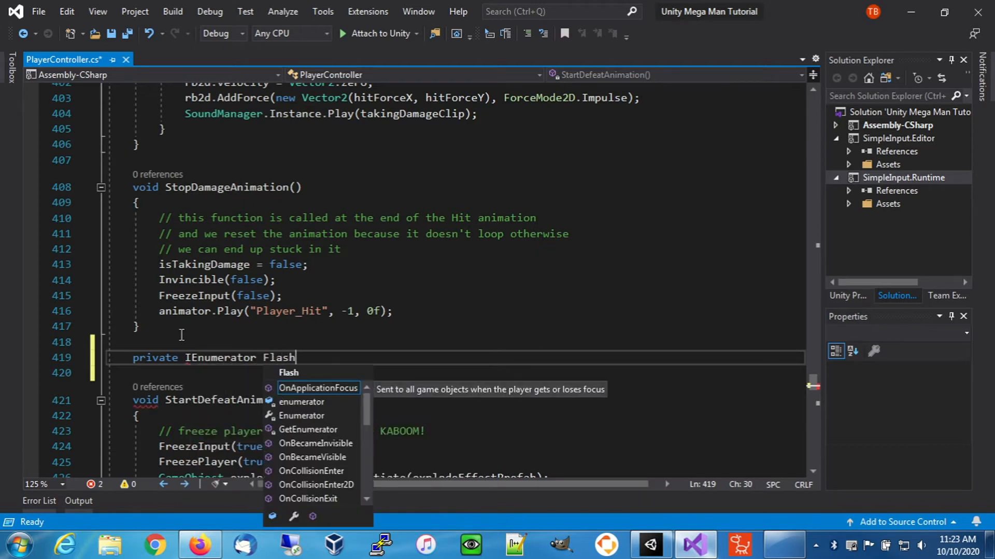
type("AfterDamage(")
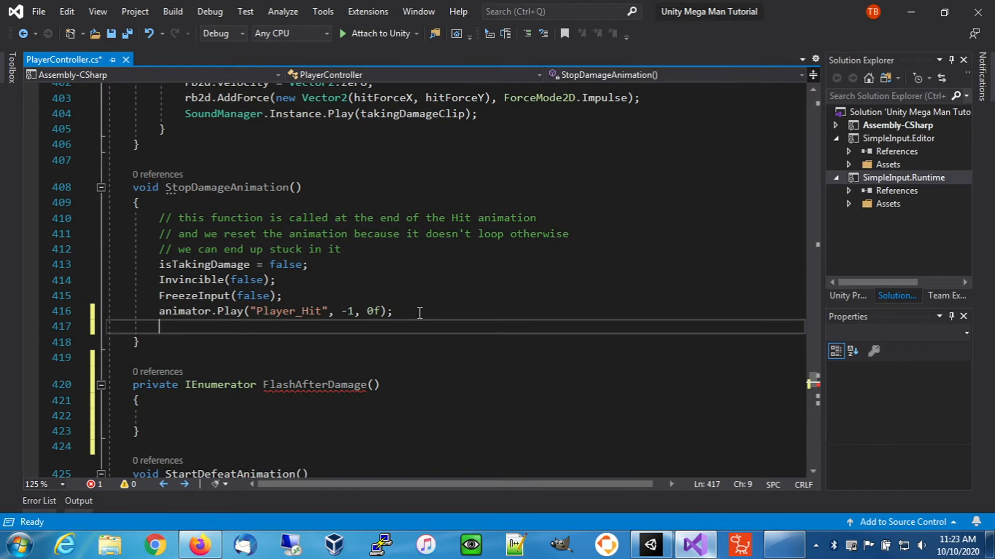
type("StartCoroutine(FlashAfterDamage());")
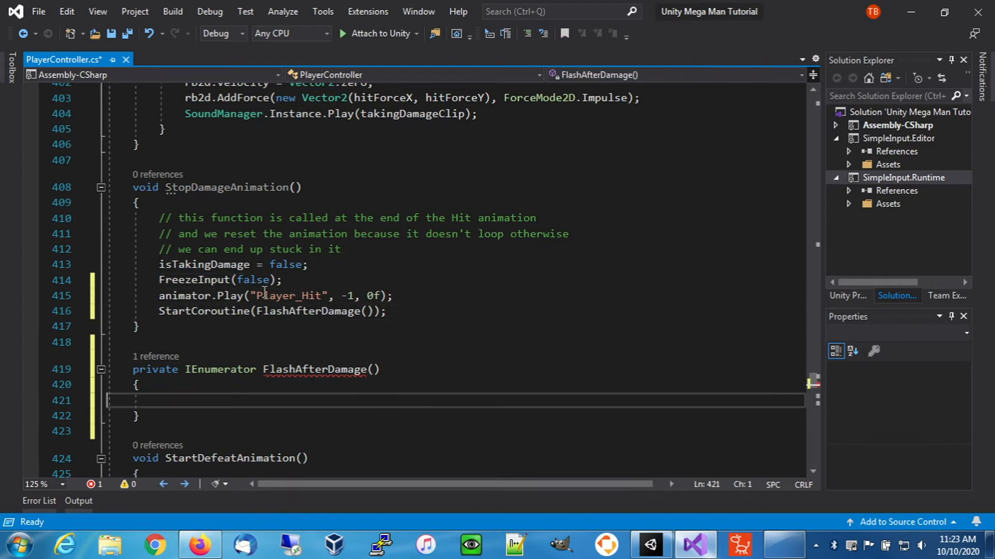
- Move Invincible(false) into FlashAfterDamage and declare float flashDelay = 0.0833f
type("Invincible(false);")
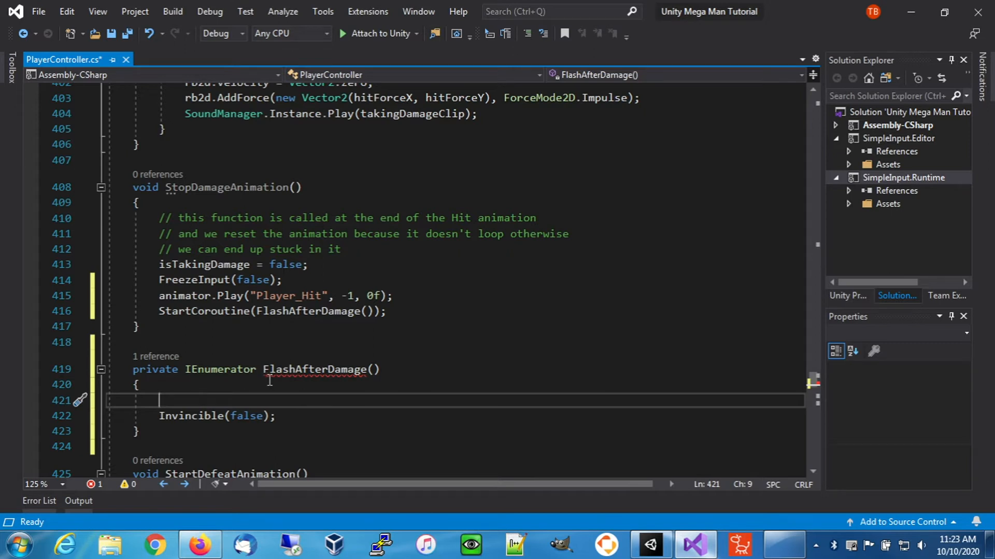
mouse_move(650, 544)
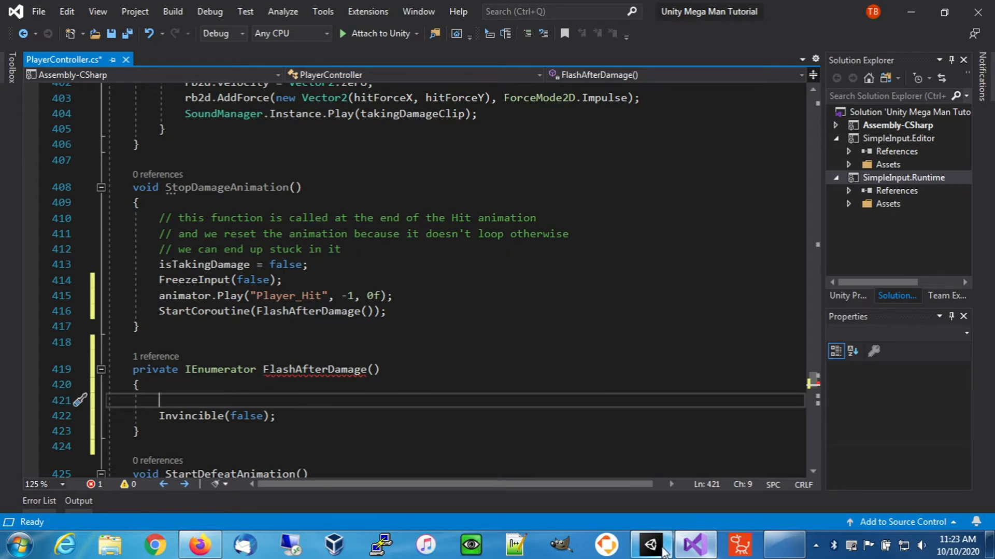
left_click(649, 546)
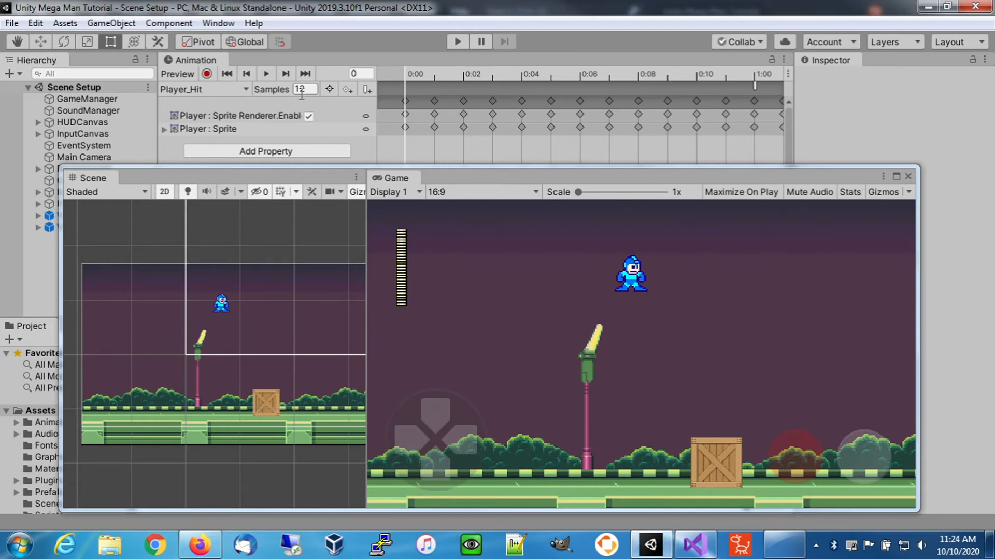
left_click(694, 544)
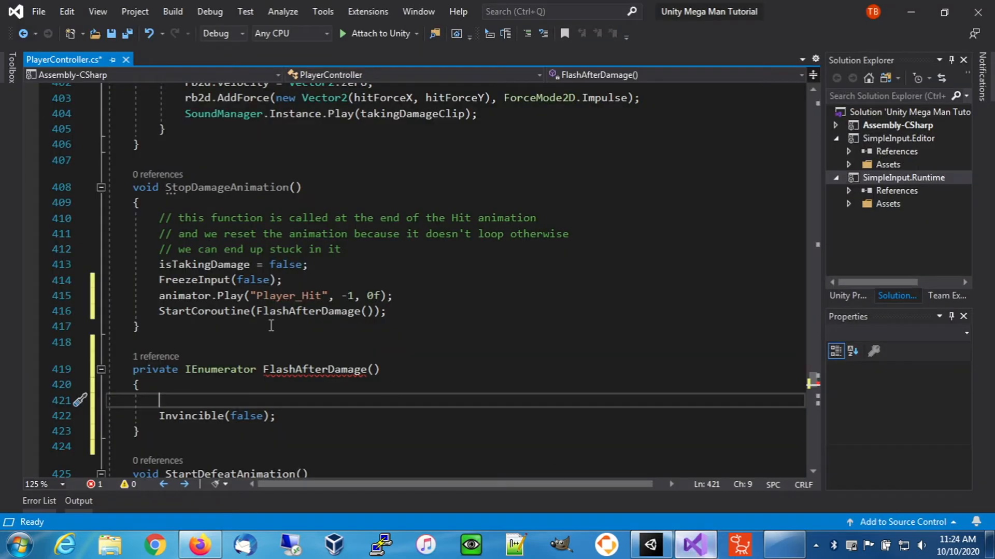
type("float")
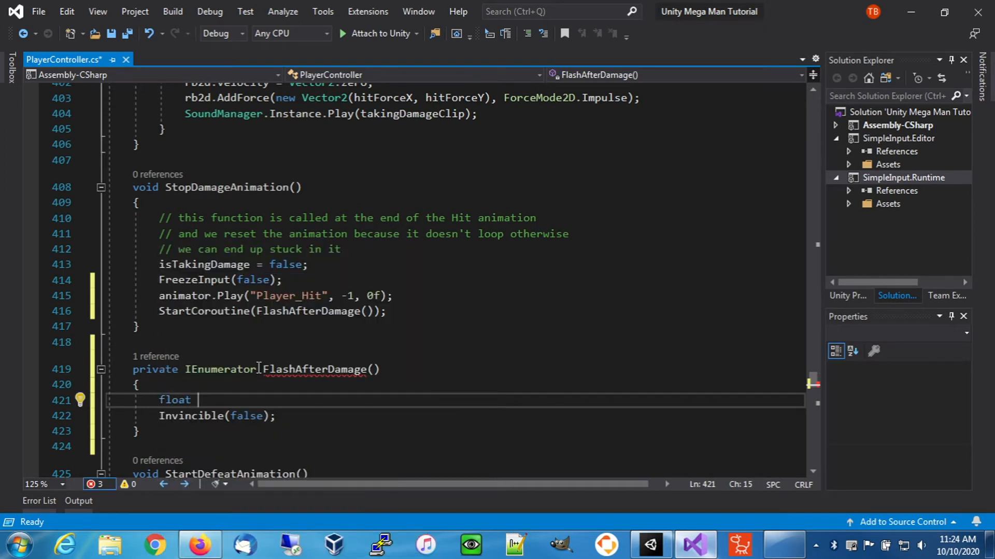
type("f")
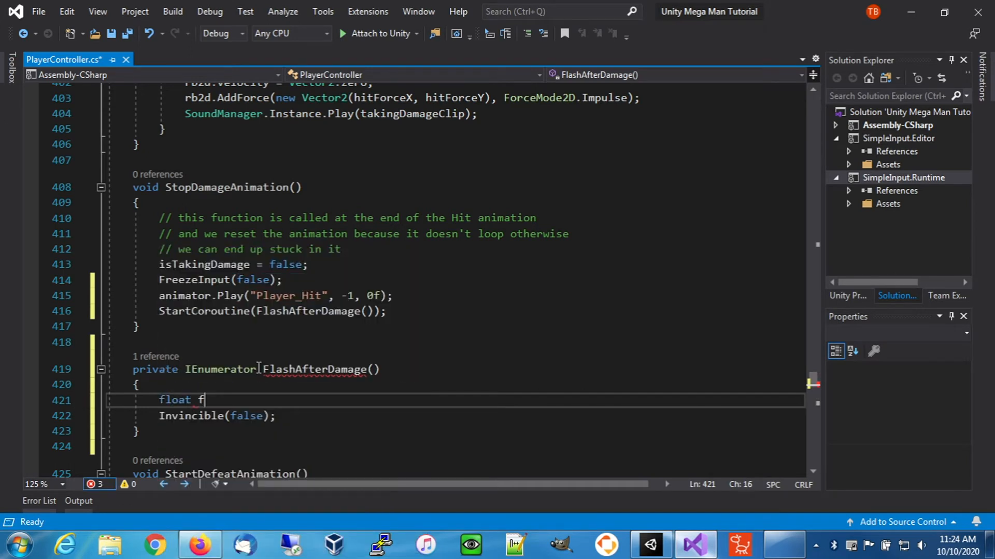
type("lashDelay")
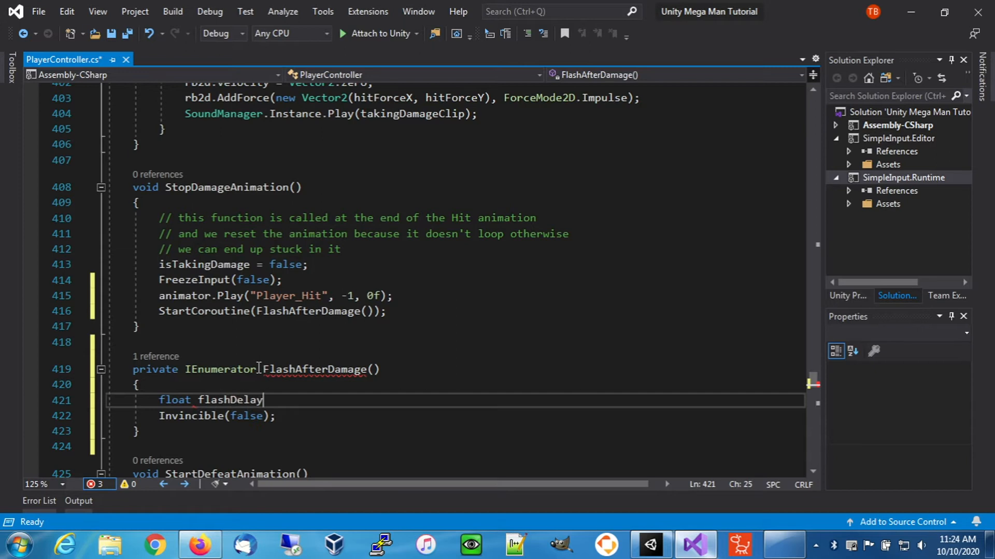
type("= 0.0")
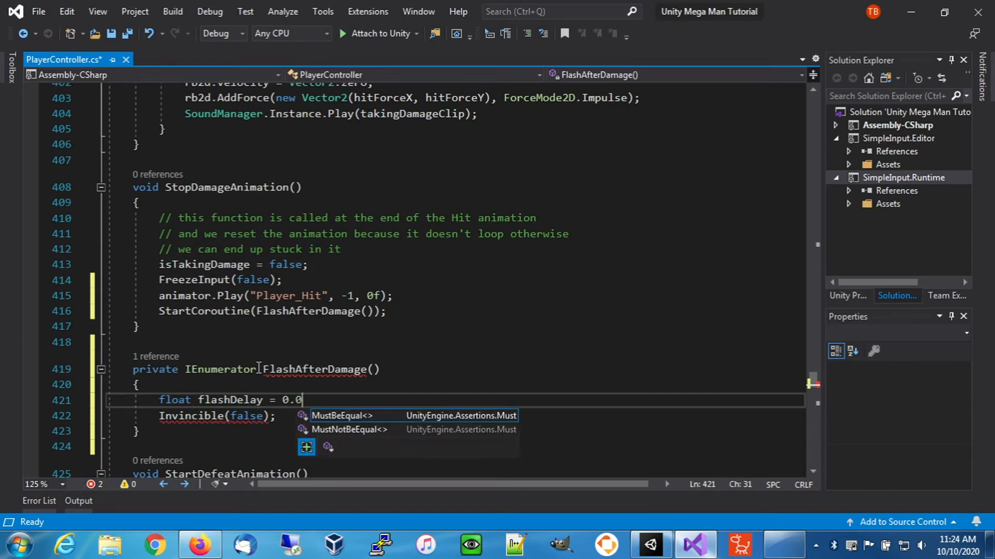
type("833")
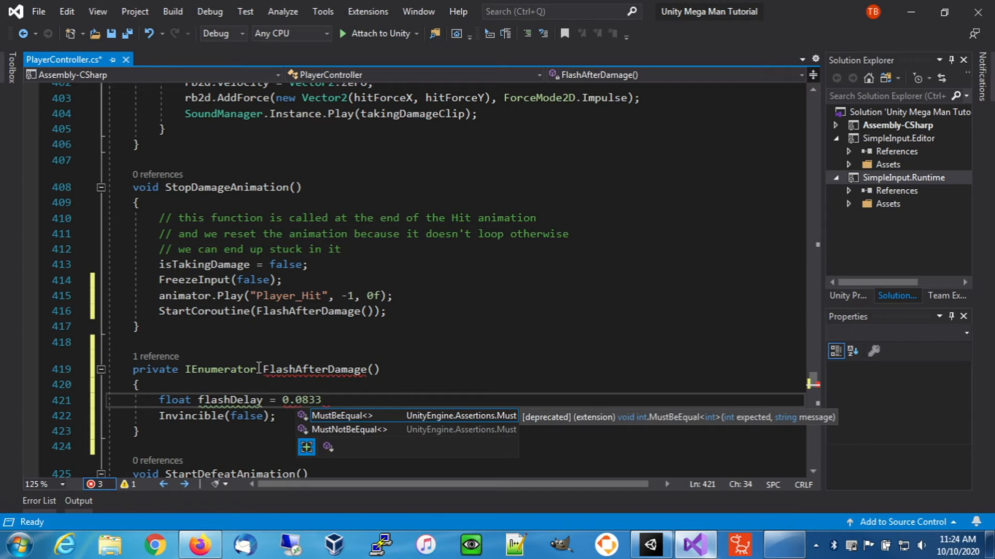
type("f;")
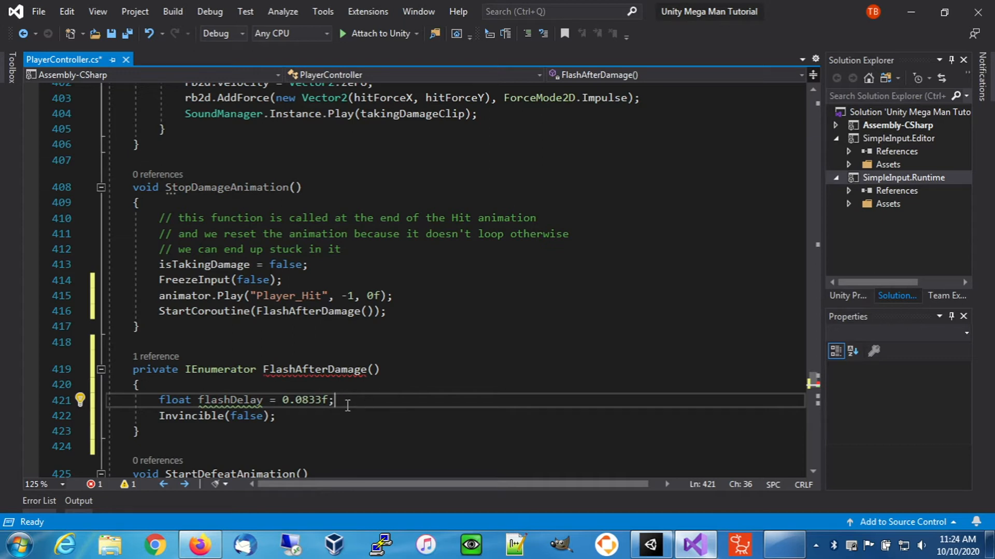
mouse_move(351, 400)
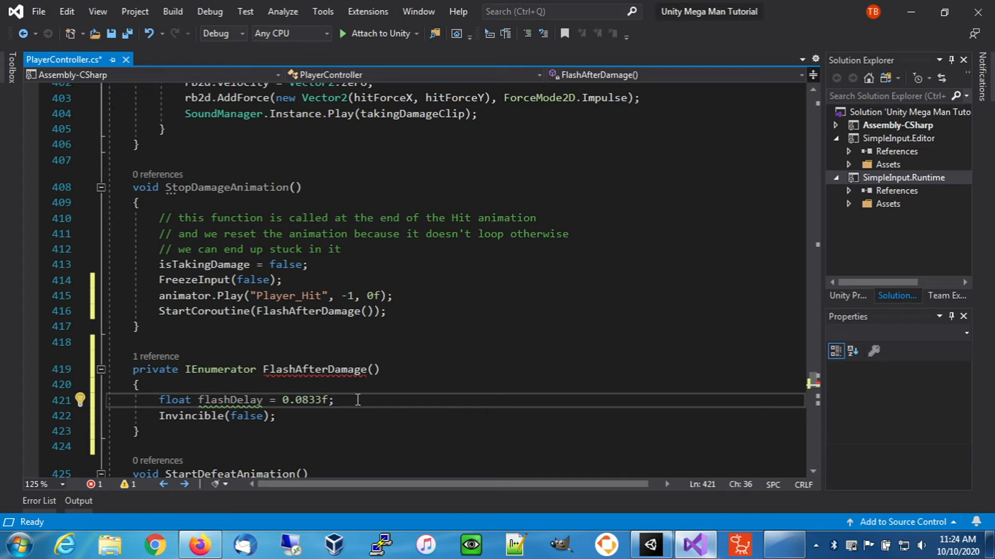
- Add an empty for (int i = 0; i < 10; i++) loop inside FlashAfterDamage
type("for (")
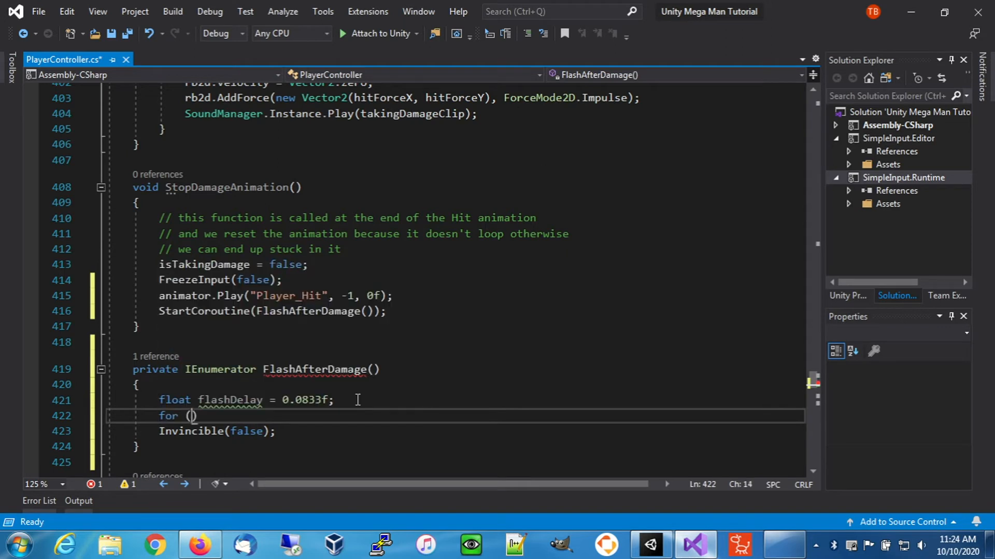
type("int i = 0")
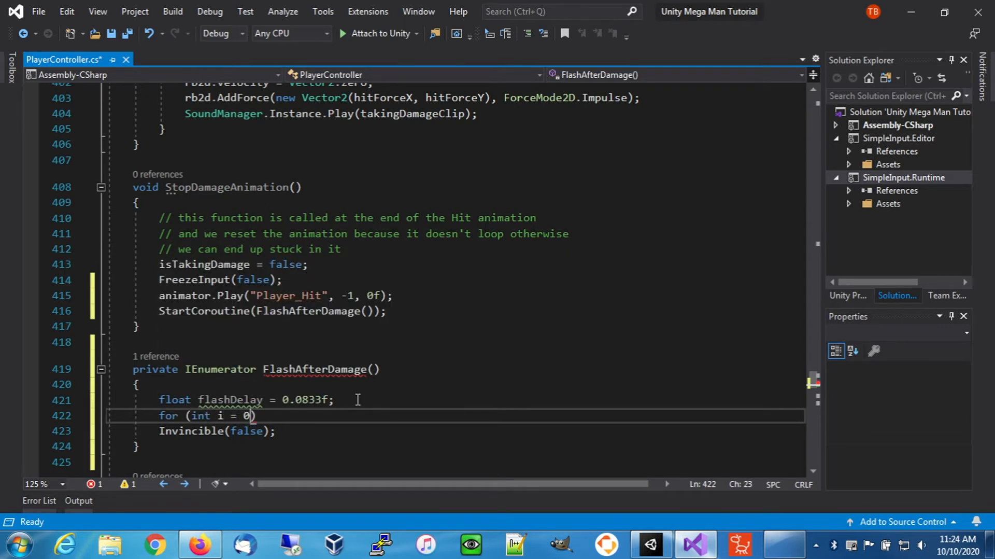
type("; i <")
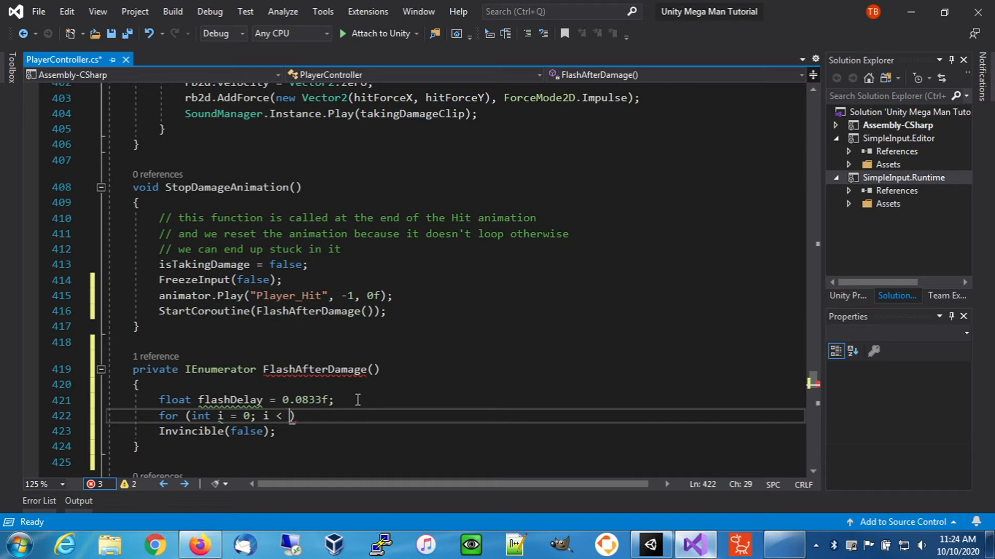
type("10;")
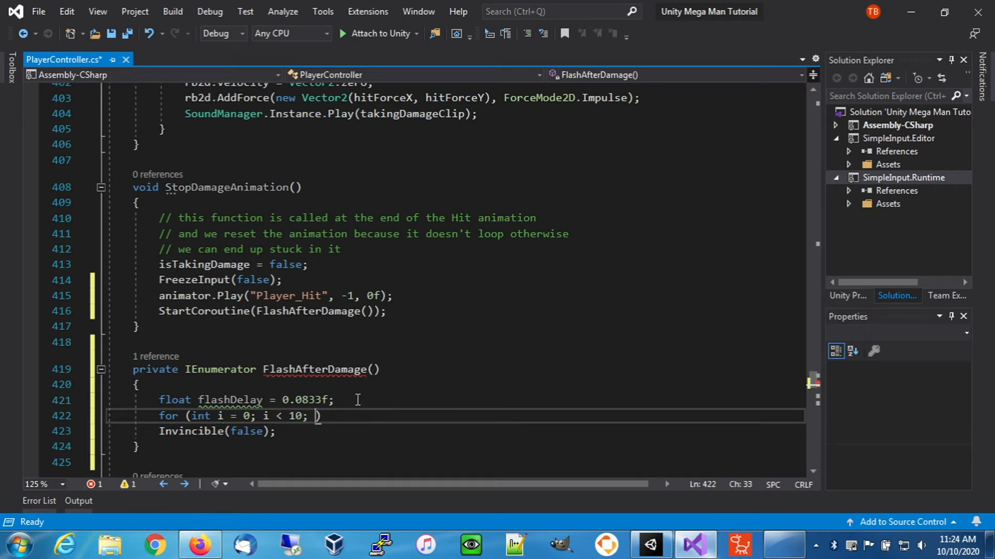
type("i++)")
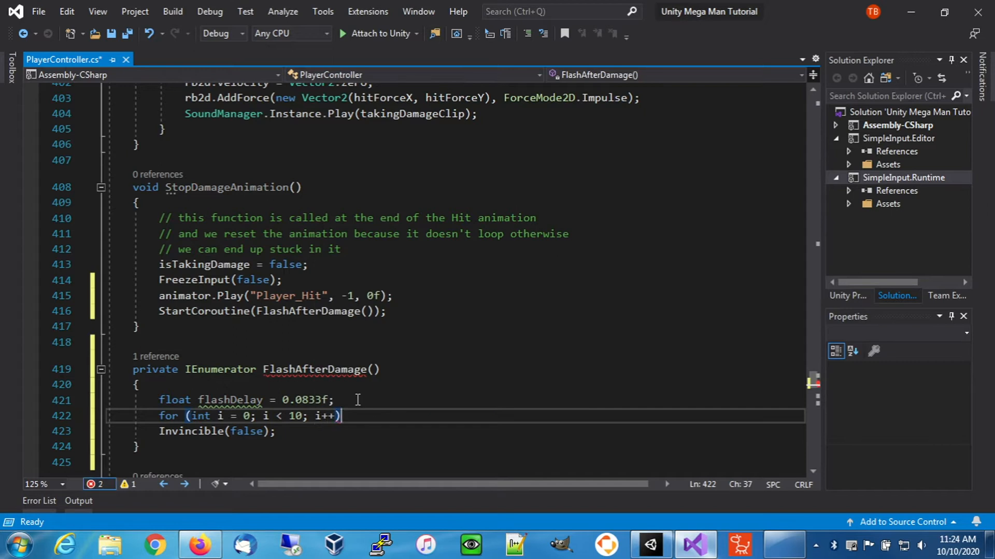
key("Enter")
type("{")
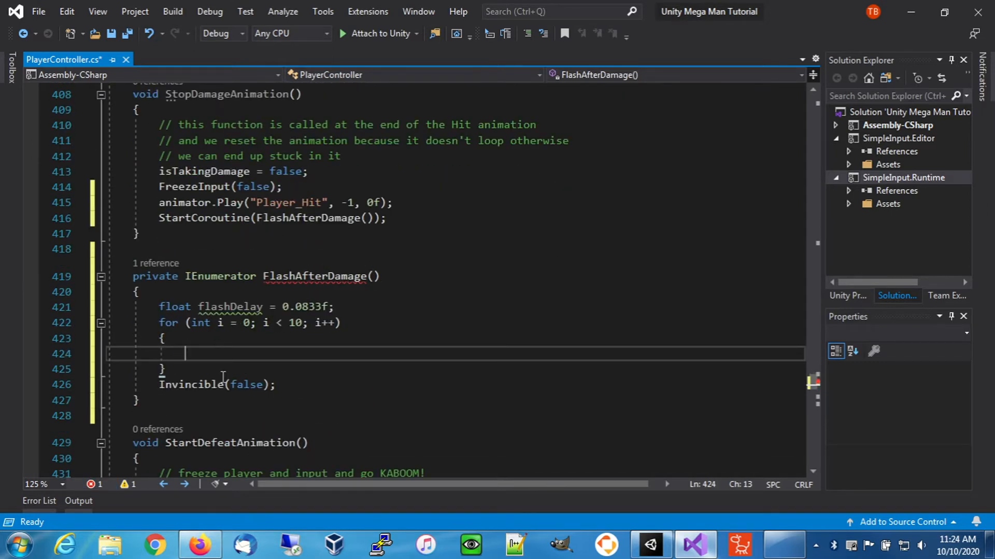
mouse_move(251, 357)
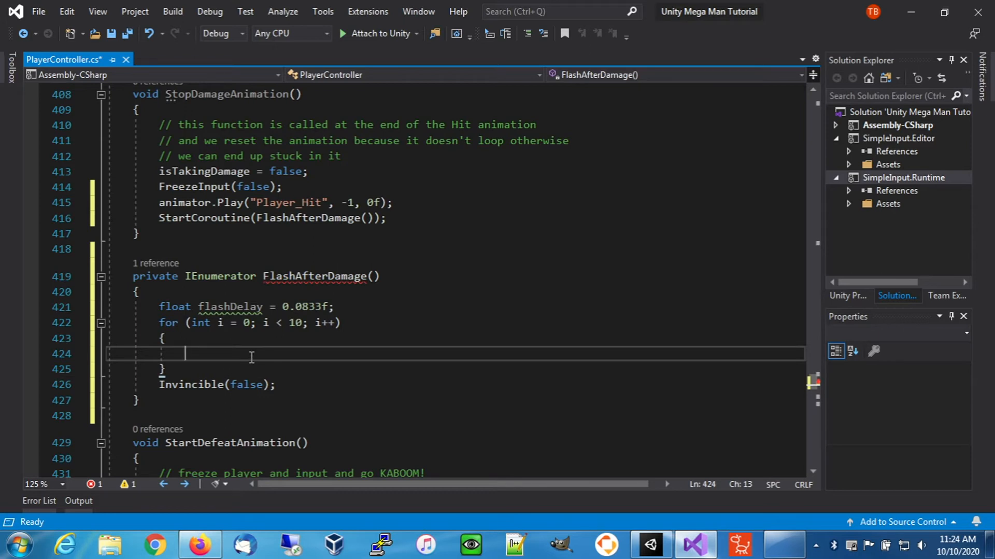
mouse_move(391, 492)
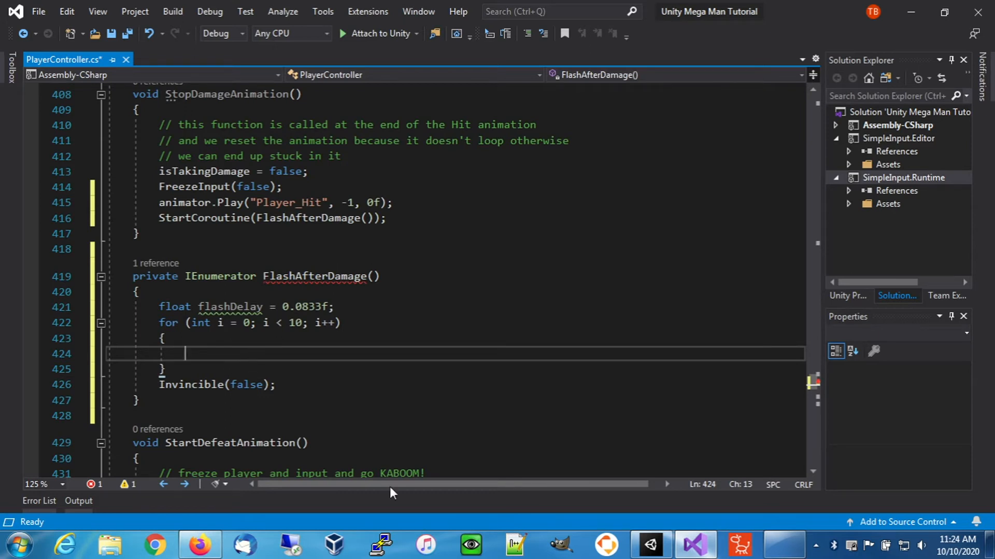
left_click(648, 544)
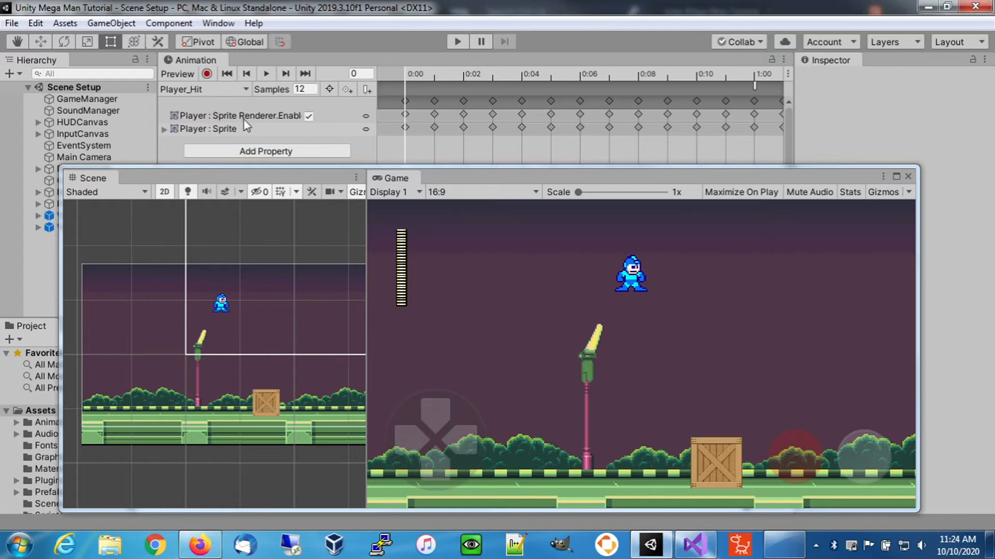
mouse_move(289, 124)
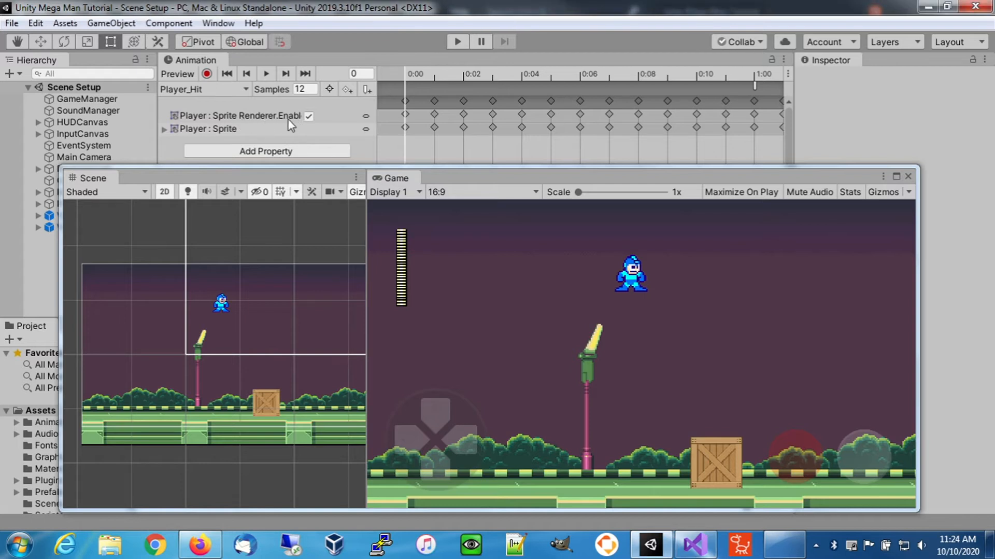
mouse_move(694, 544)
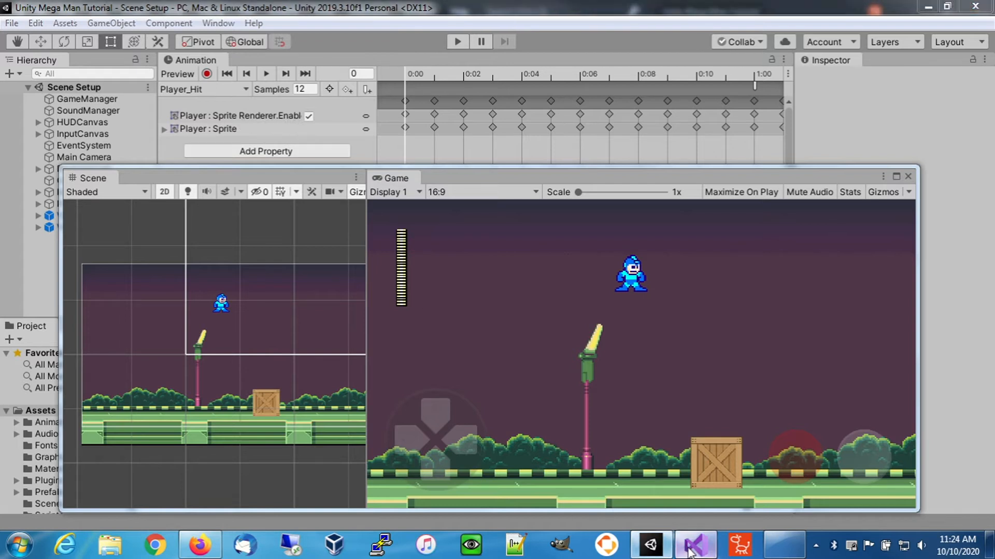
left_click(695, 544)
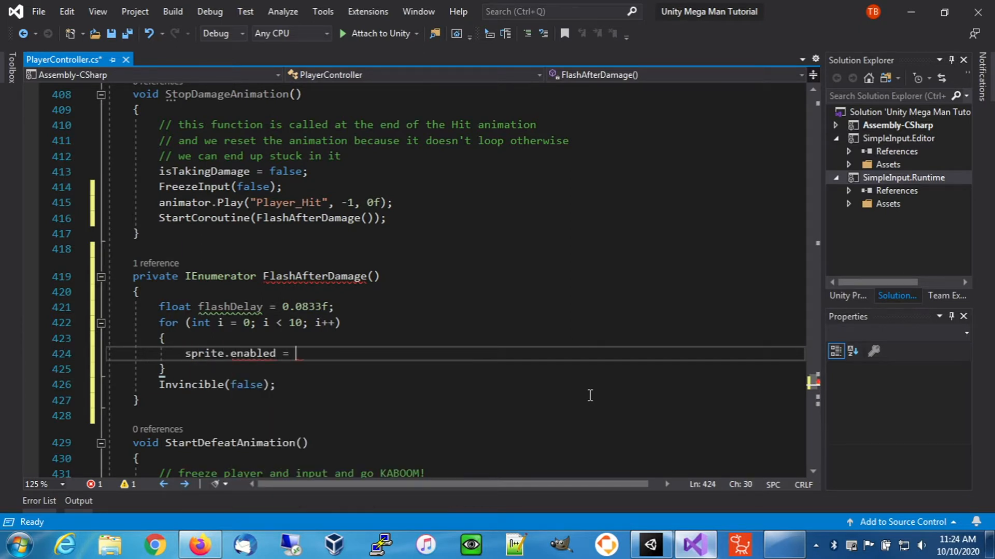
- Fill the loop: sprite.enabled = false, yield WaitForSeconds(flashDelay), sprite.enabled = true, wait again; save
type("false;")
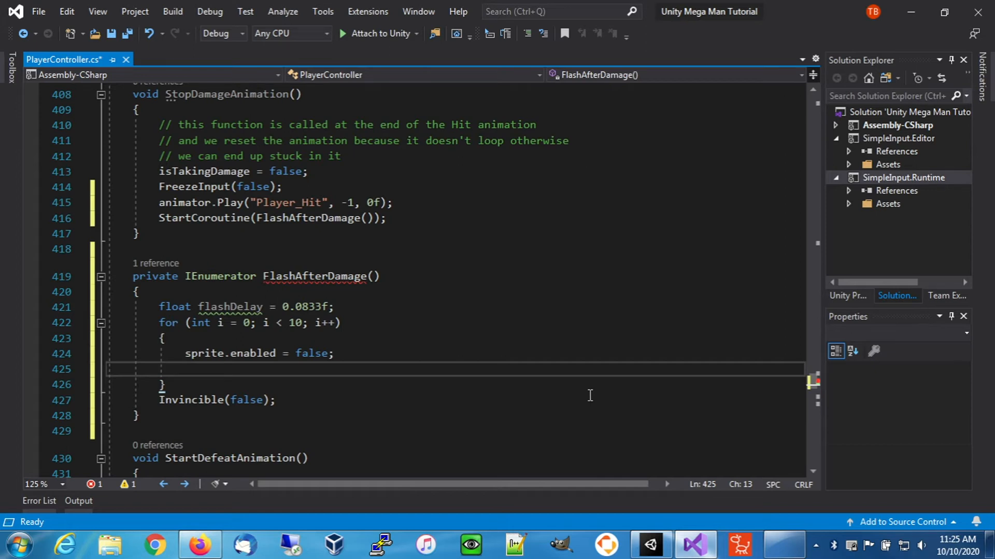
type("yir")
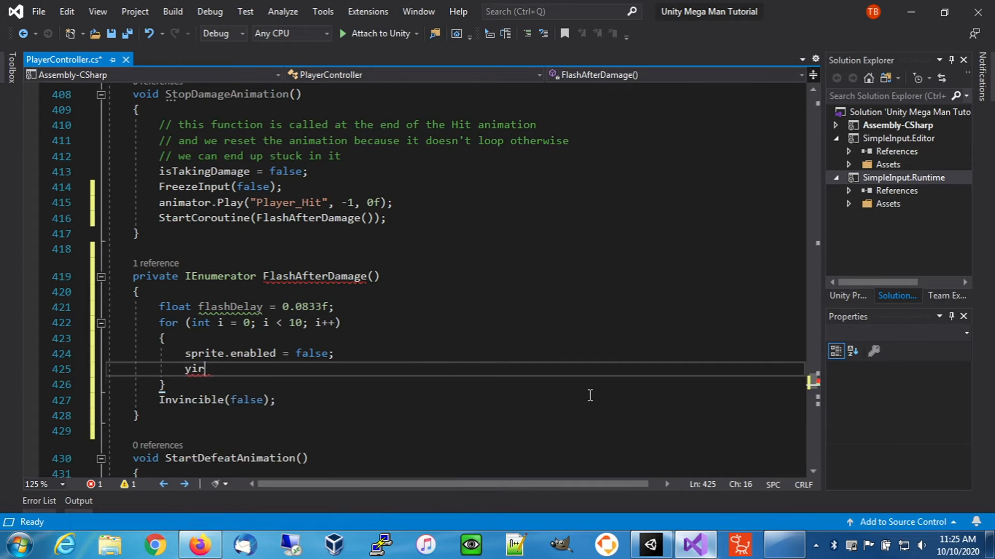
type("eld")
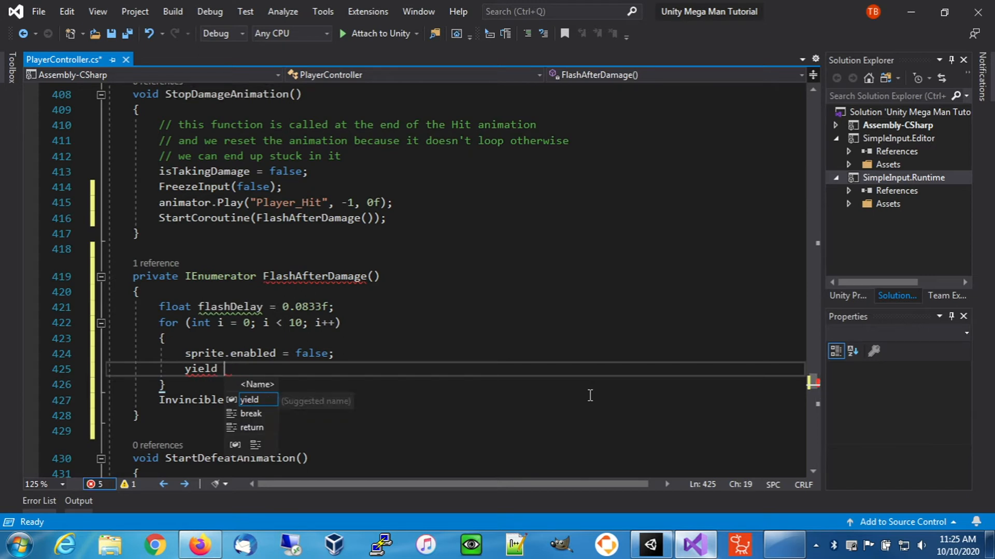
type("return new WaitForSeconds(")
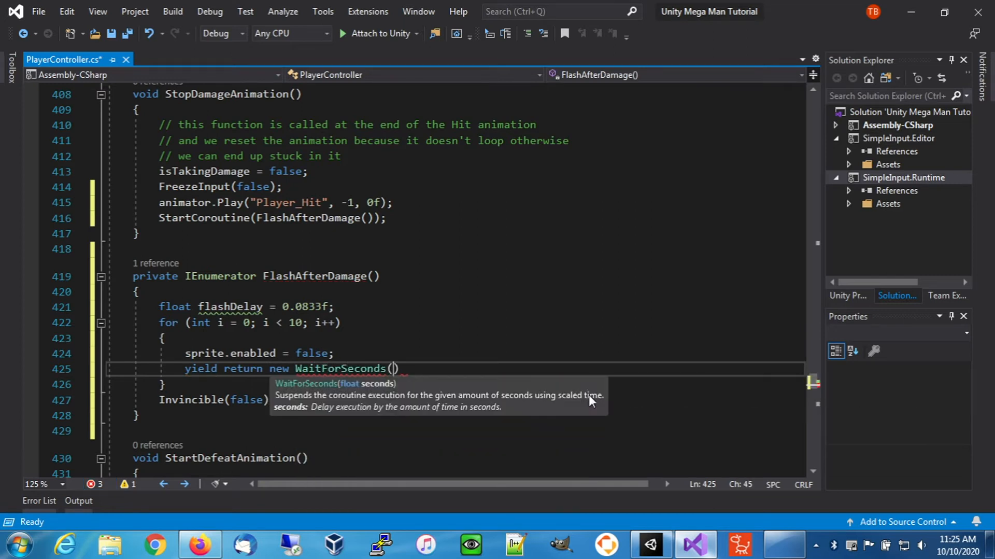
type("flashDelay")
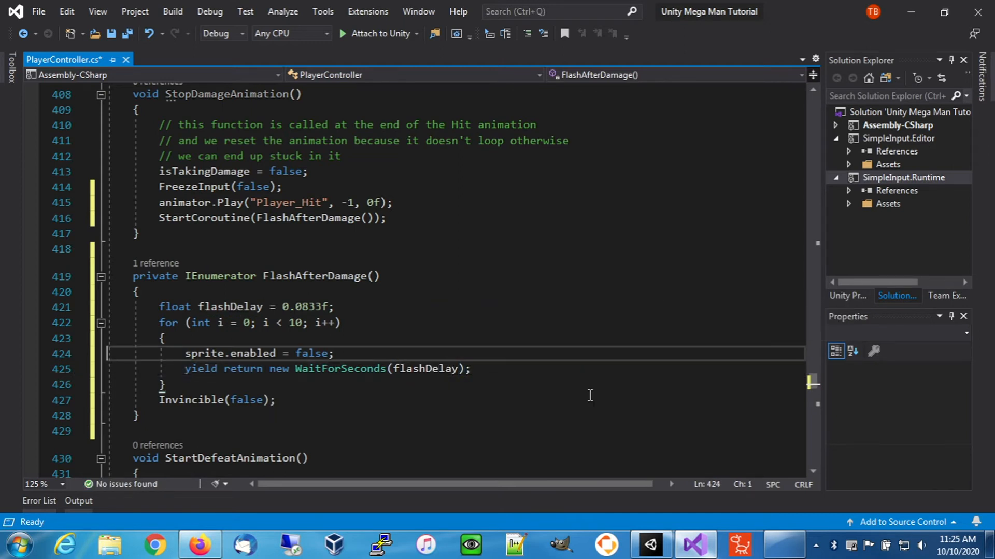
left_click(216, 399)
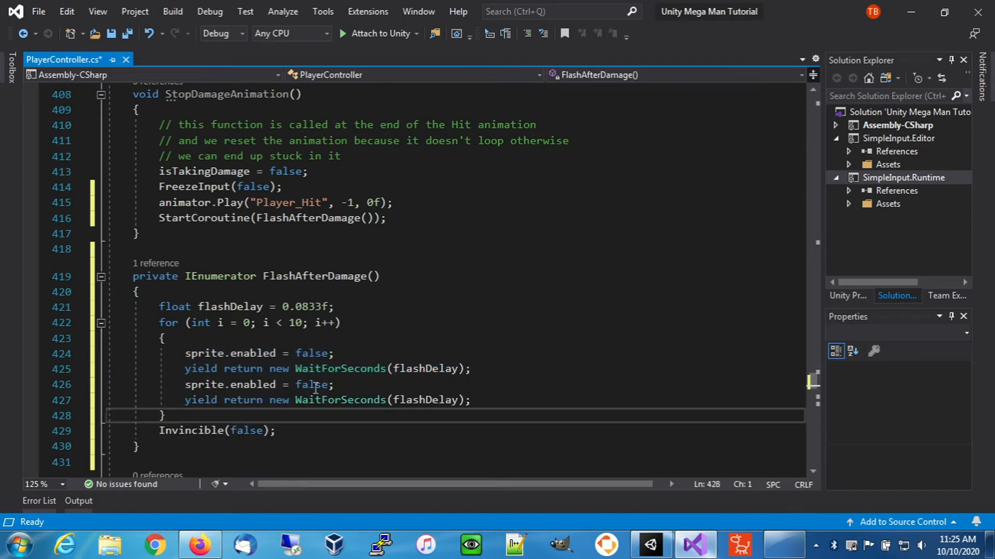
type("true")
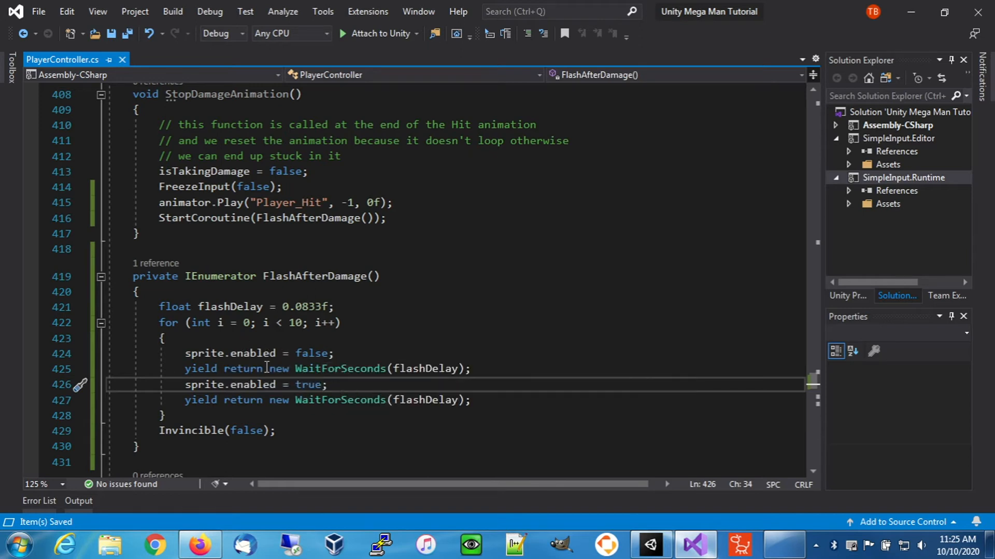
mouse_move(497, 223)
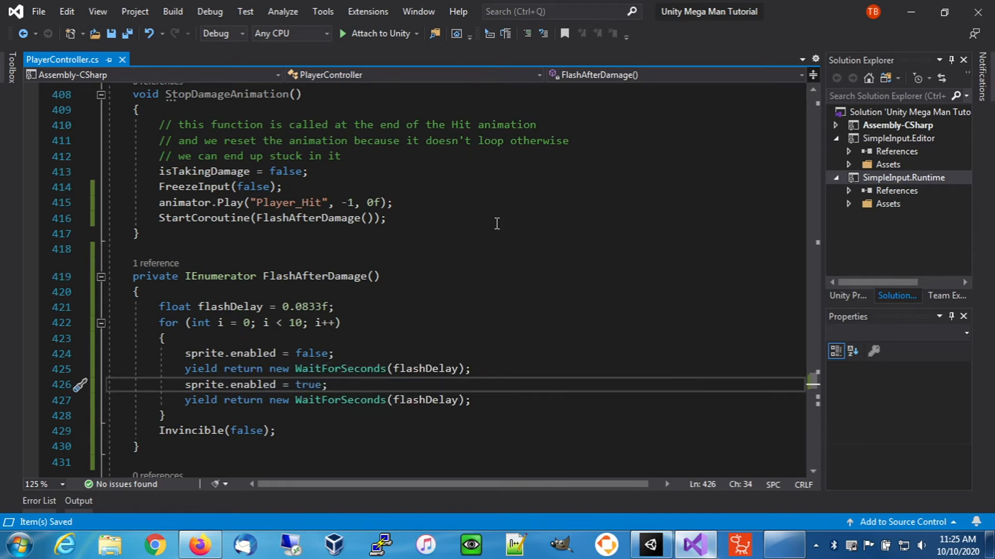
mouse_move(496, 424)
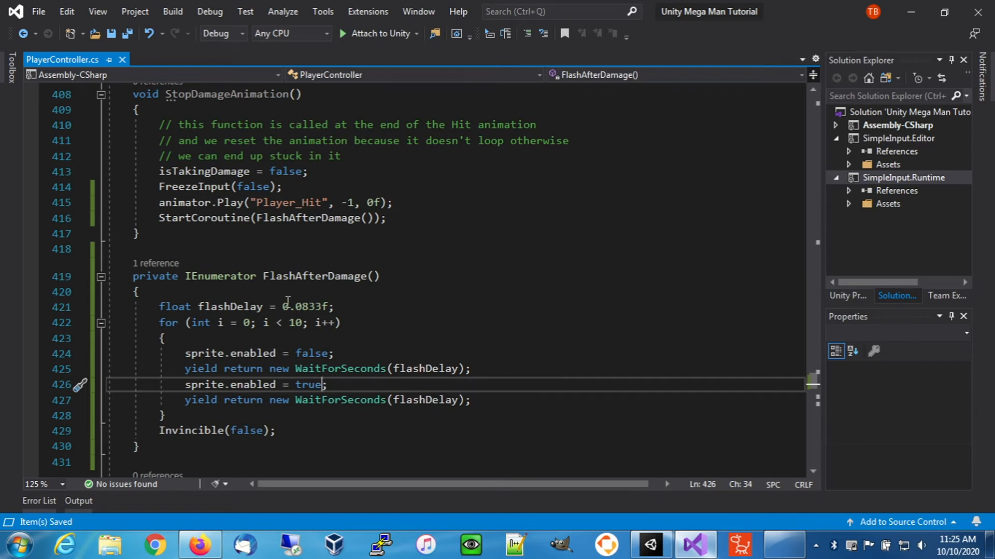
mouse_move(218, 382)
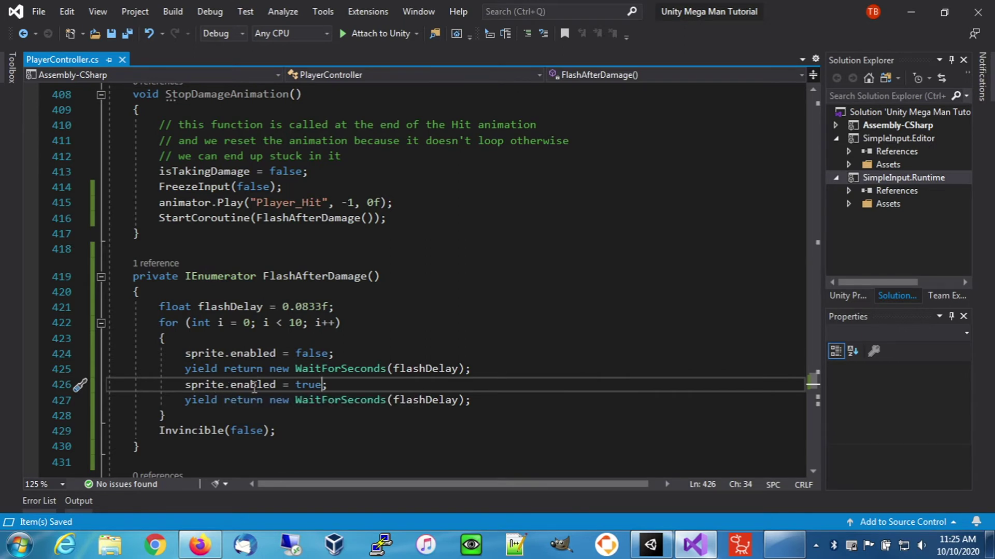
mouse_move(429, 399)
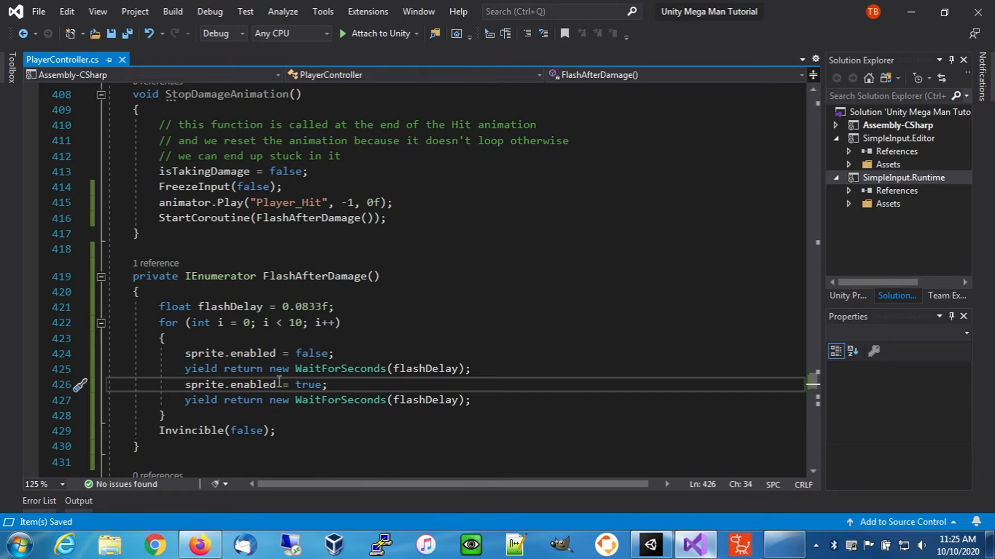
mouse_move(214, 420)
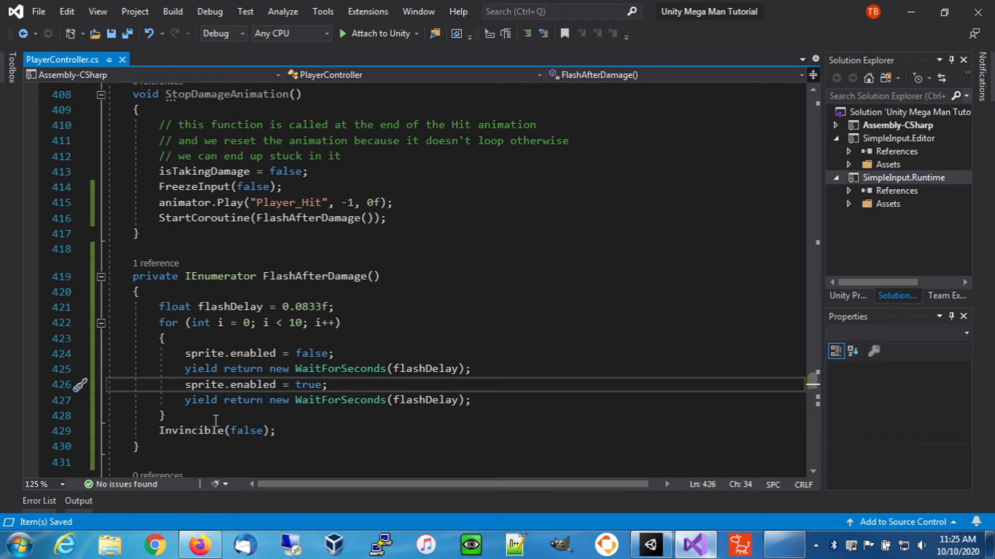
mouse_move(193, 430)
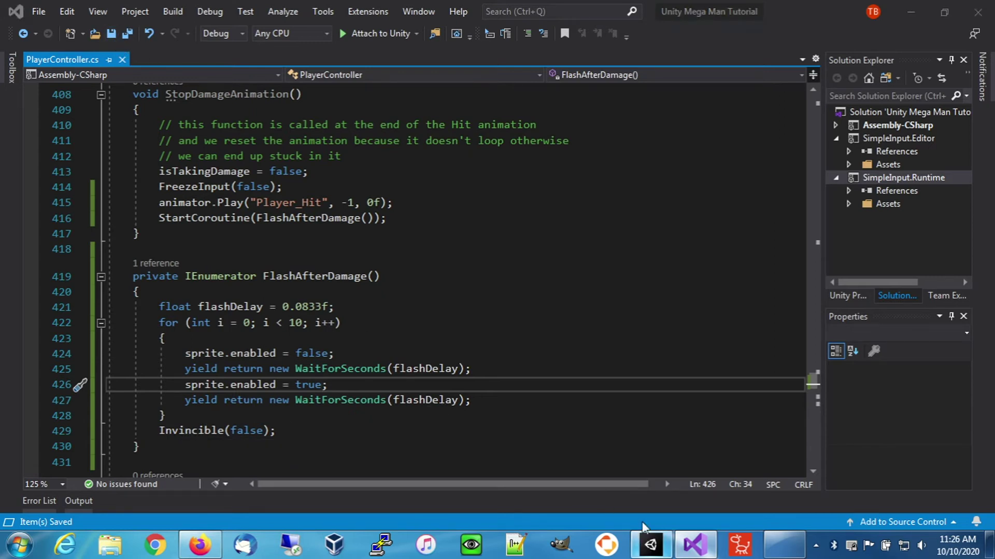
- Run the scene in Unity to watch the player's damage flash, then stop play mode
left_click(650, 544)
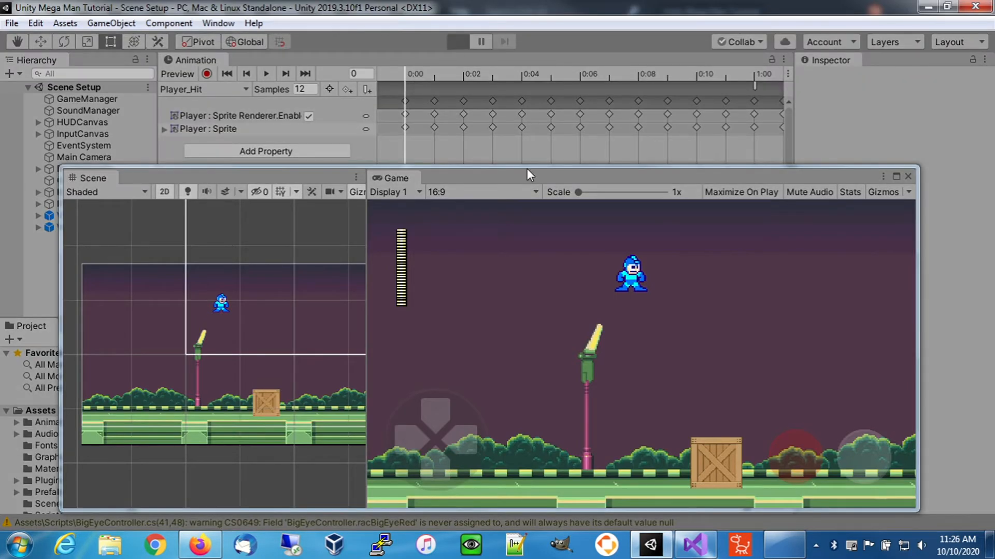
left_click(457, 41)
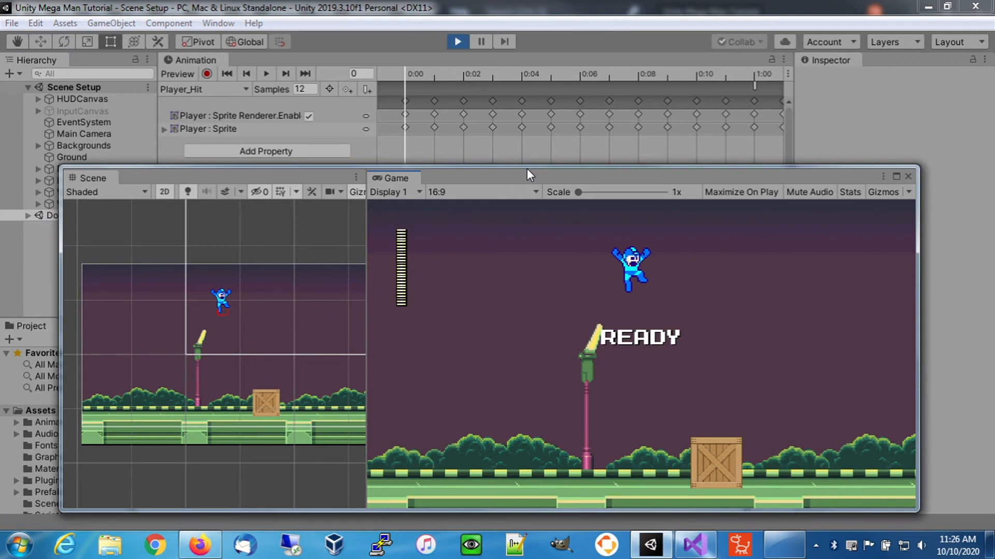
mouse_move(526, 171)
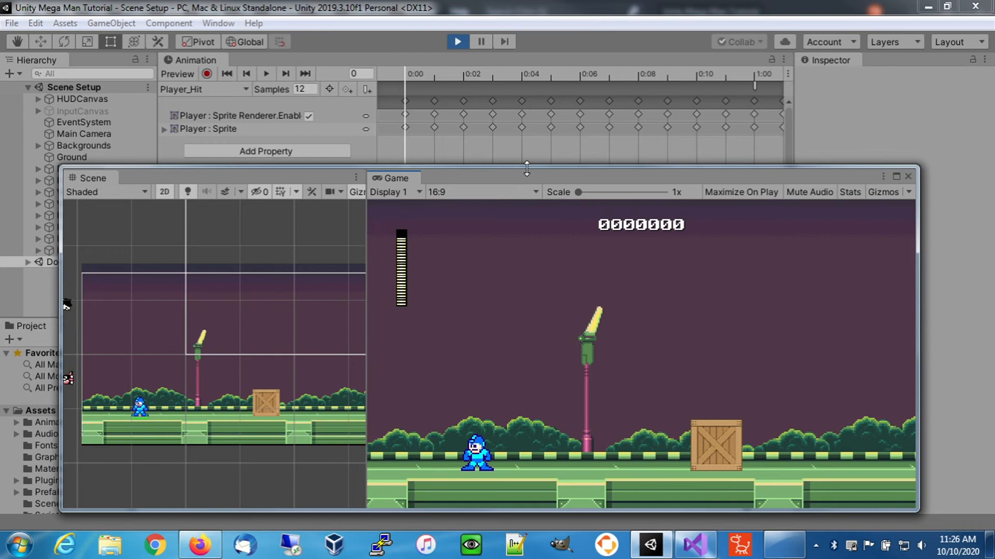
left_click(457, 42)
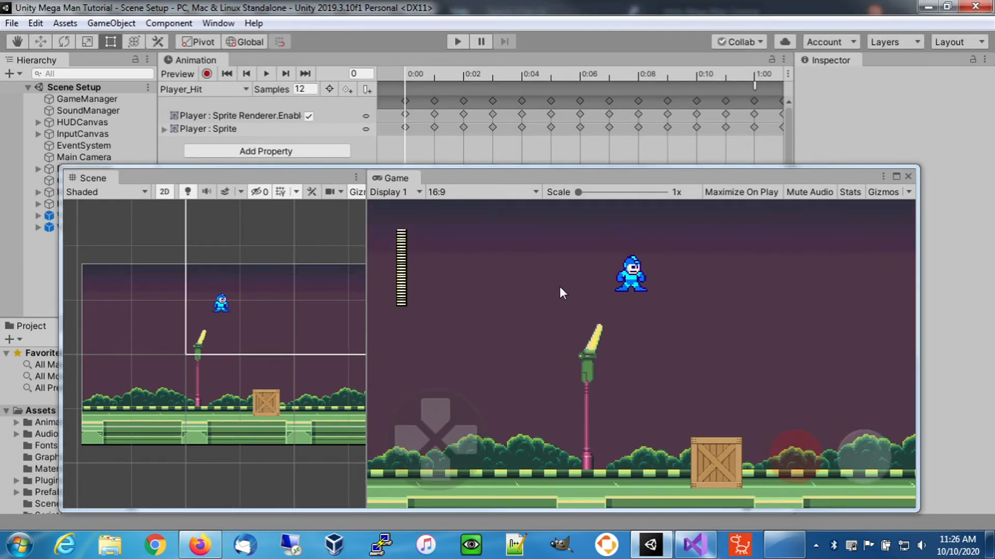
- Return to PlayerController.cs and comment out both sprite.enabled lines in the loop
left_click(695, 544)
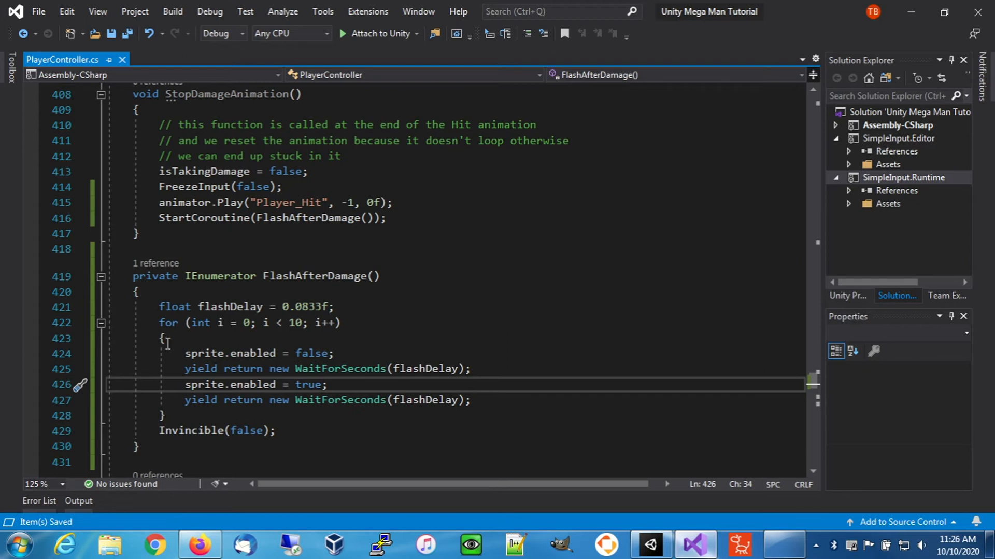
mouse_move(218, 353)
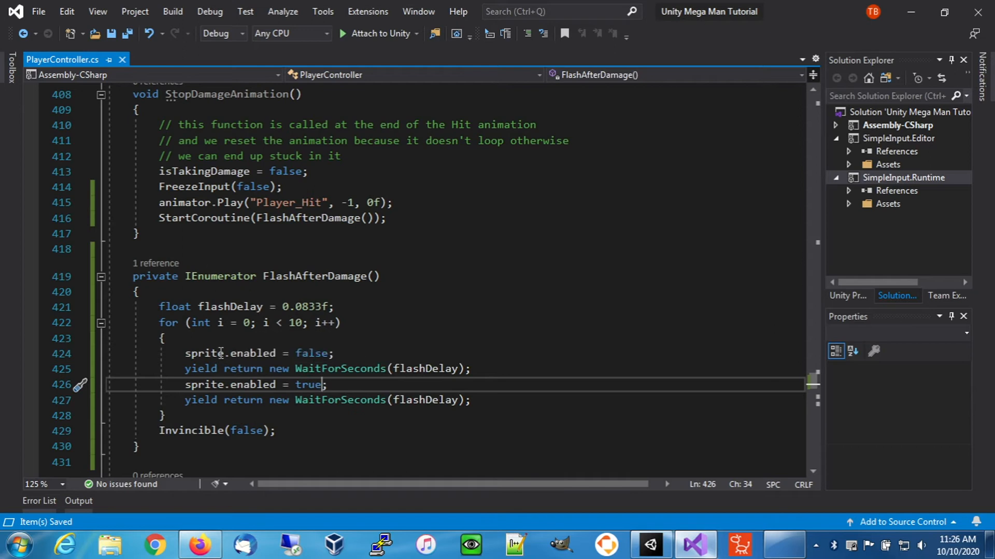
mouse_move(204, 385)
type("//")
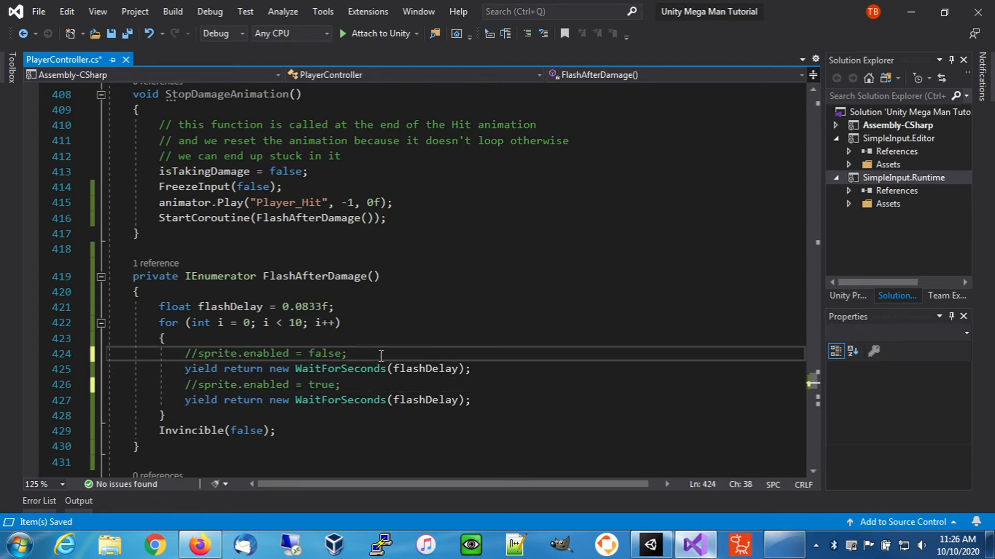
- Have the loop set sprite.material = null, then sprite.material = new Material(Shader.Find("Sprites/Default"))
key("enter")
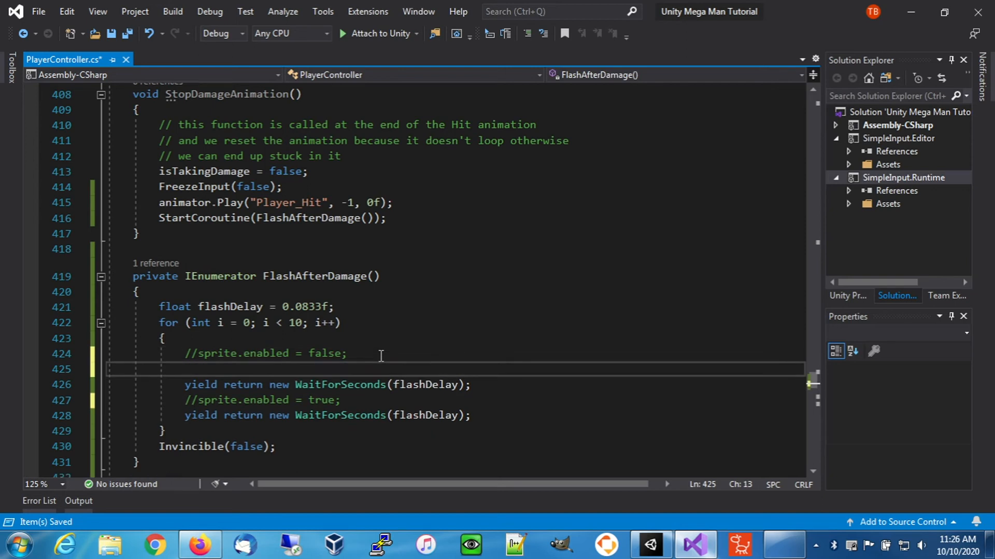
type("sprite.")
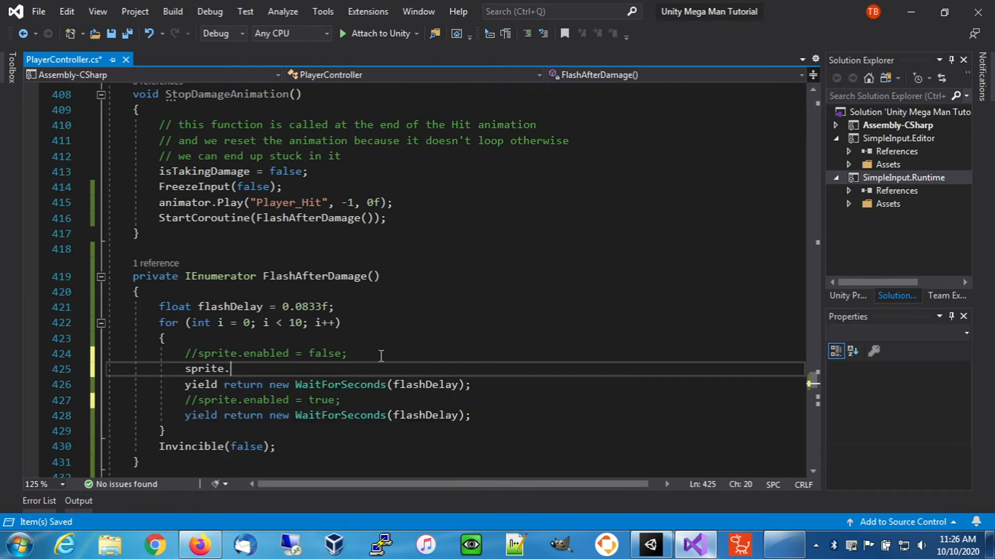
type("material")
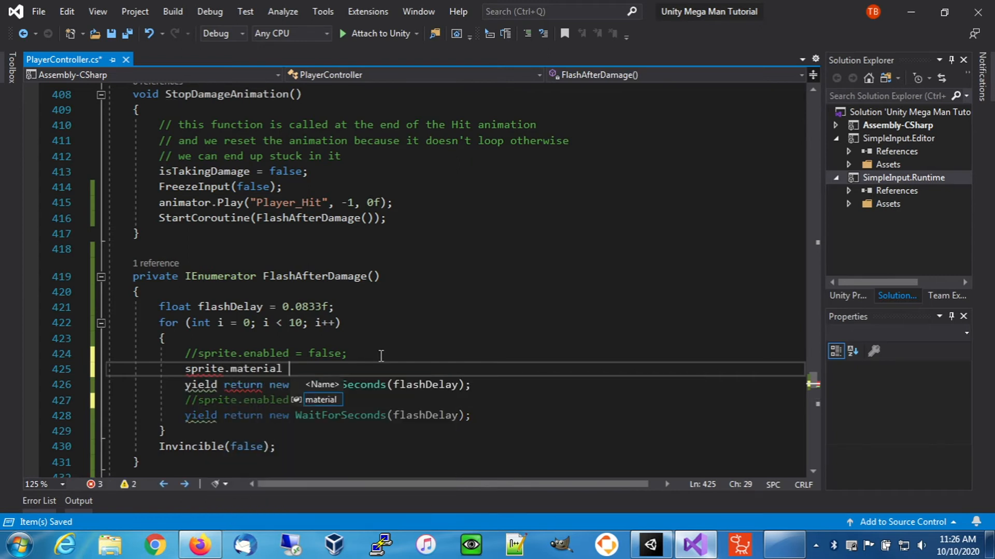
type("= null;")
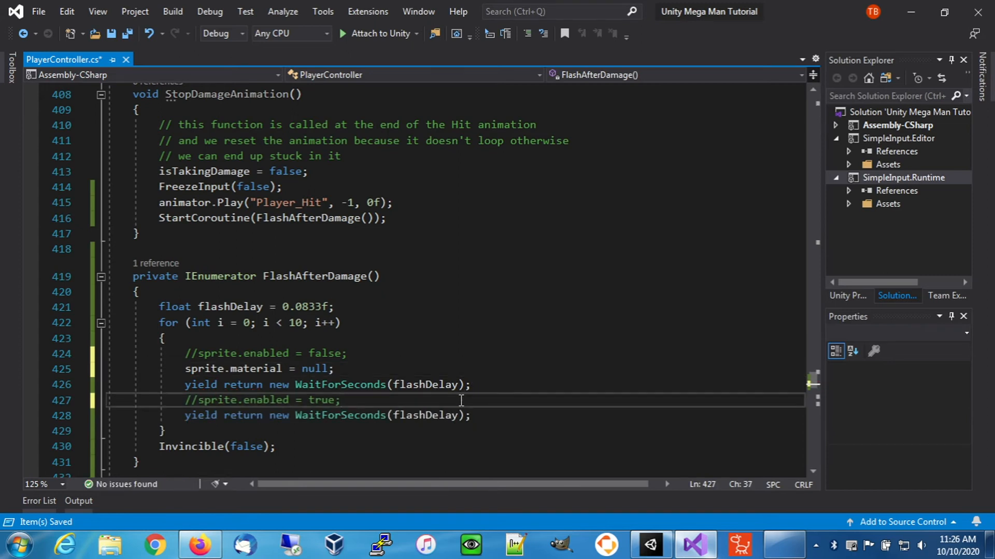
type("sprite.material = new")
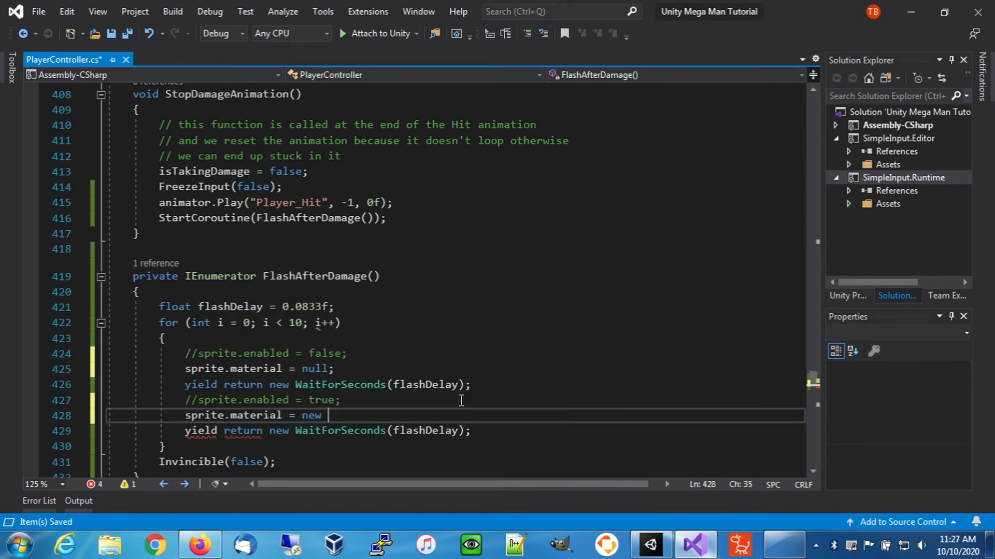
type("Material(")
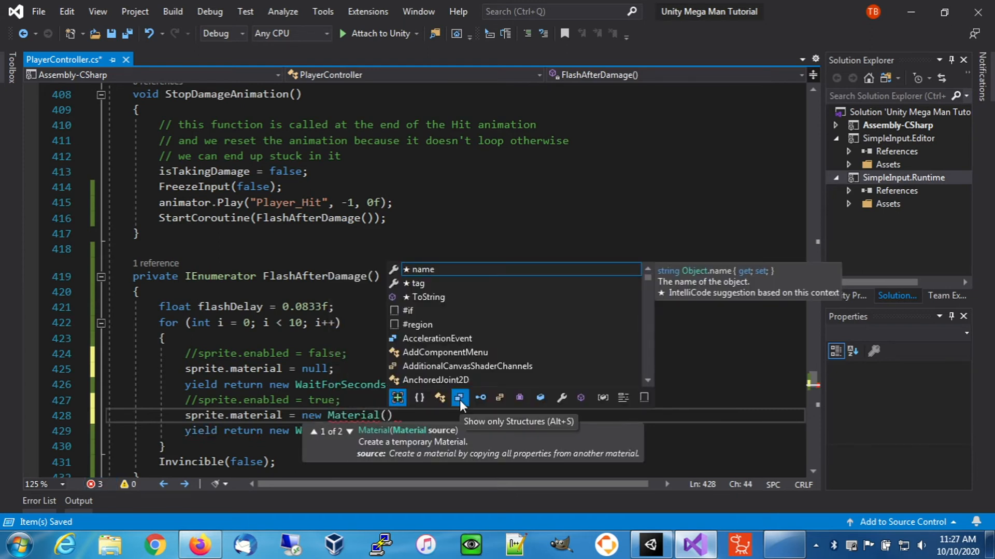
type("S")
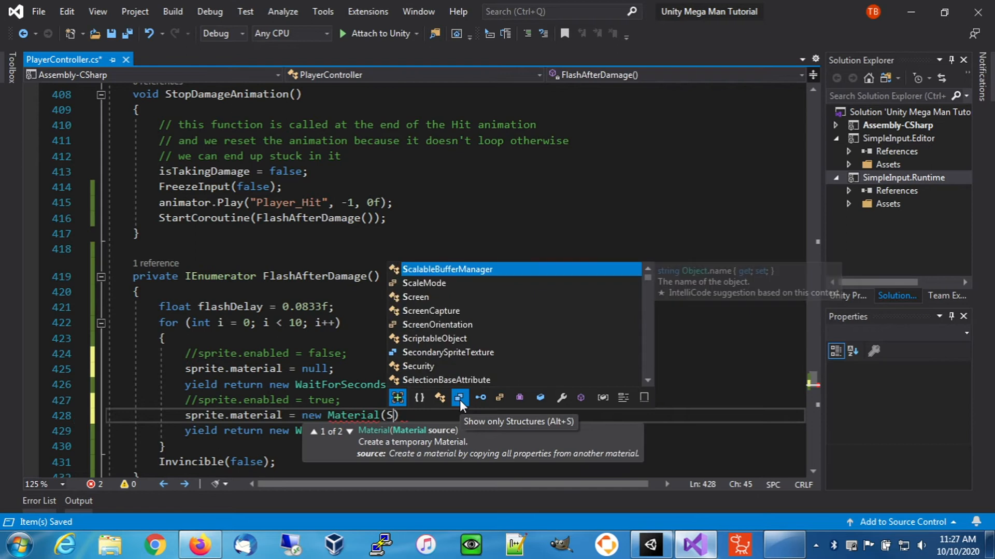
type("hader.Find(")
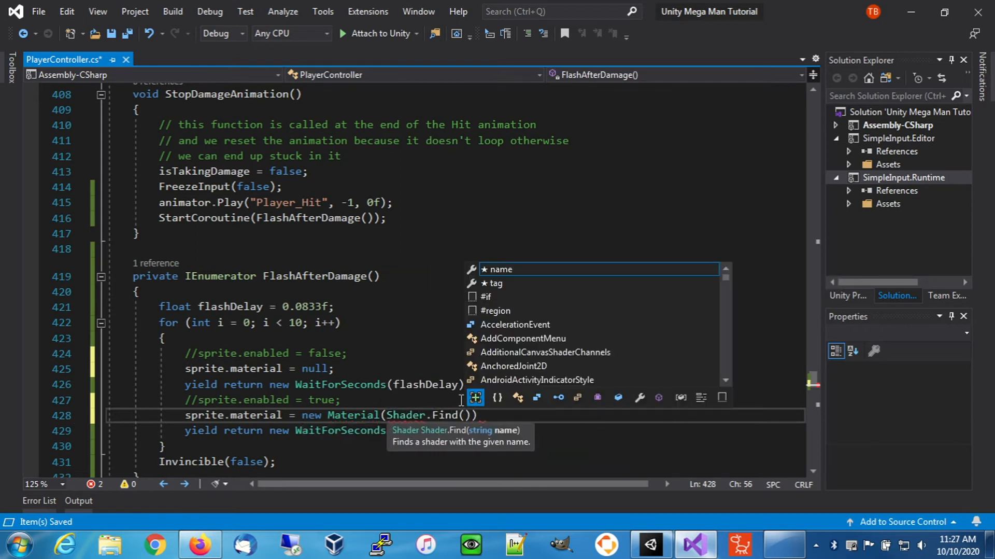
type("Se\"")
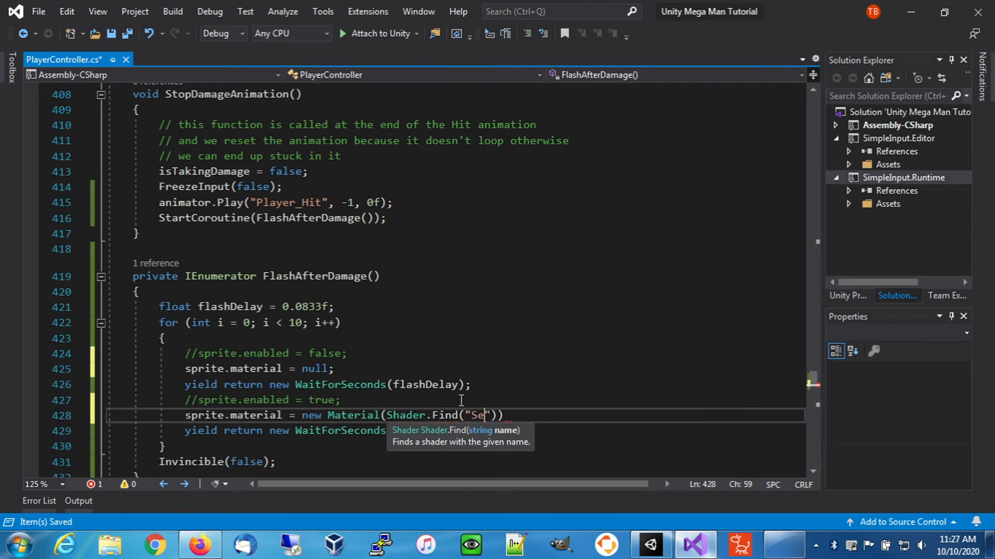
type("pri")
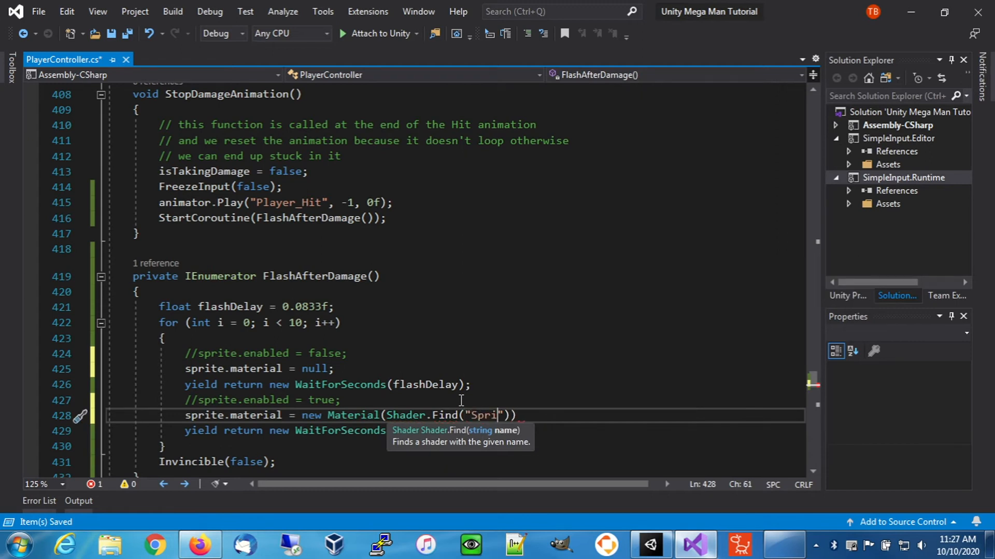
type("tes/Default")
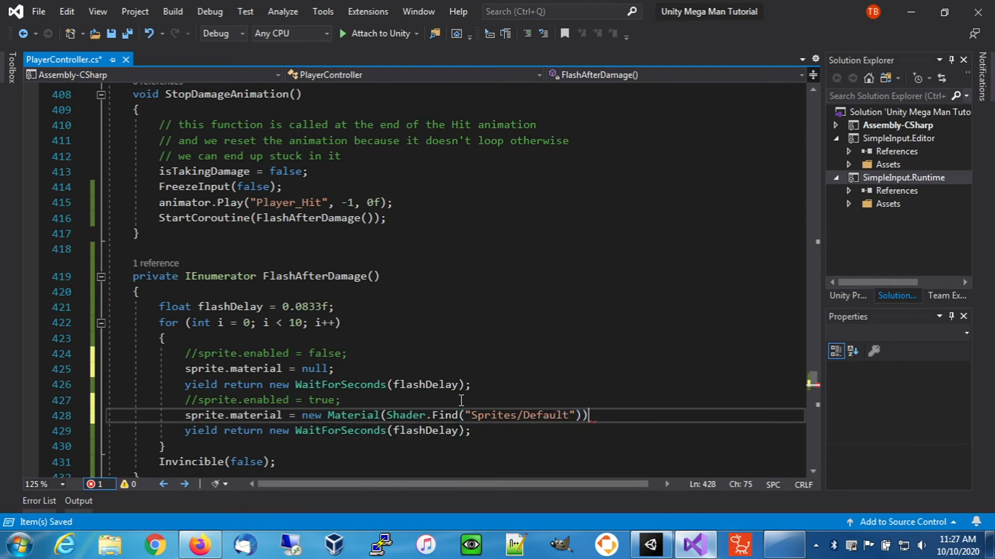
type(";")
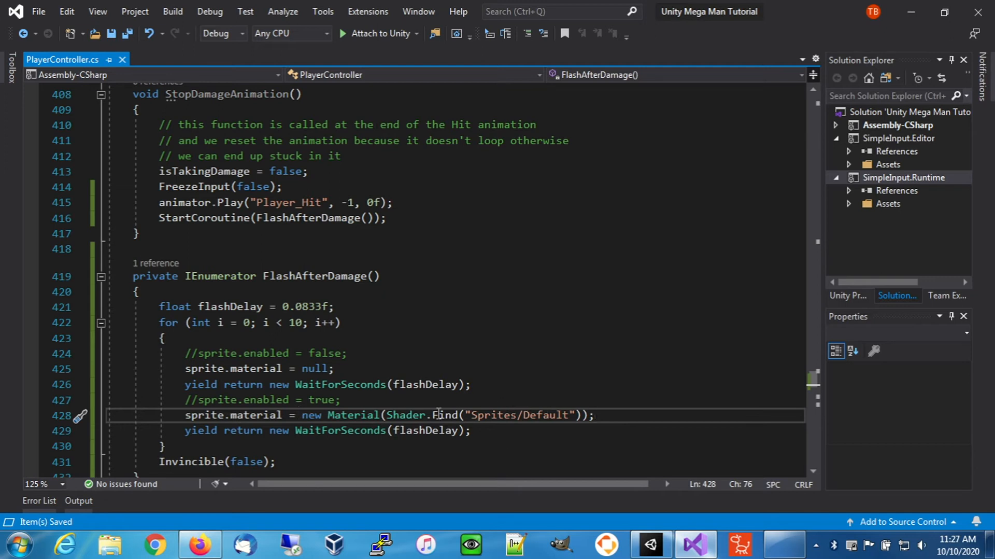
mouse_move(344, 384)
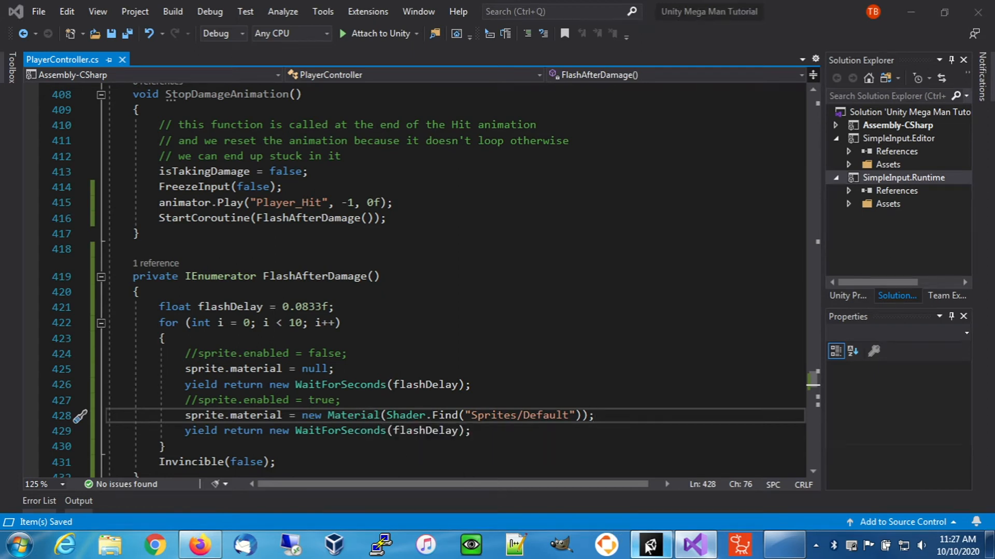
- Run the scene in Unity to test the material-based flash, then stop play mode
left_click(649, 545)
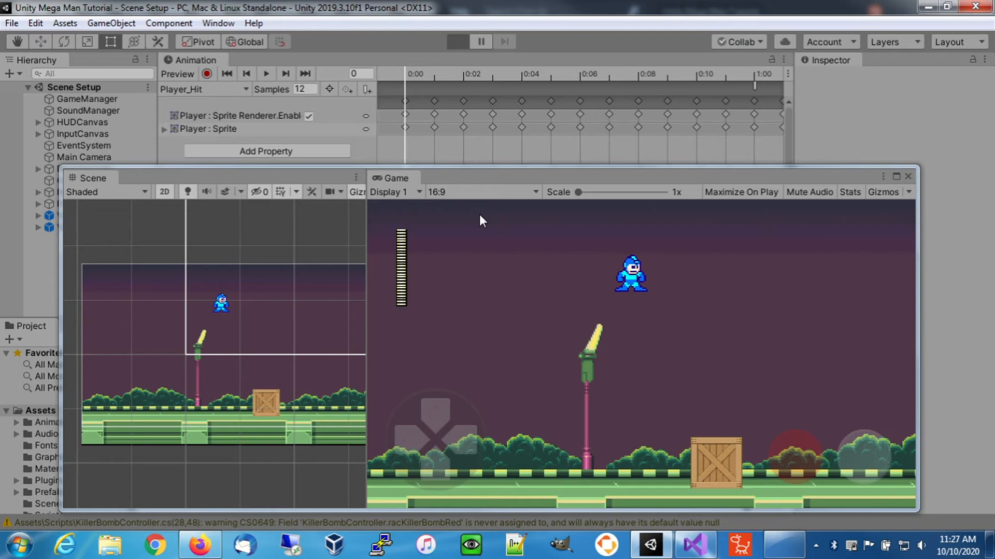
left_click(458, 42)
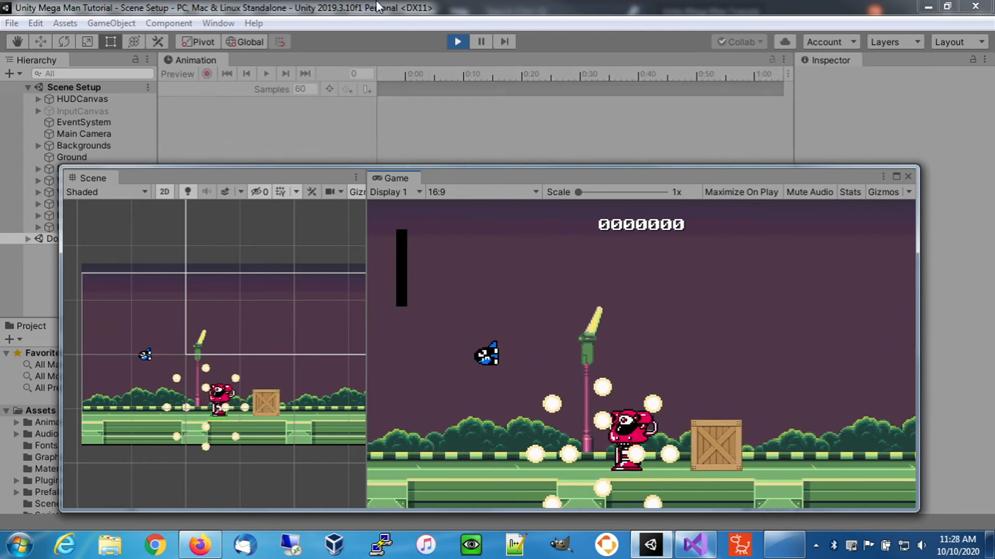
left_click(457, 42)
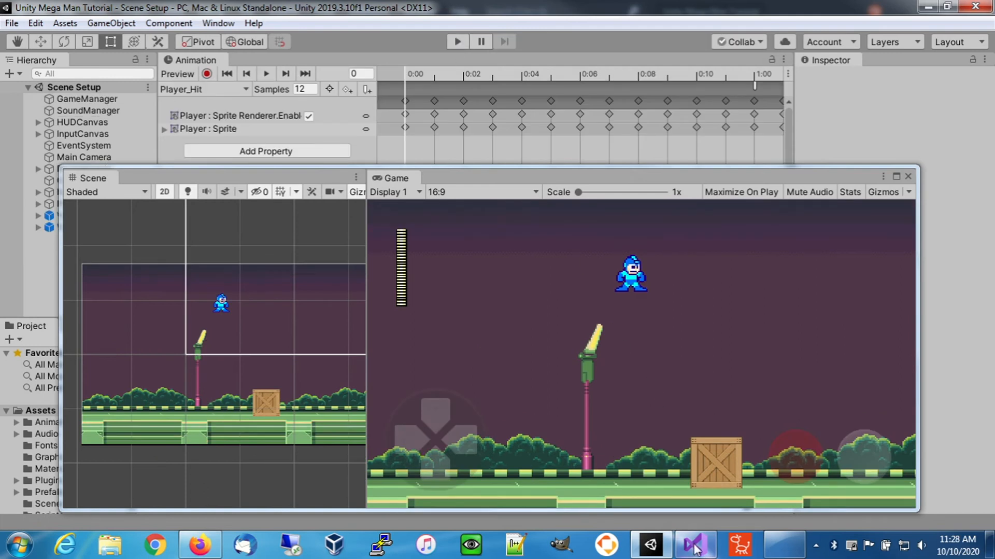
- Bring PlayerController.cs back to the front to review the sprite.material lines
left_click(695, 544)
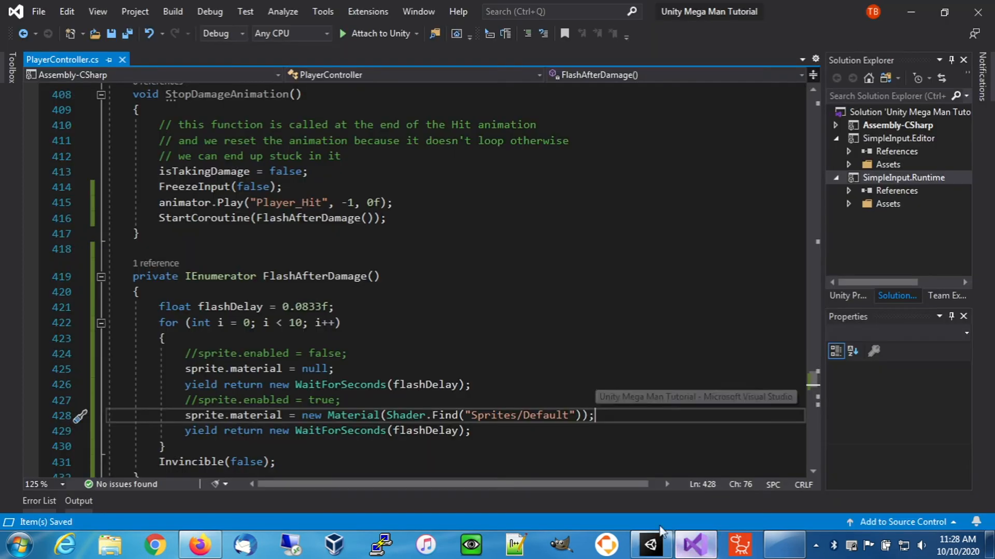
mouse_move(199, 388)
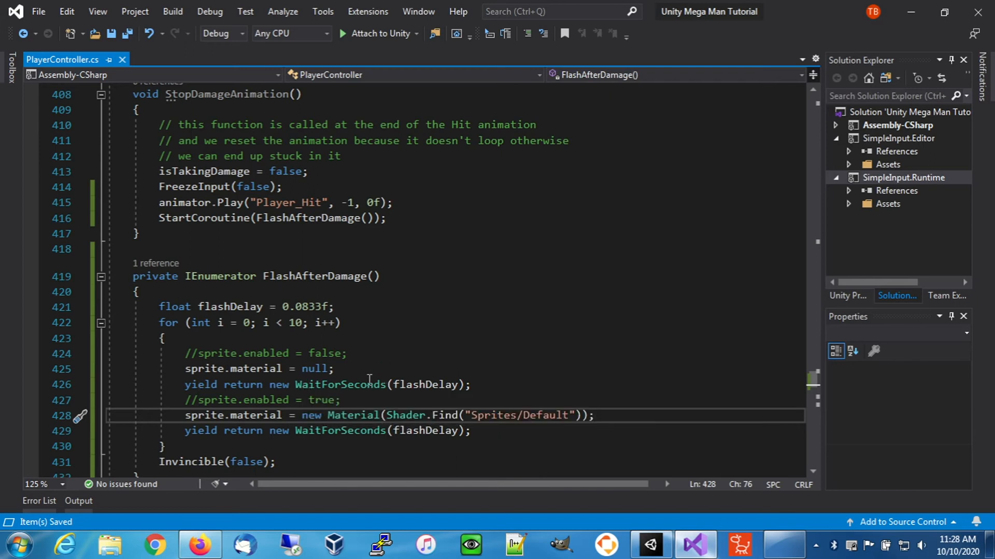
mouse_move(265, 367)
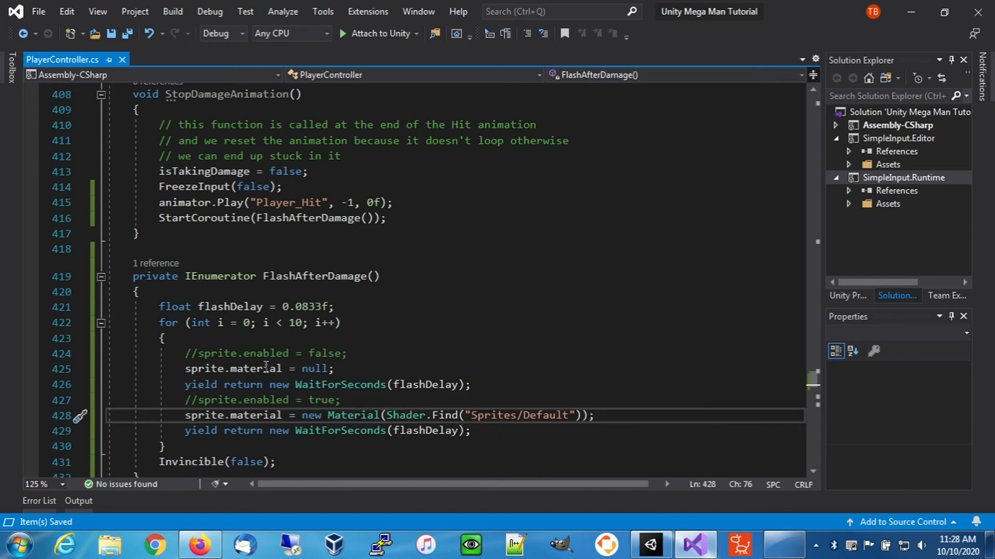
mouse_move(287, 368)
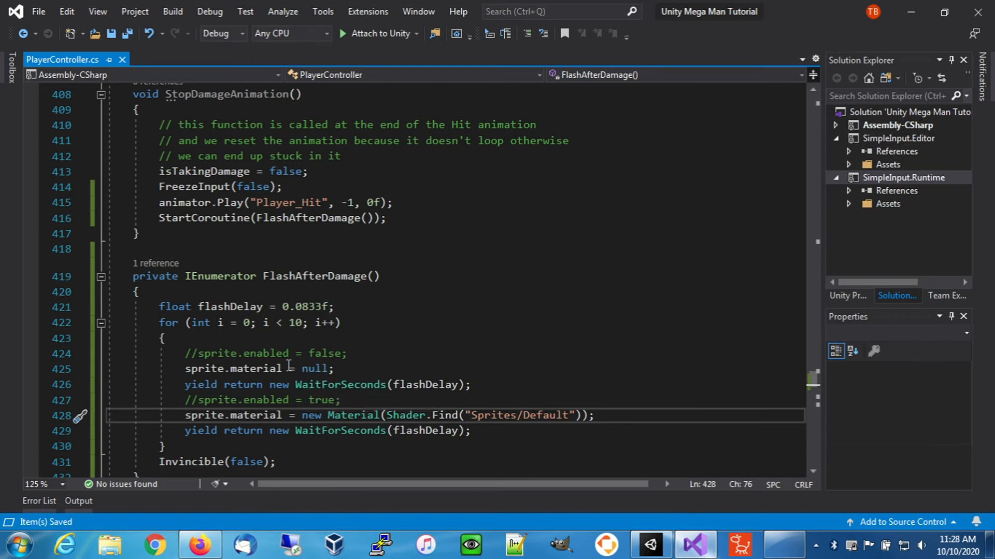
mouse_move(254, 368)
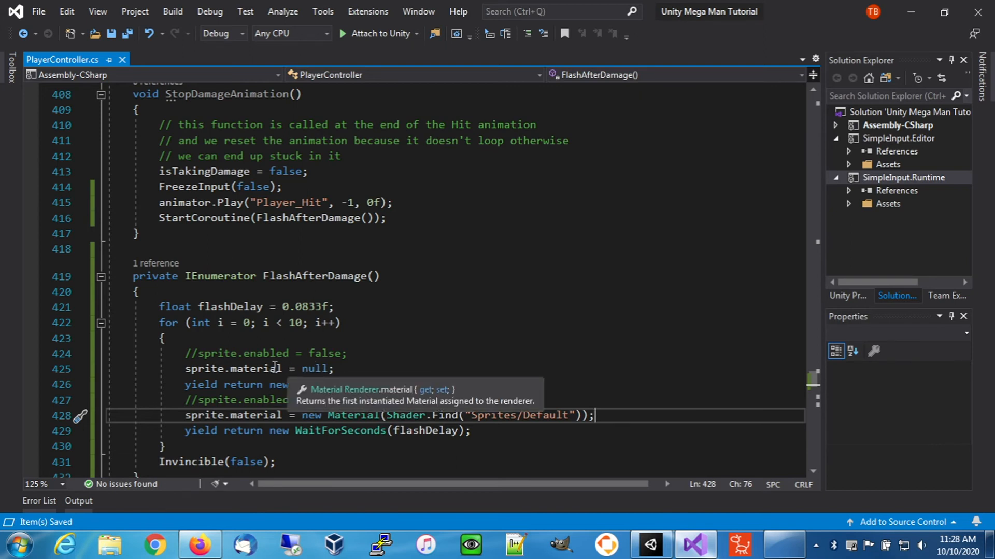
mouse_move(272, 368)
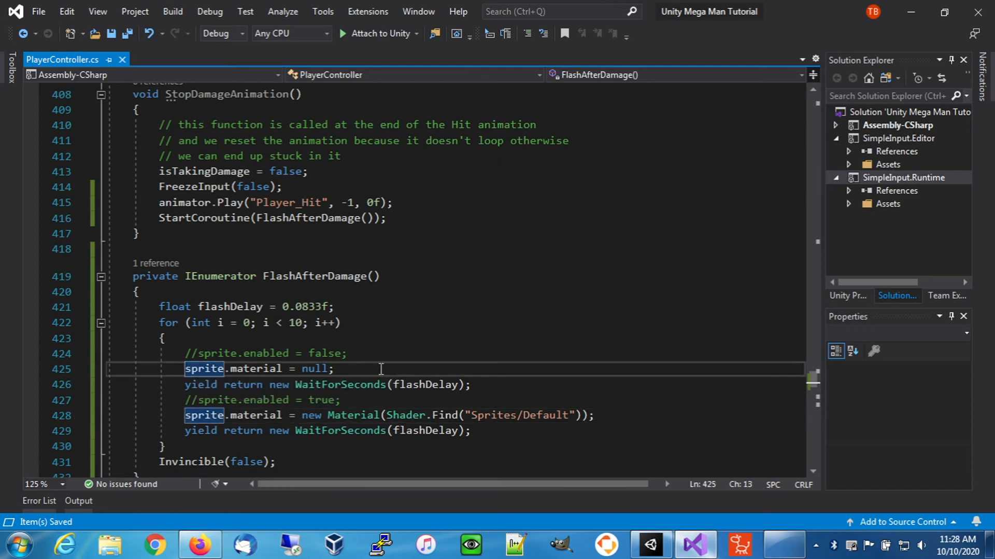
- Assign sprite.color = new Color(1,1,1,0) before the first wait and new Color(1,1,1,1) before the second
type("//")
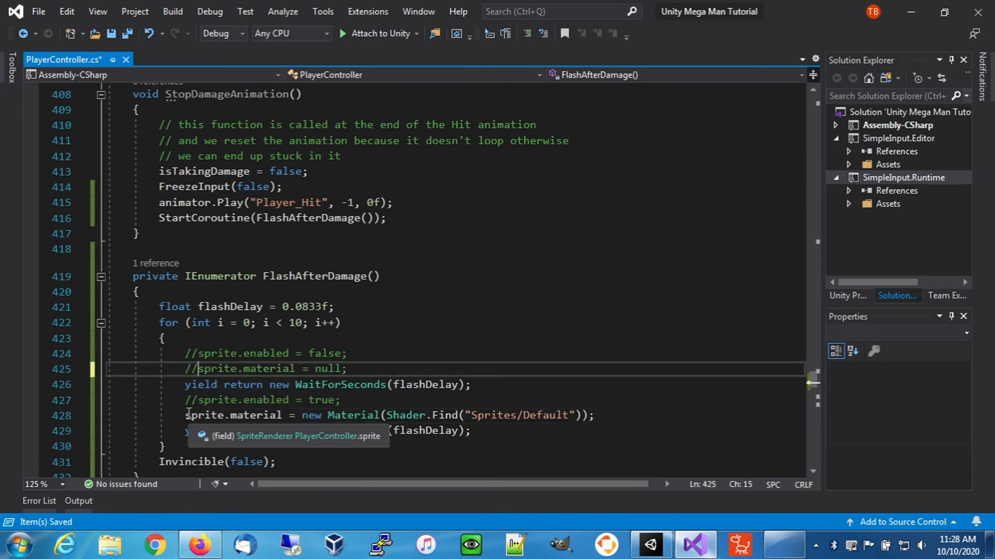
key("Enter")
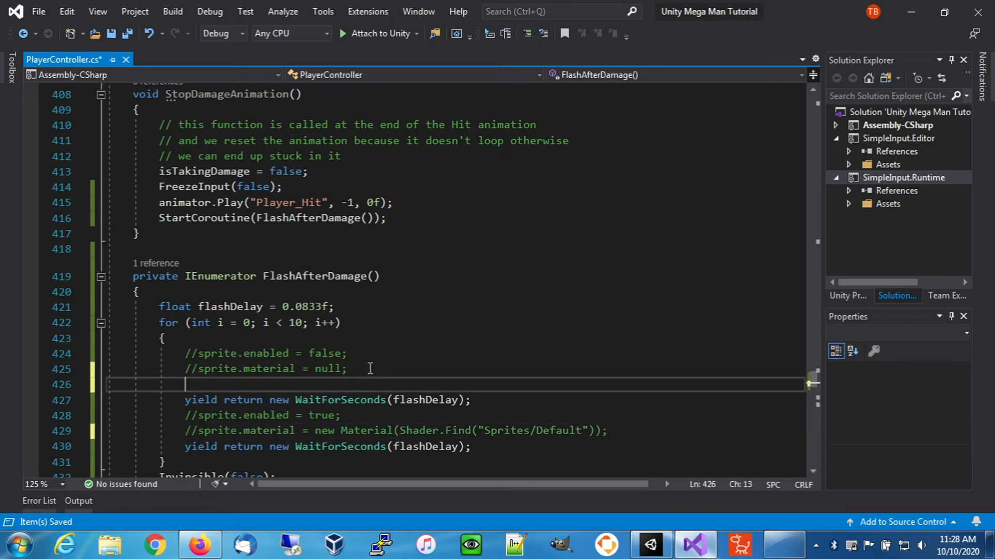
type("sprite.color =")
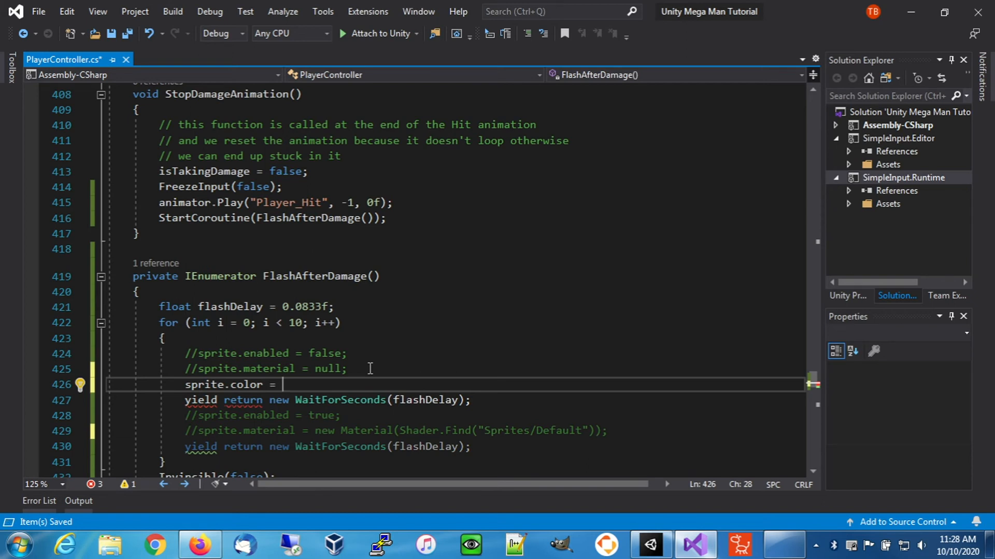
type("new Color")
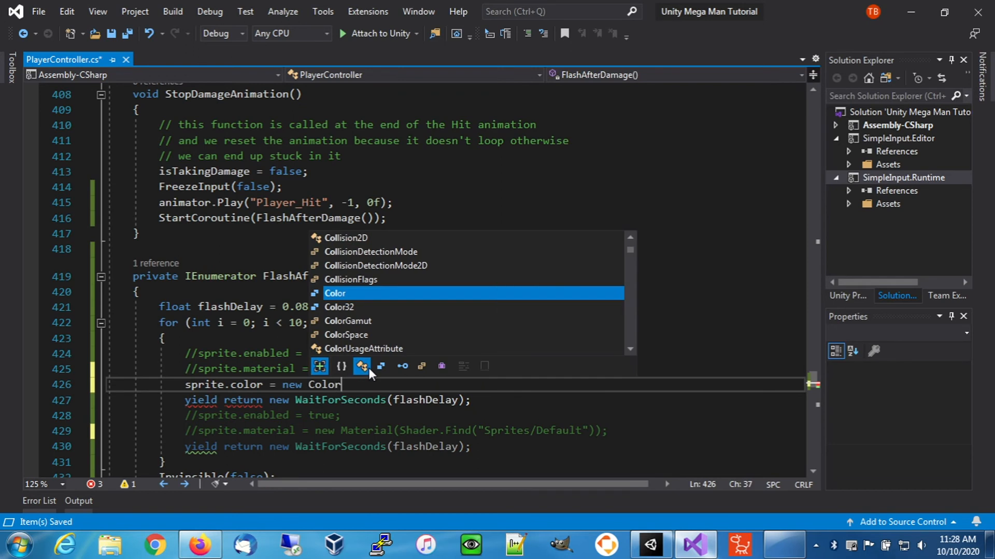
type("(1,")
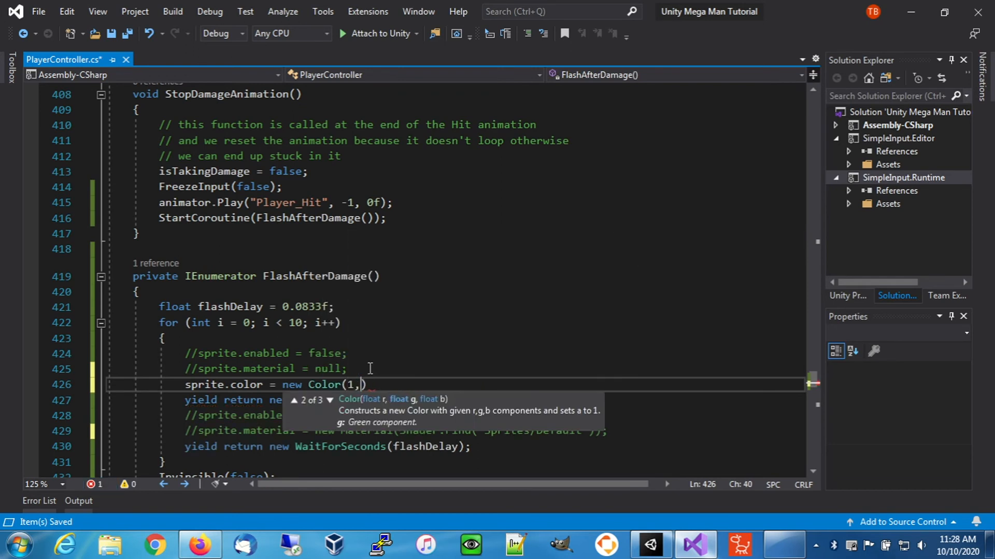
type("1,1,0")
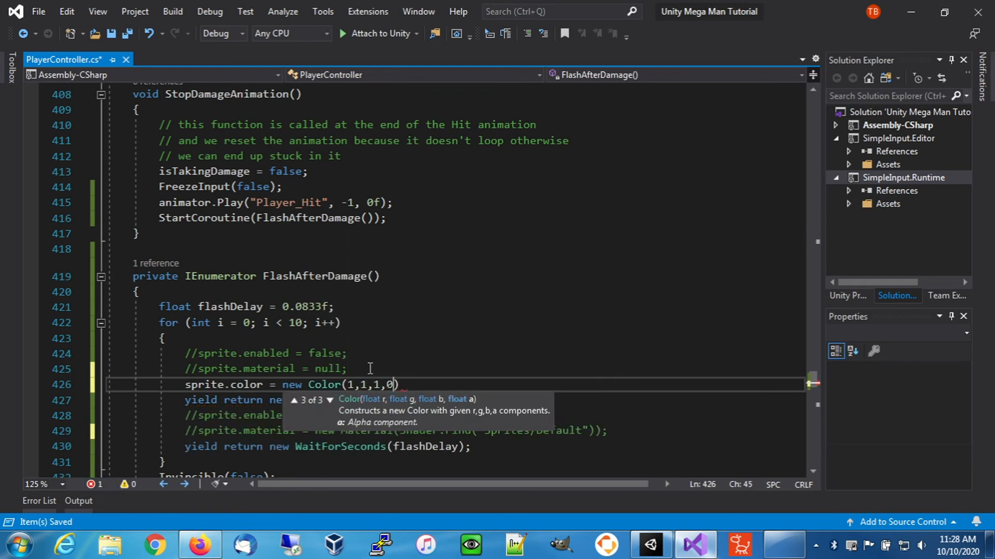
type(");")
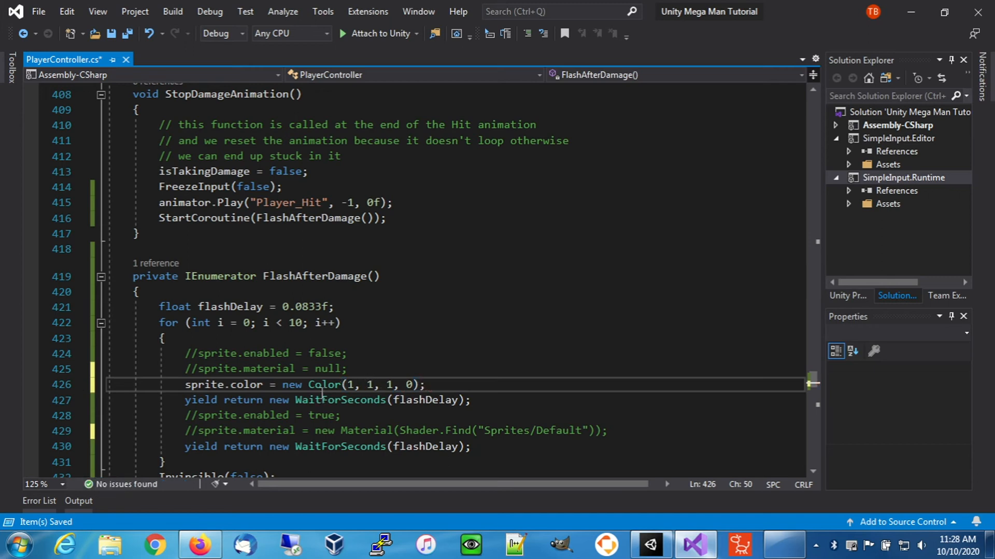
mouse_move(324, 385)
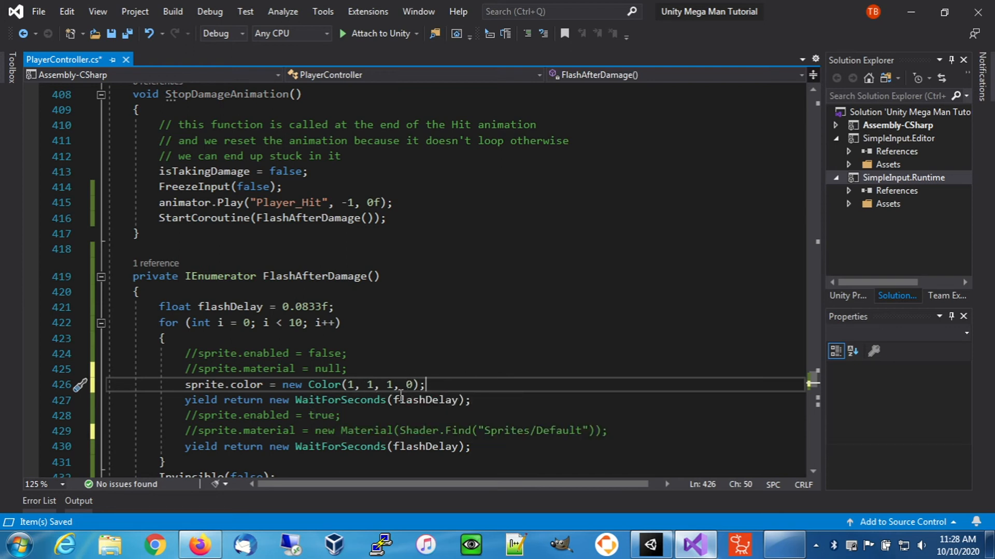
mouse_move(397, 399)
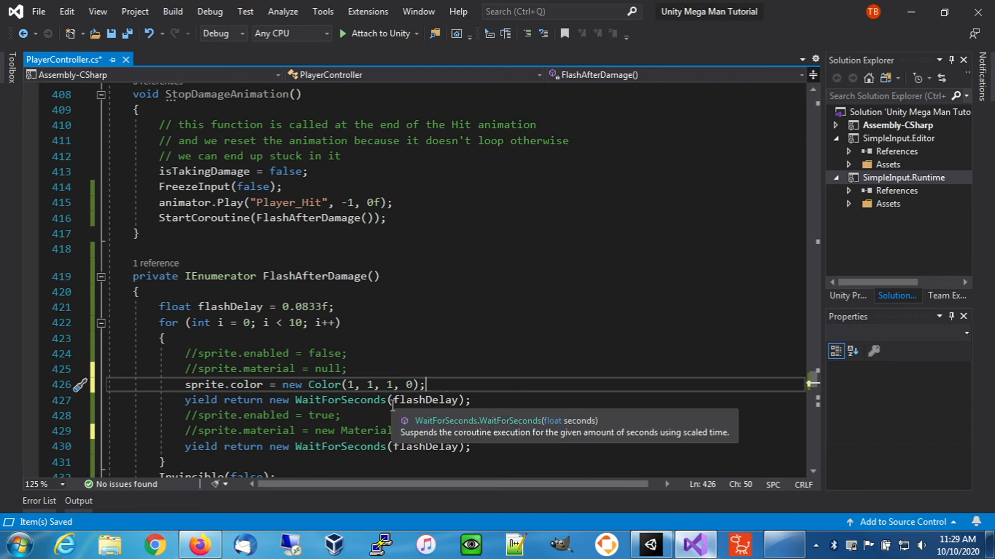
mouse_move(428, 399)
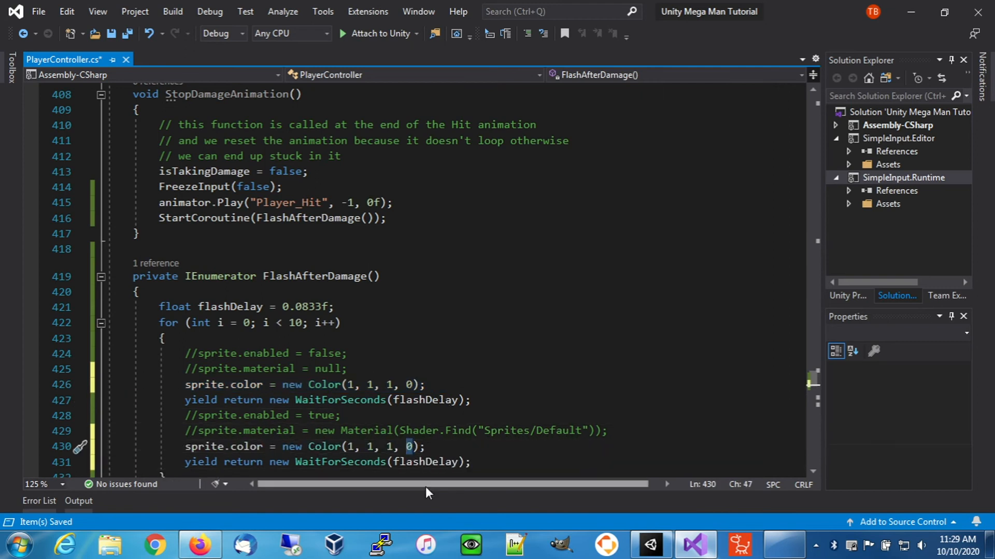
type("1")
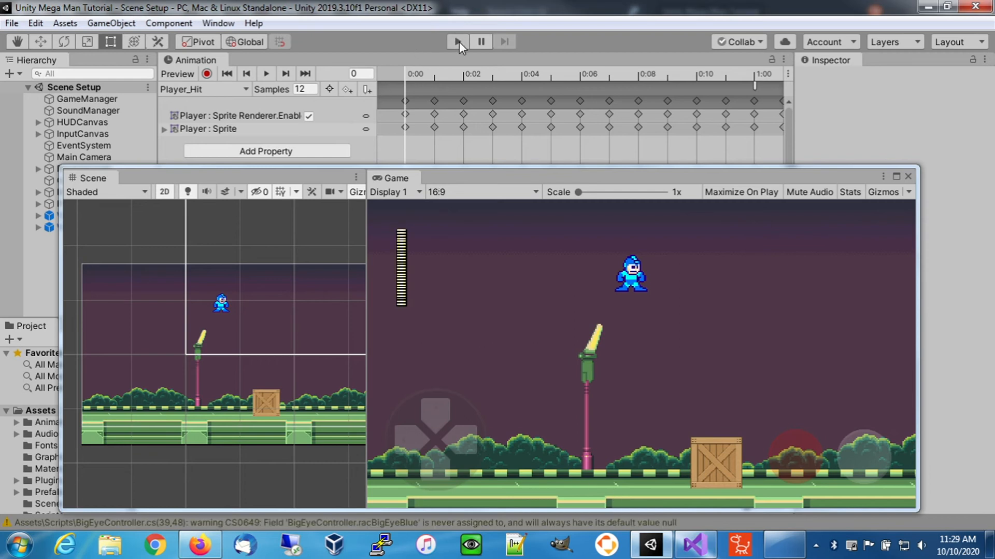
- Run the scene in play mode to try the color flash, stop it, and return to Visual Studio
left_click(457, 42)
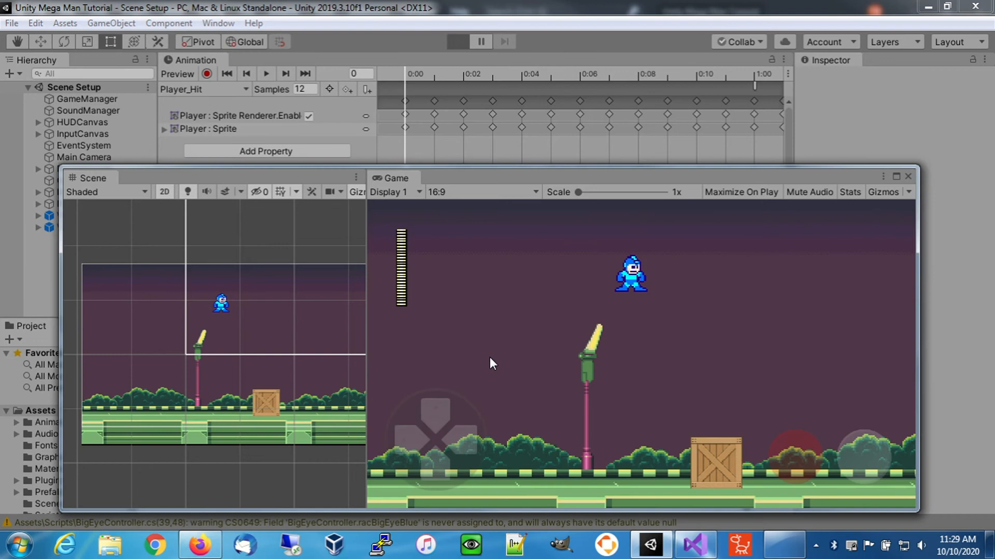
left_click(457, 41)
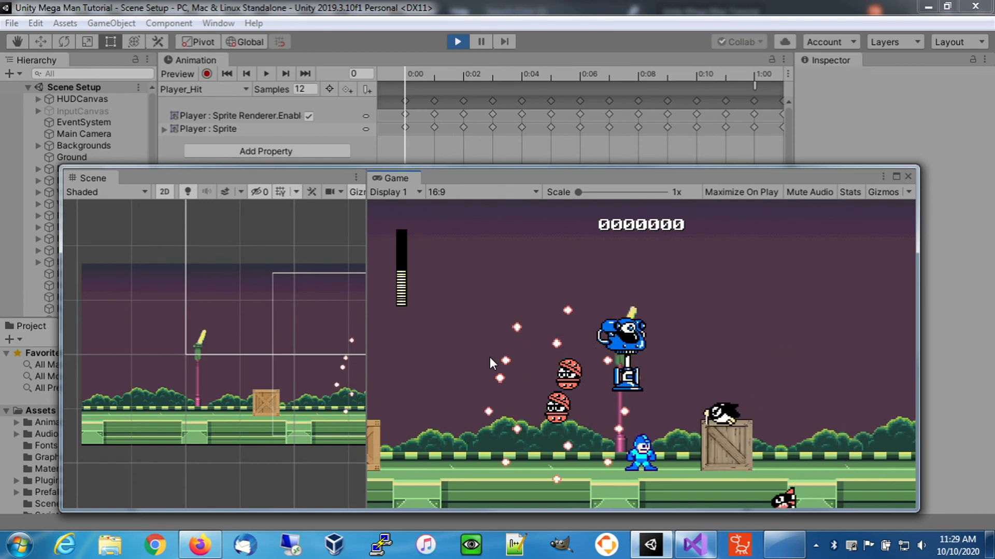
left_click(457, 42)
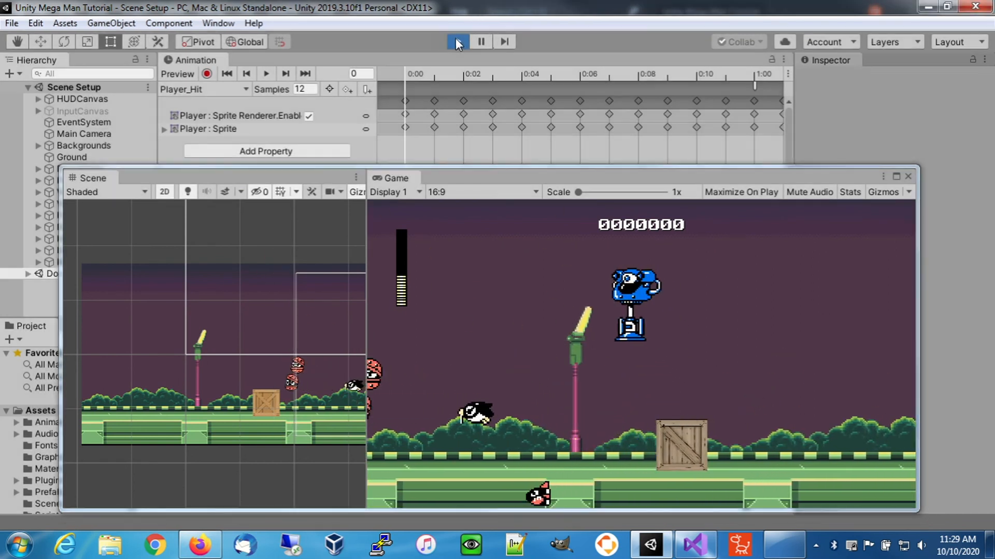
left_click(456, 42)
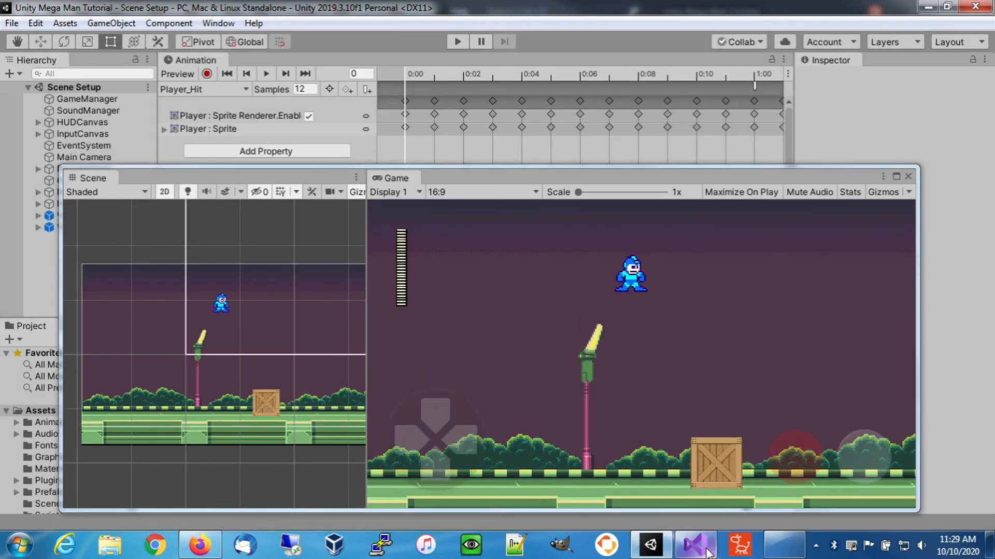
mouse_move(696, 545)
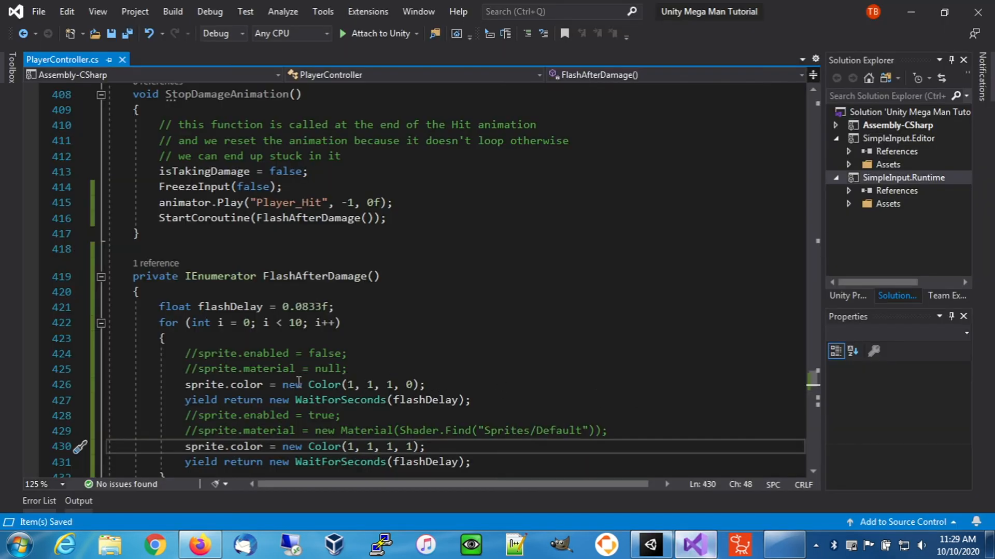
- Comment out the new Color lines, use Color.clear and Color.white instead, and save PlayerController.cs
double_click(323, 384)
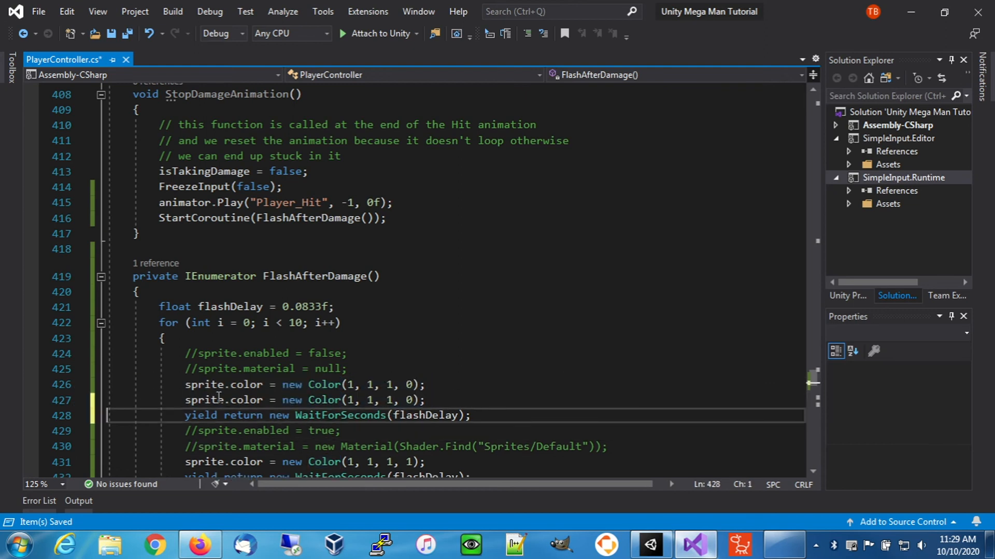
double_click(205, 384)
type("//")
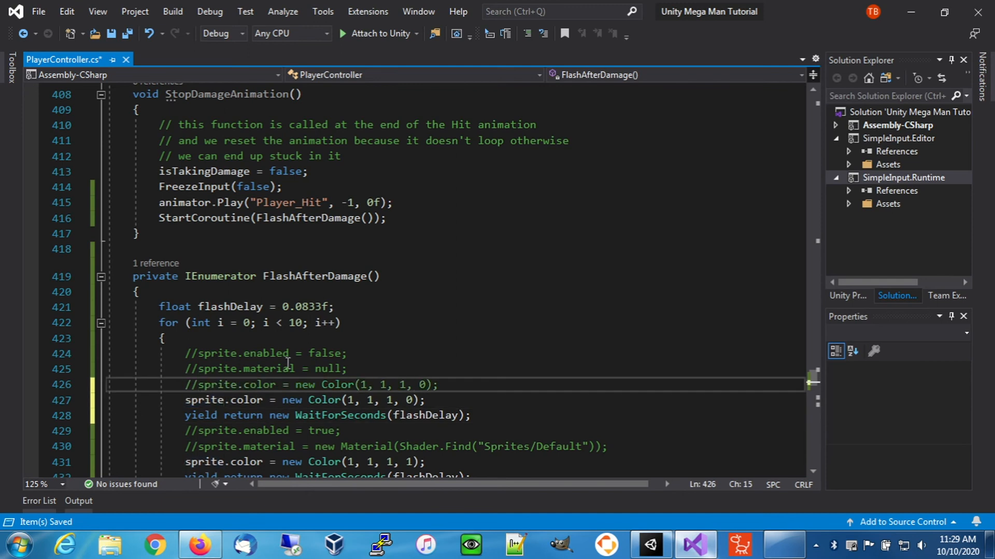
double_click(311, 399)
type(".clear")
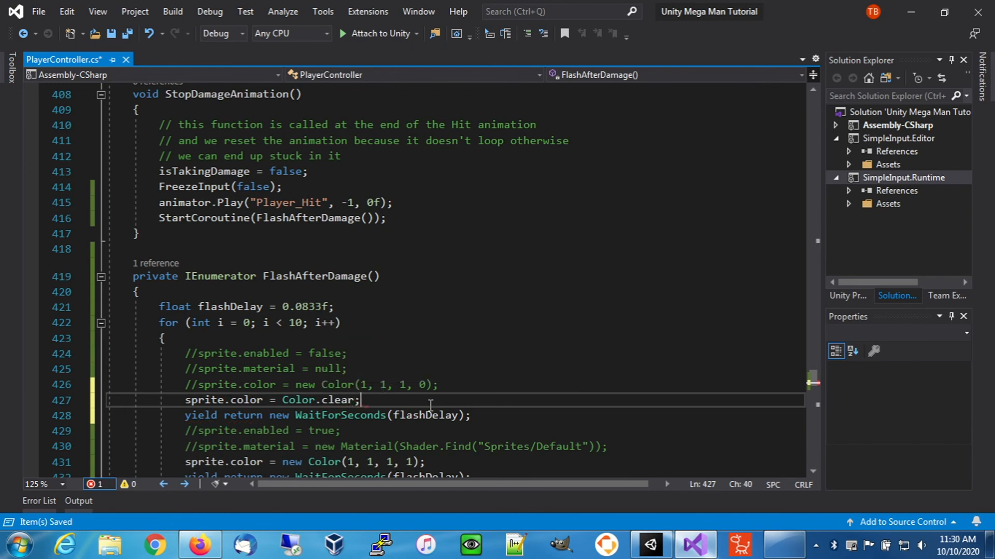
scroll("down", 3)
type("sprite.color = Color.white;")
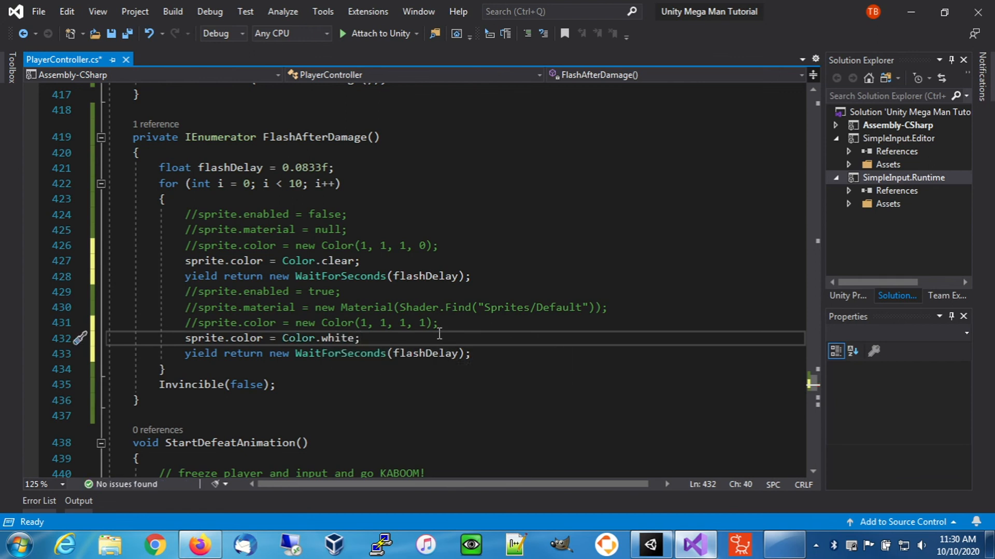
key("ctrl+s")
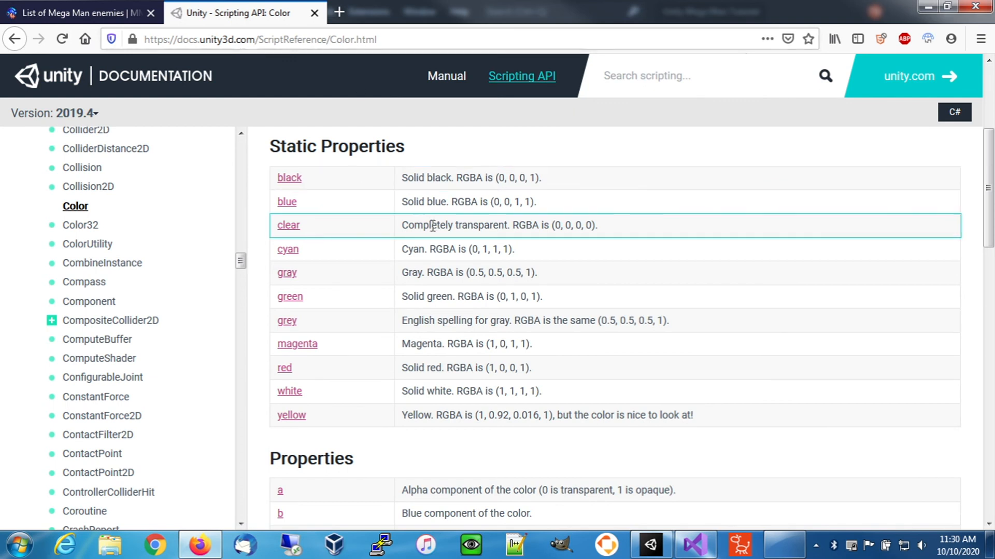
mouse_move(560, 227)
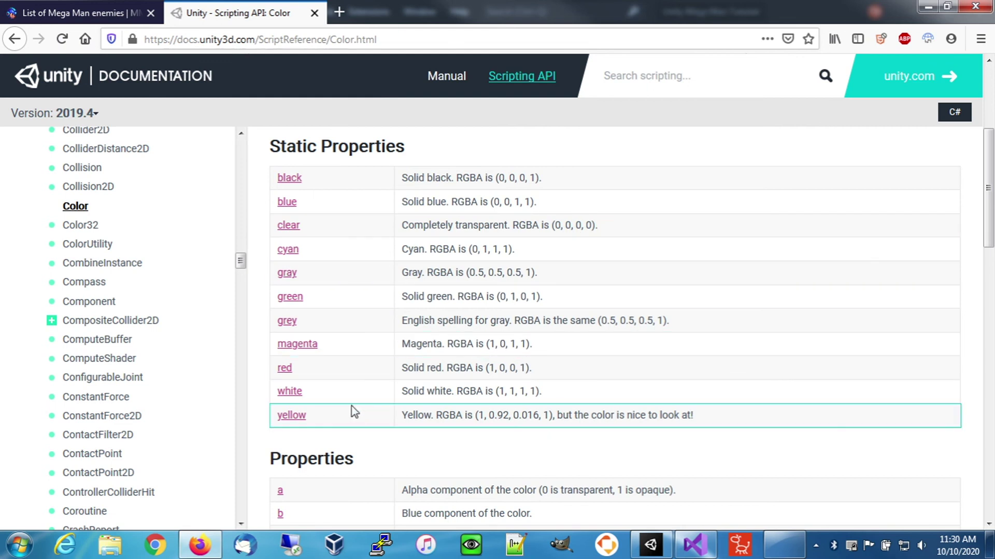
mouse_move(539, 391)
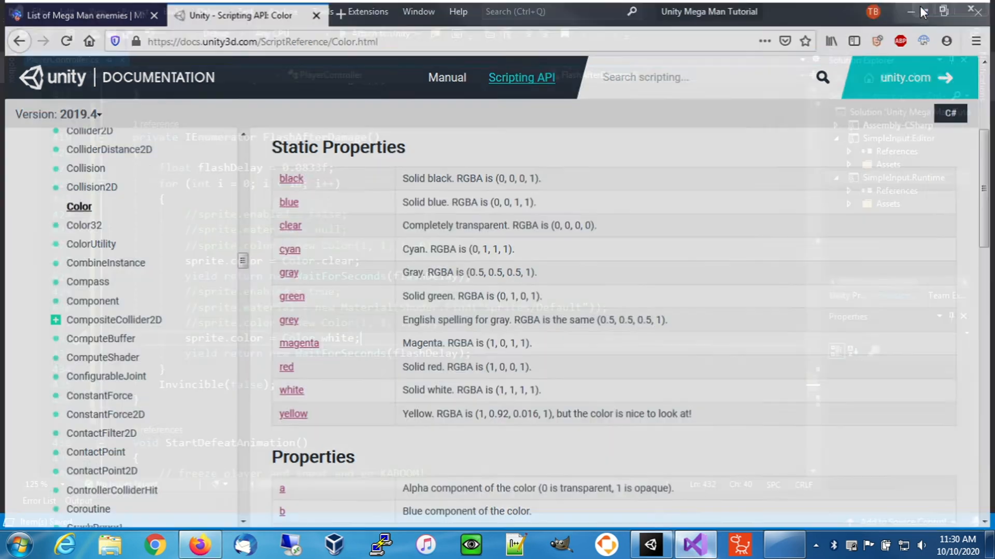
- Minimize Firefox after checking the Color static properties, returning to Unity
left_click(649, 544)
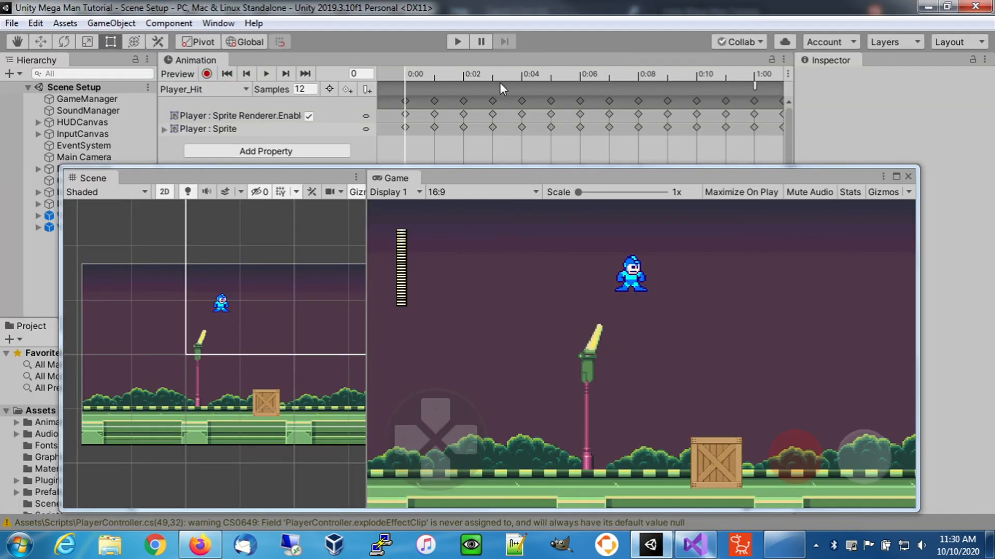
left_click(457, 41)
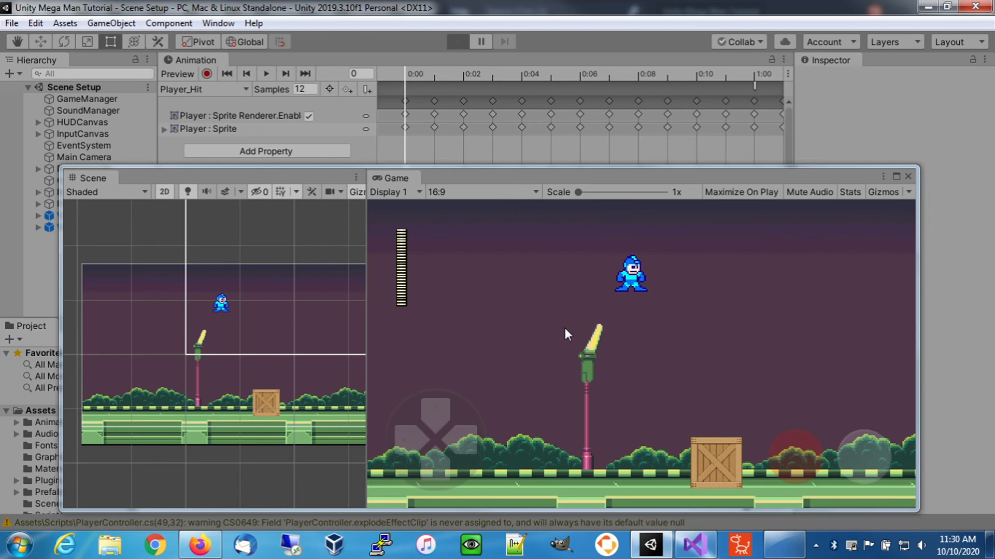
scroll("down", 3)
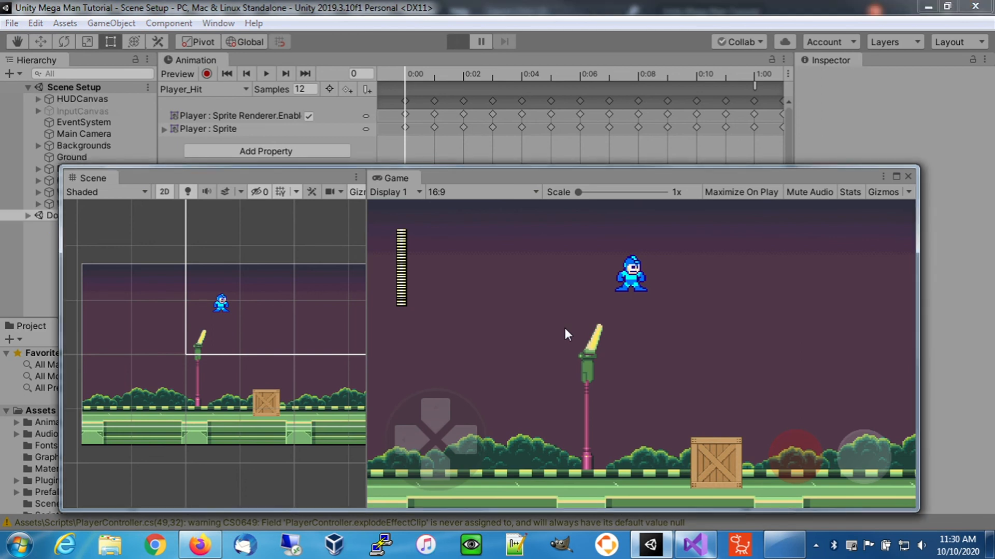
left_click(457, 41)
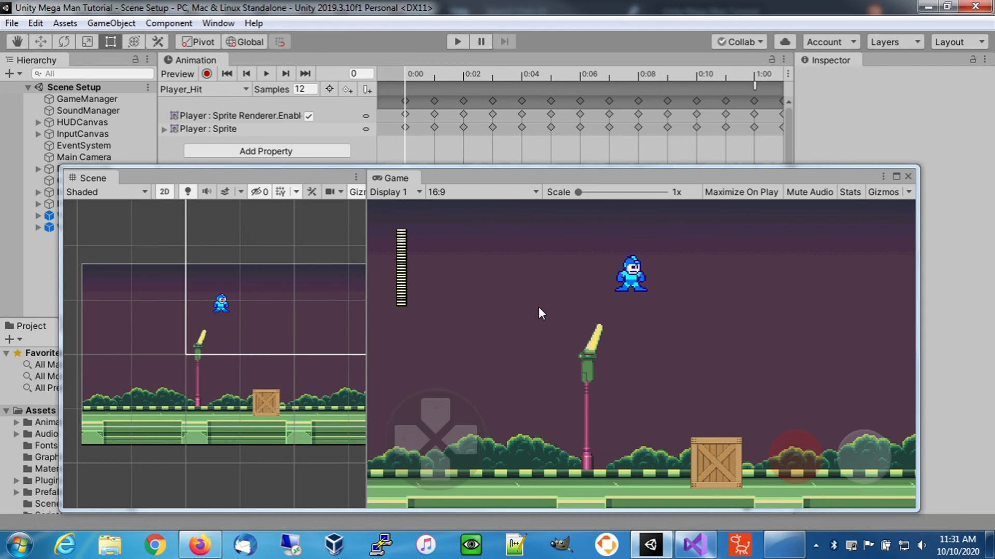
mouse_move(547, 334)
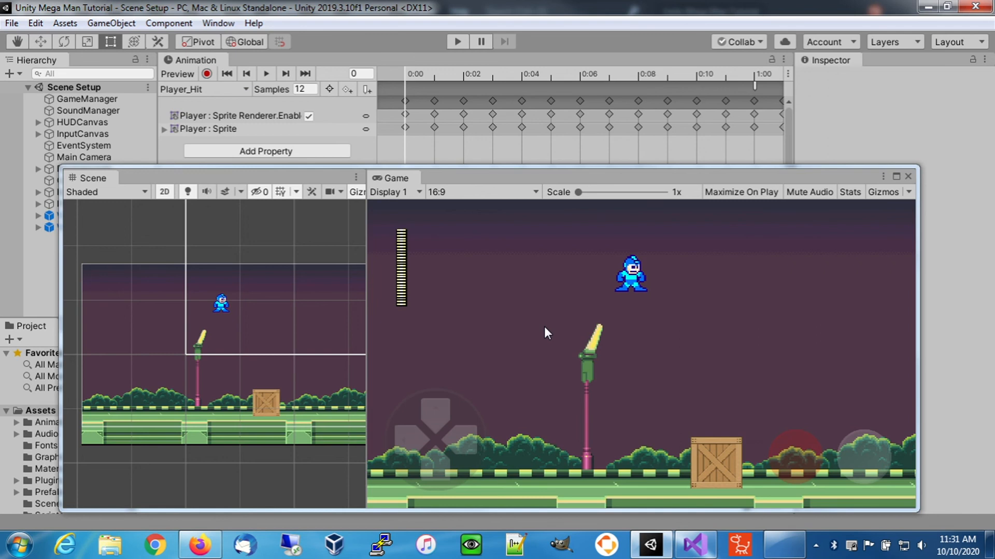
mouse_move(573, 307)
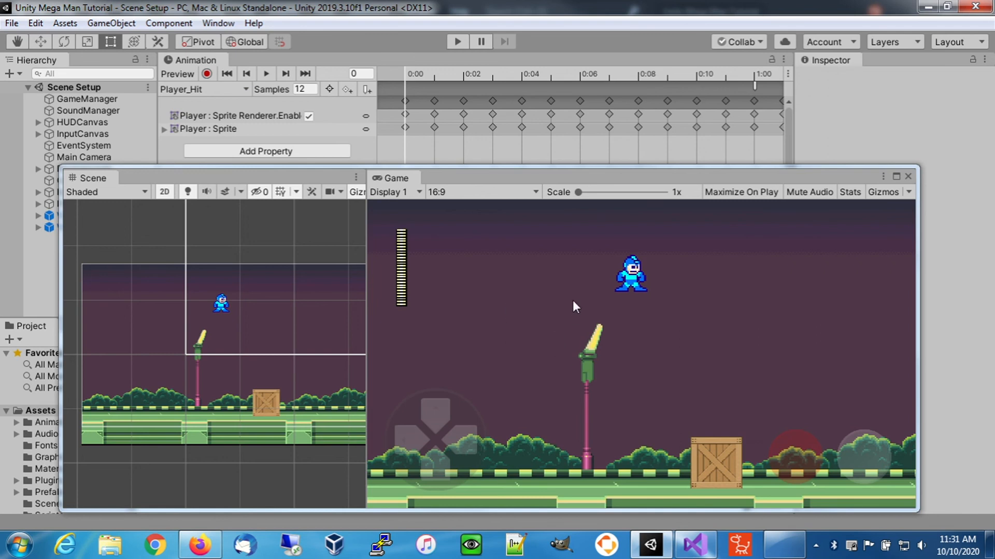
mouse_move(587, 311)
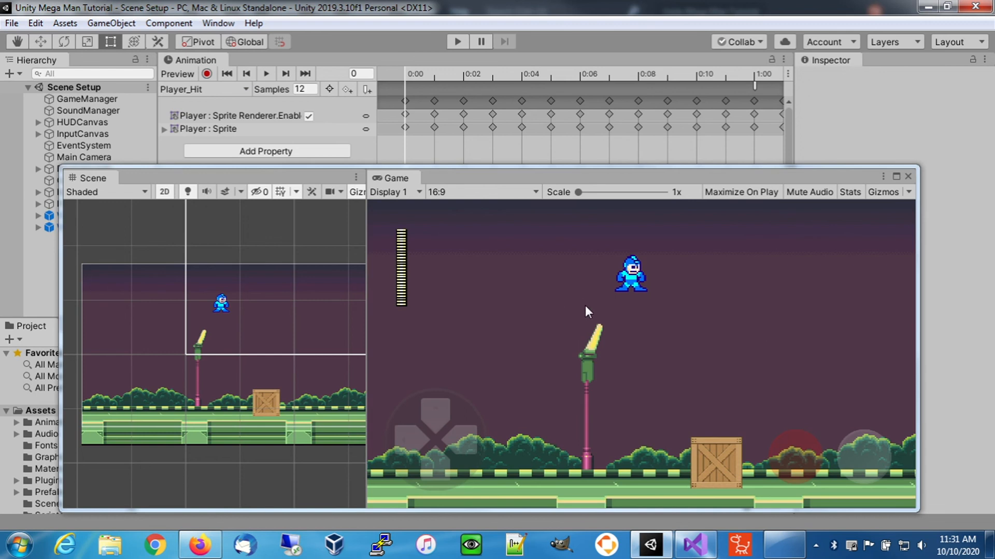
mouse_move(588, 284)
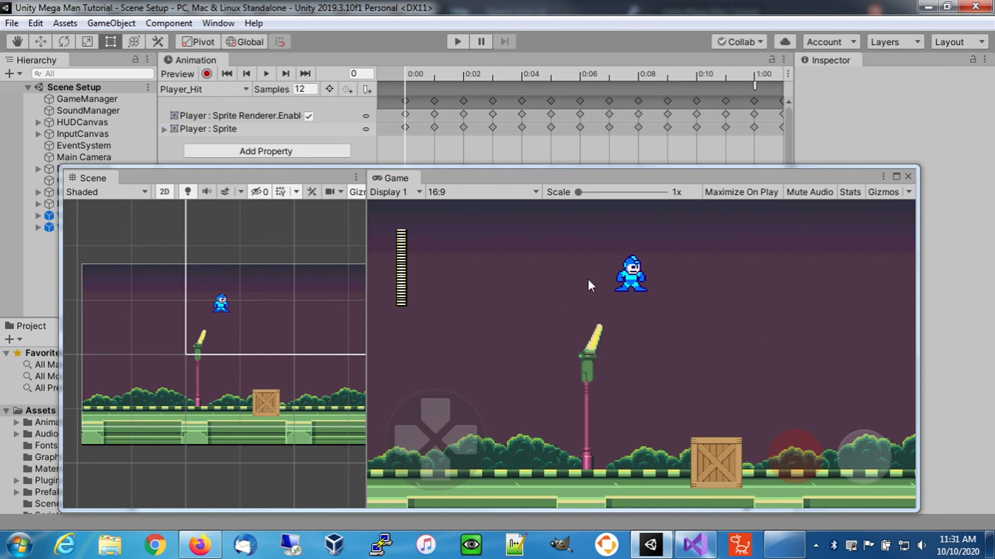
mouse_move(636, 346)
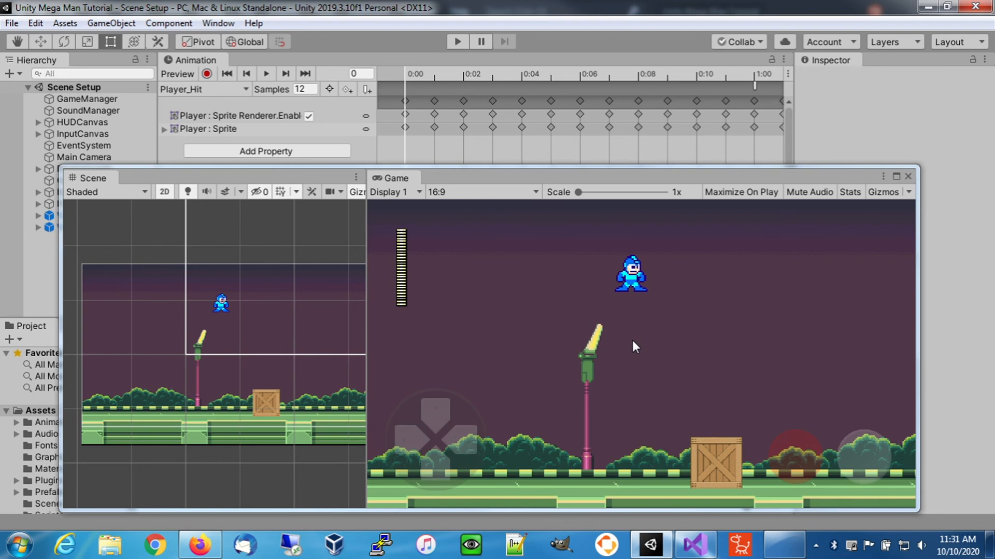